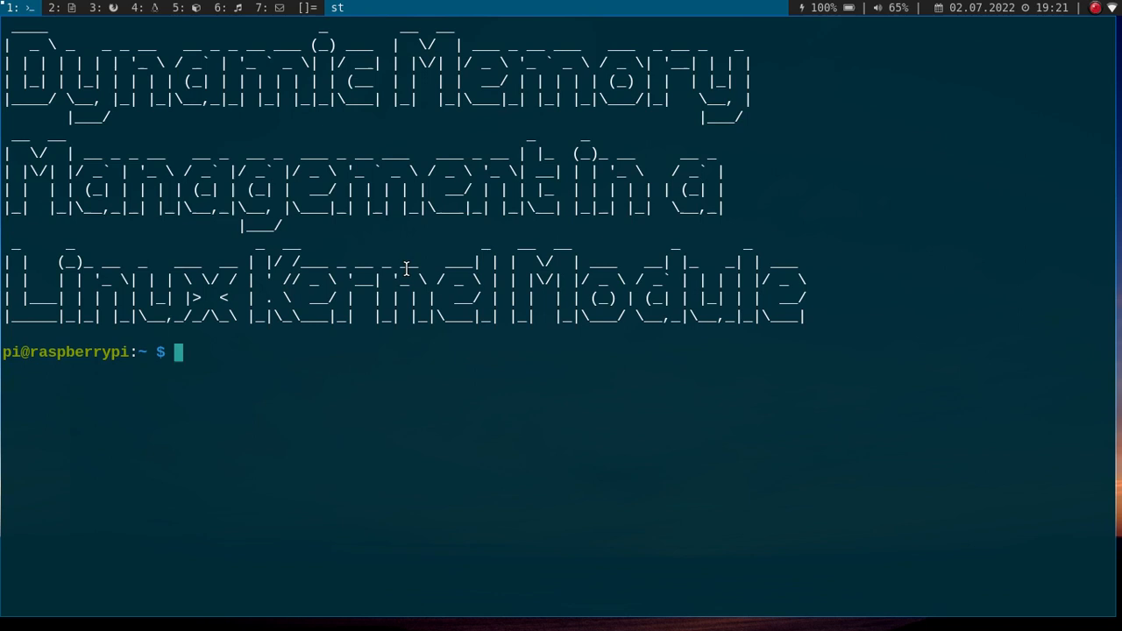
pyautogui.moveTo(118, 346)
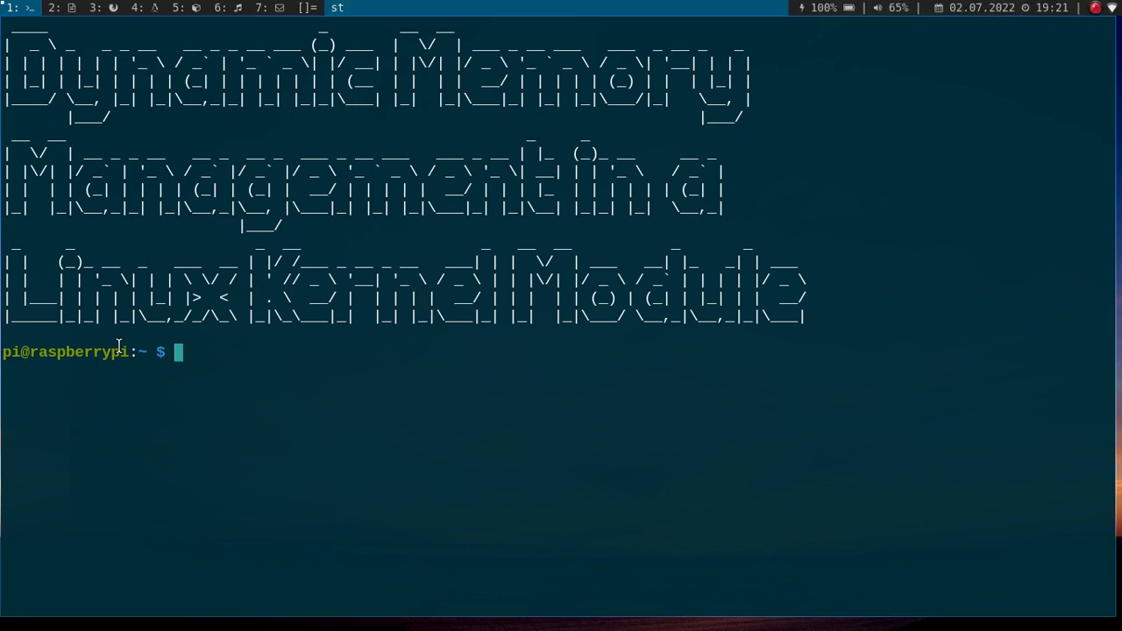
# Change into the Programming/Linux_Driver_Tutorial/ directory.
pyautogui.write('c')
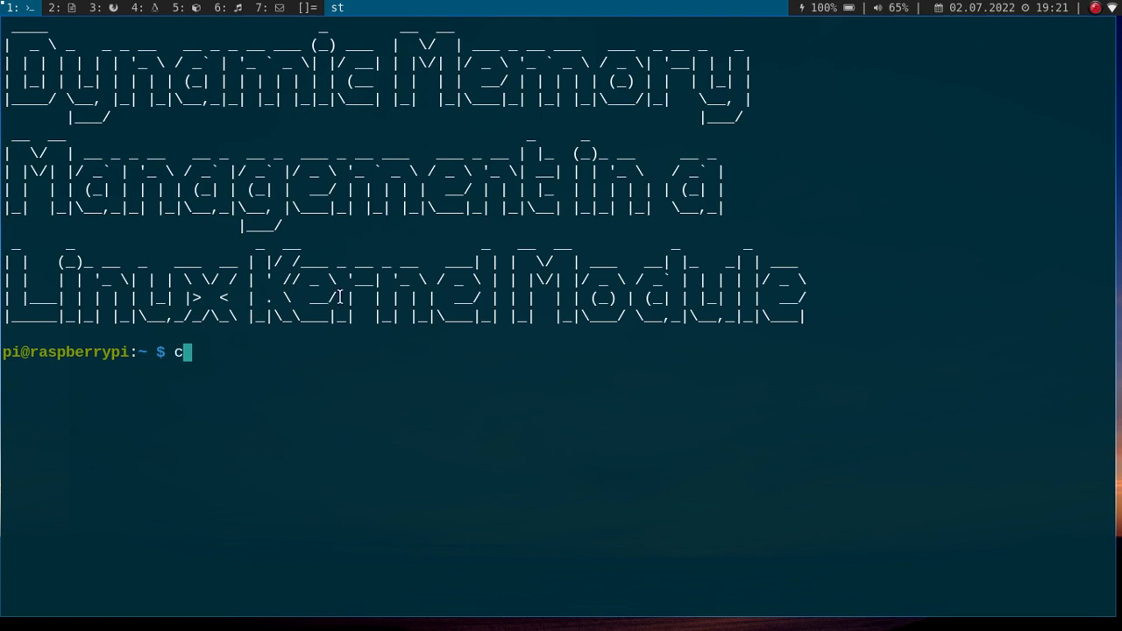
pyautogui.write('d')
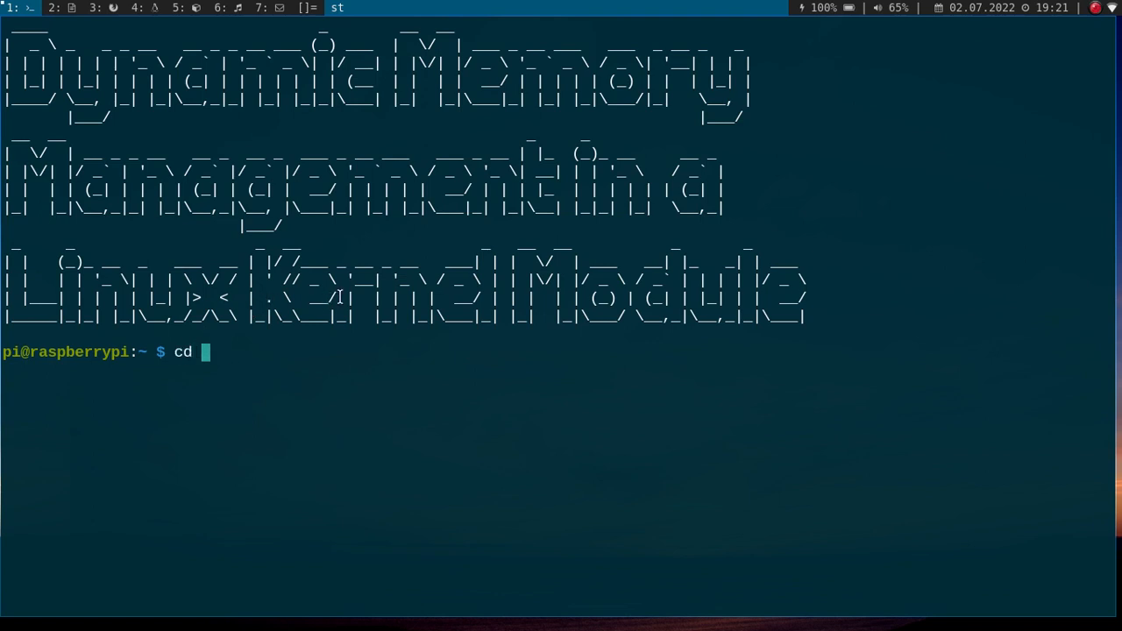
pyautogui.write('Programming/Linux_Driver_Tutorial/')
pyautogui.write('ls')
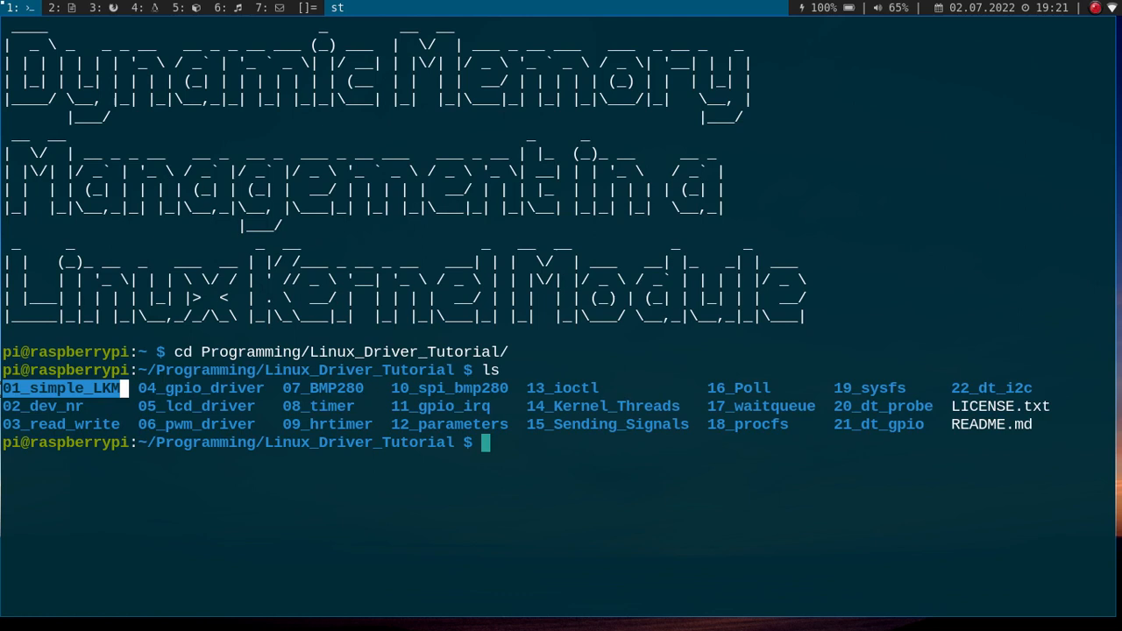
# Copy 01_simple_LKM into a new 23_malloc folder, enter it and list its files.
pyautogui.write('cp')
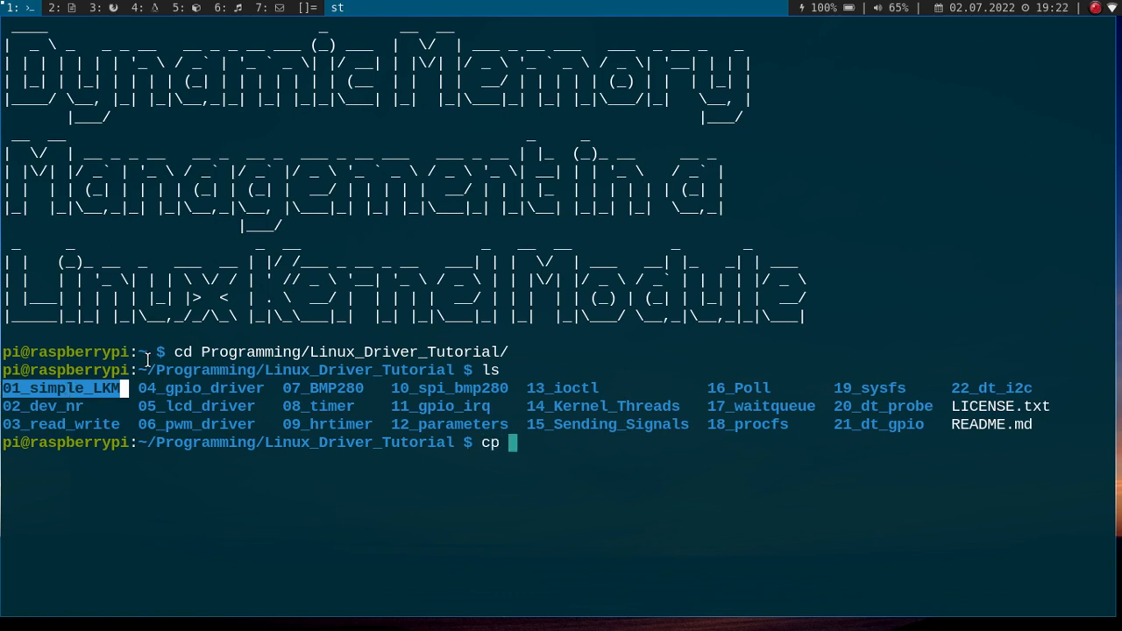
pyautogui.write('-r 01_simple_LKM/')
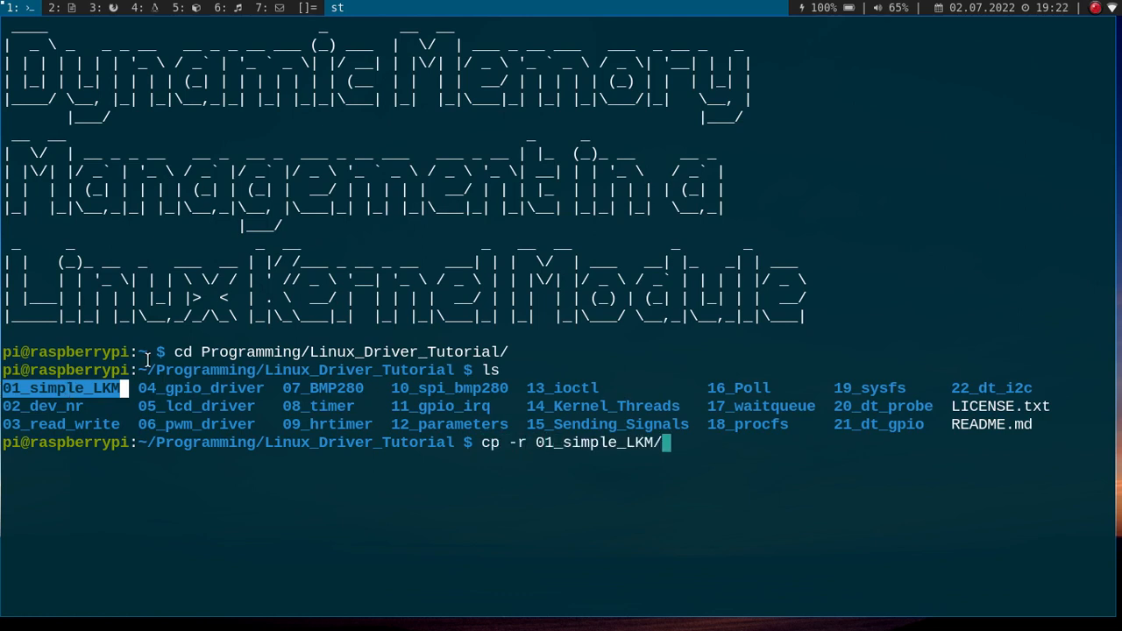
pyautogui.write('23_')
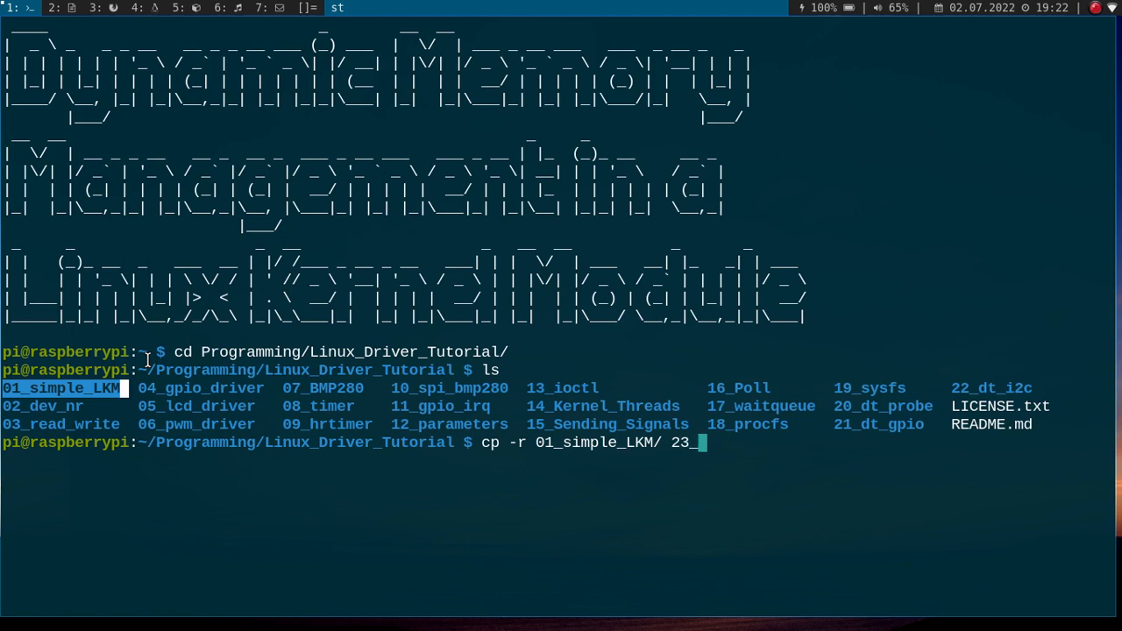
pyautogui.write('malloc')
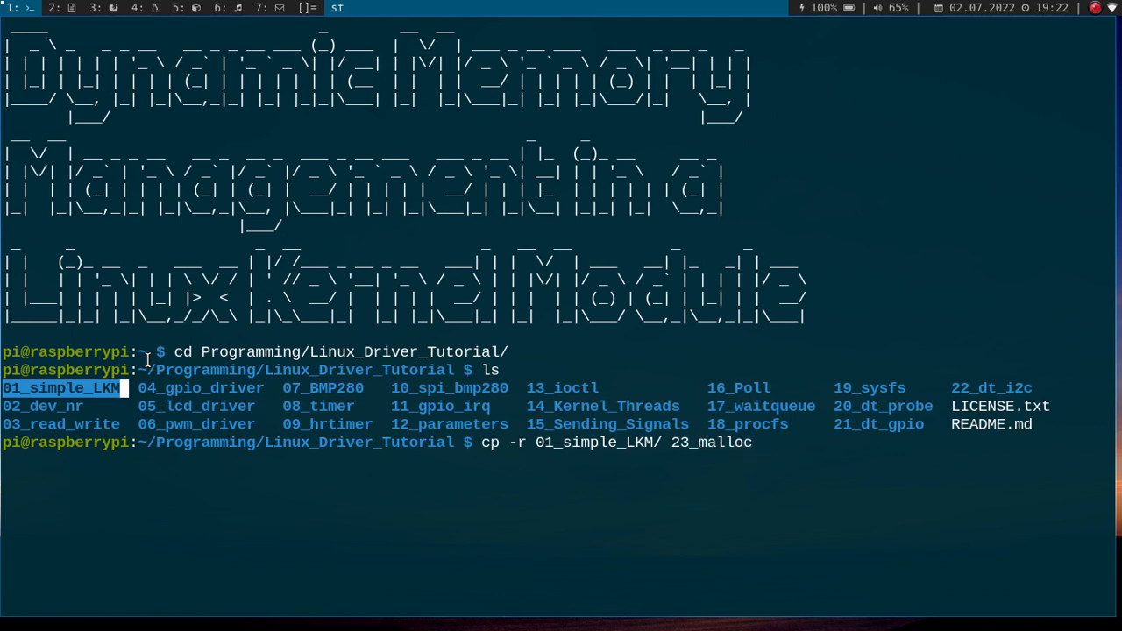
pyautogui.write('cd 23_malloc/')
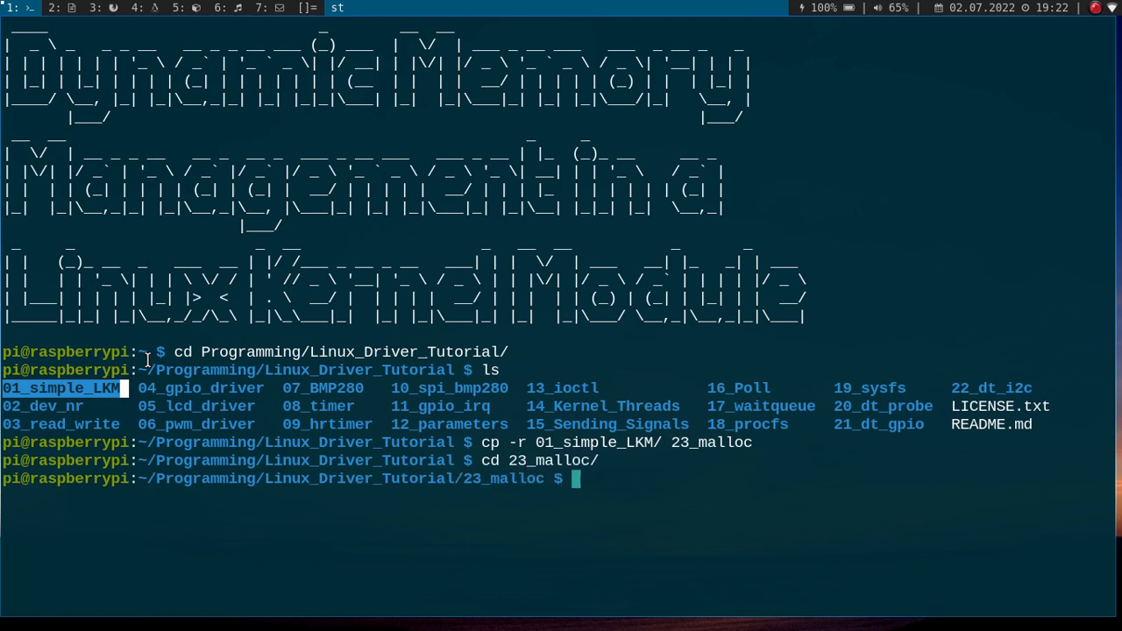
pyautogui.write('ls')
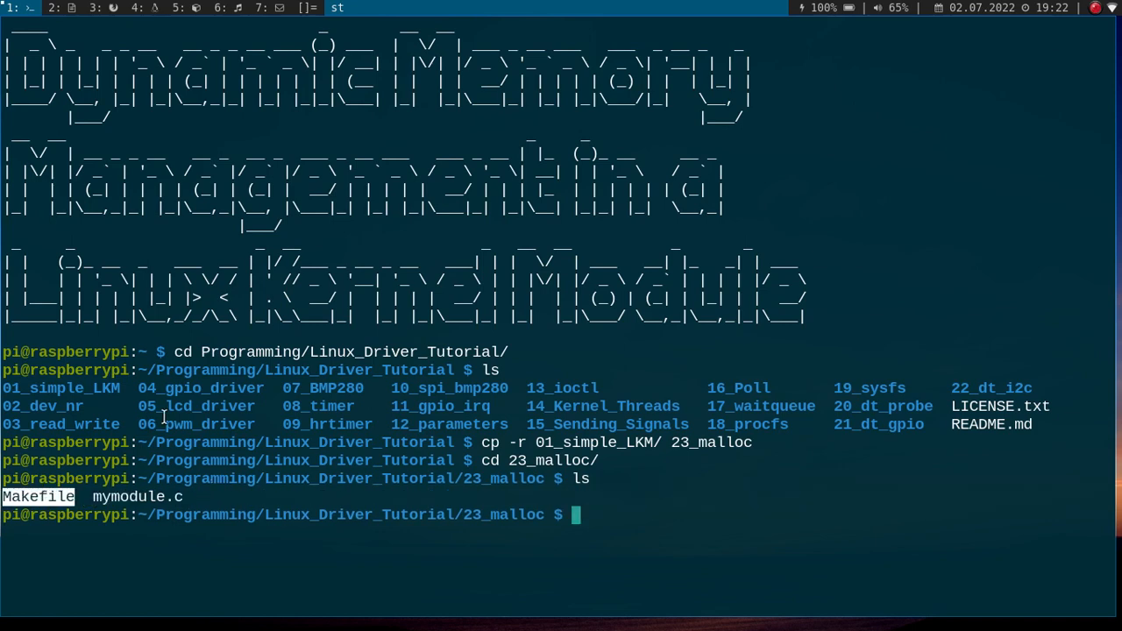
pyautogui.moveTo(228, 395)
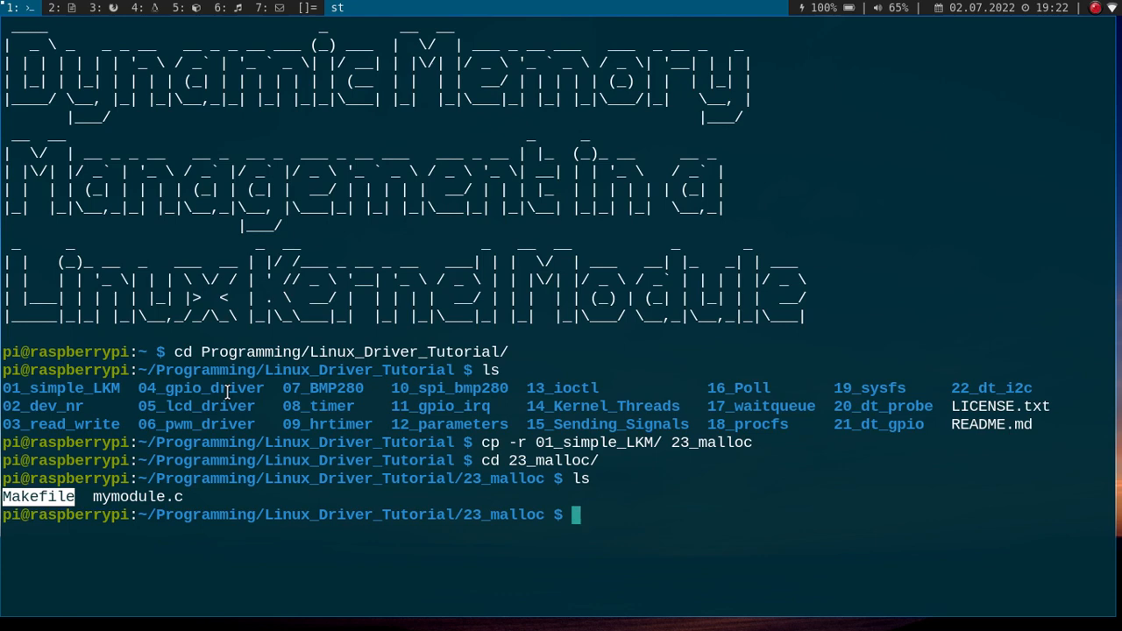
# Rename mymodule.c to alloc_test.c and change the Makefile's obj-m to alloc_test.o.
pyautogui.write('mv')
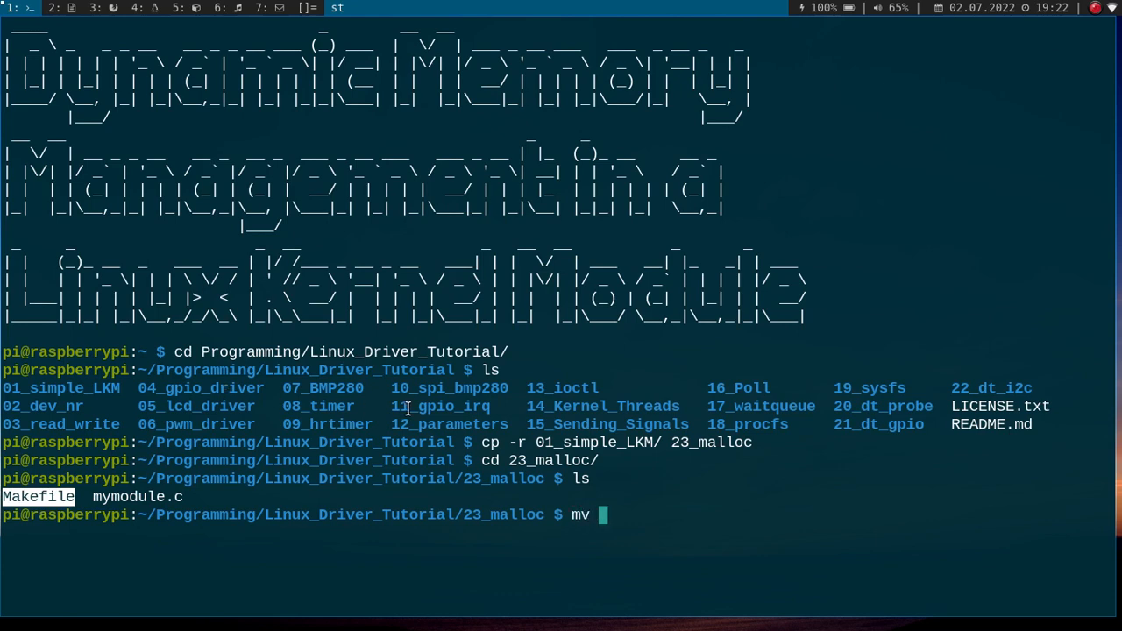
pyautogui.write('mymodule.c')
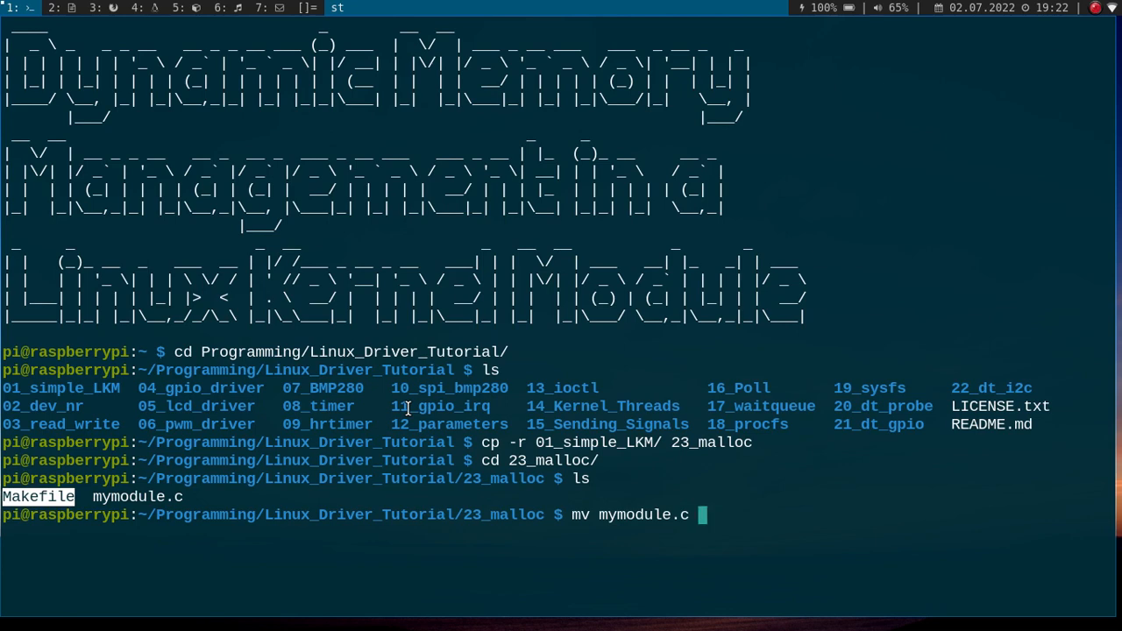
pyautogui.write('alloc')
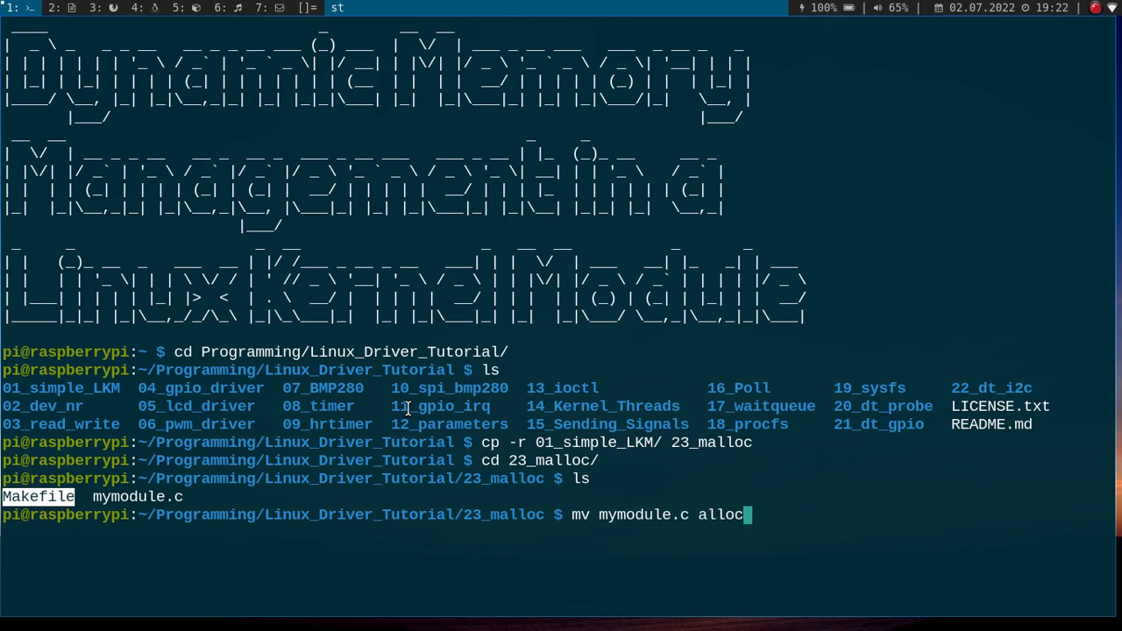
pyautogui.write('_test.')
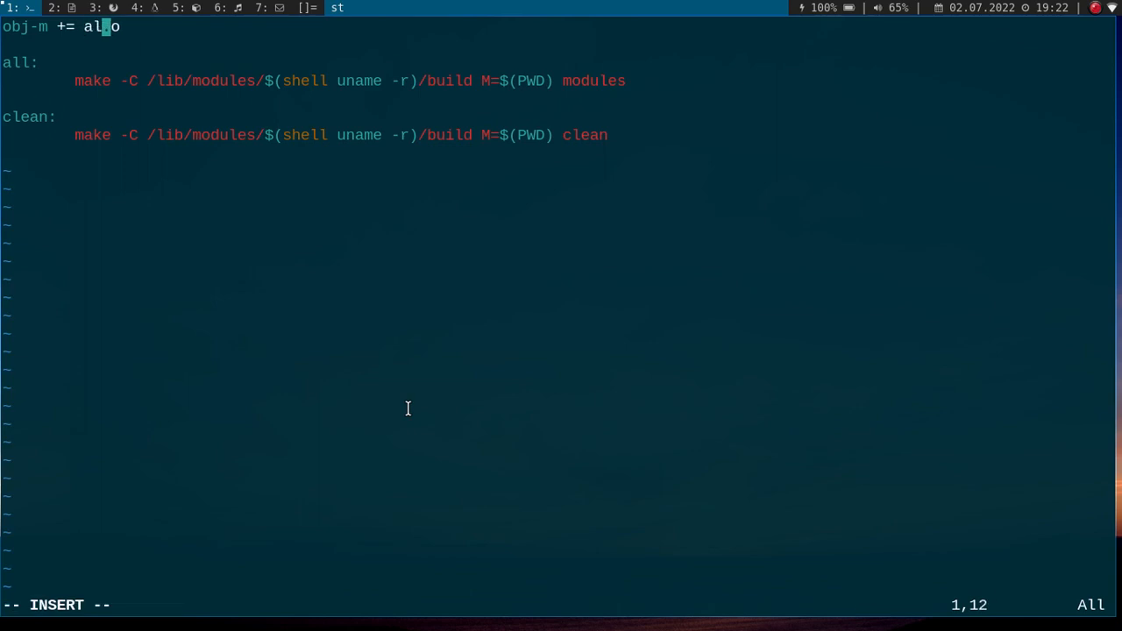
pyautogui.write('loc_tes')
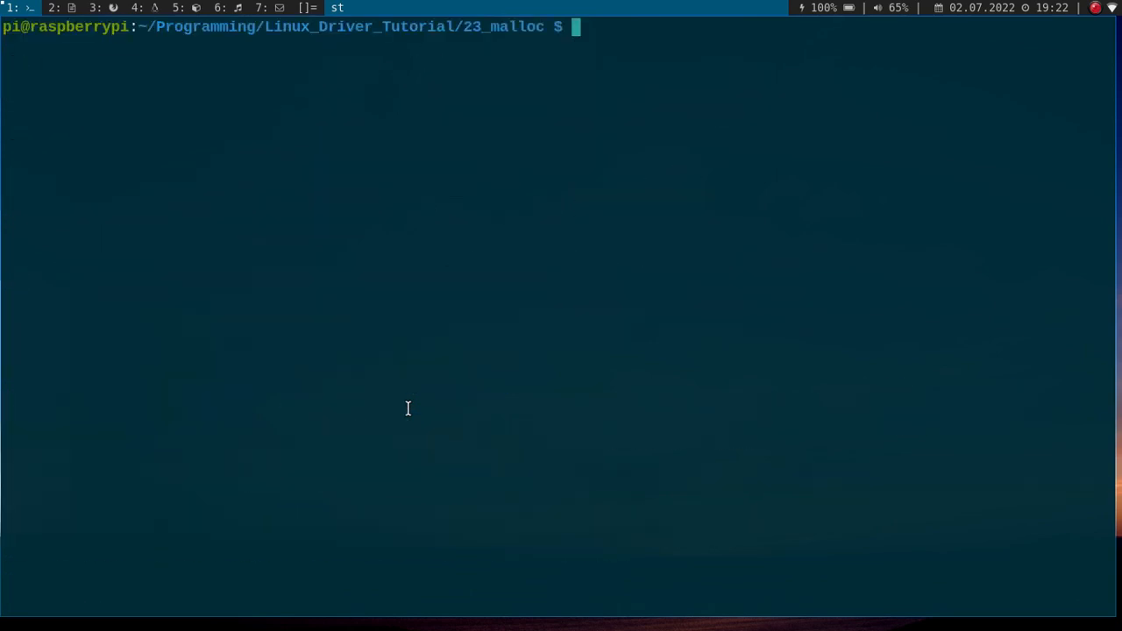
# Open alloc_test.c in vim and set MODULE_DESCRIPTION to dynamic memory management in a Linux Kernel Module.
pyautogui.write('vim')
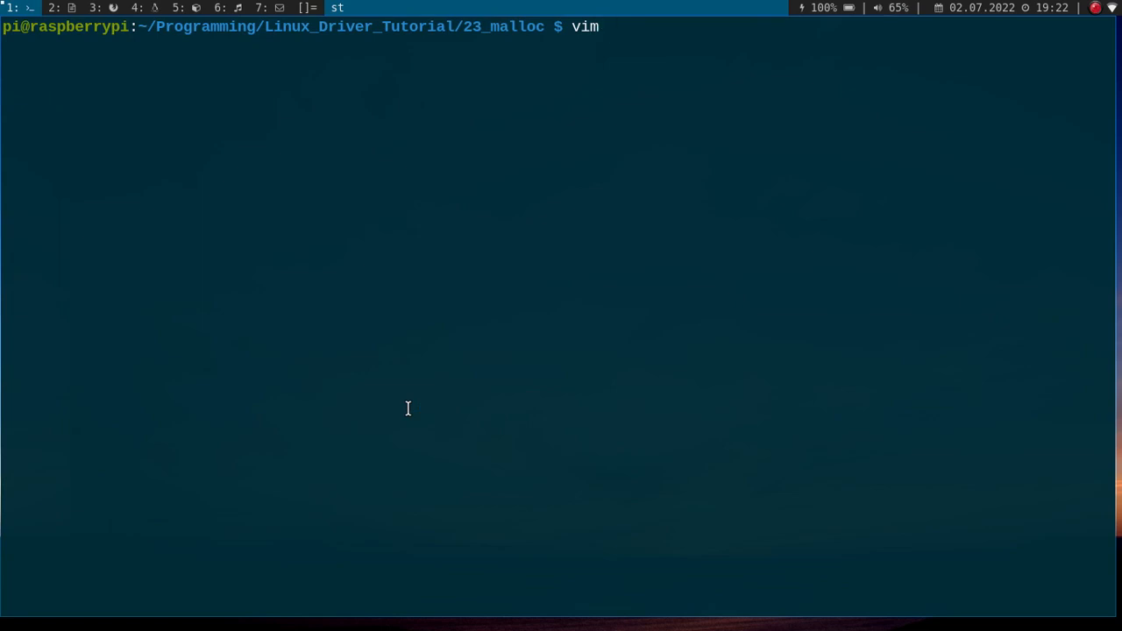
pyautogui.write('alloc_test.c')
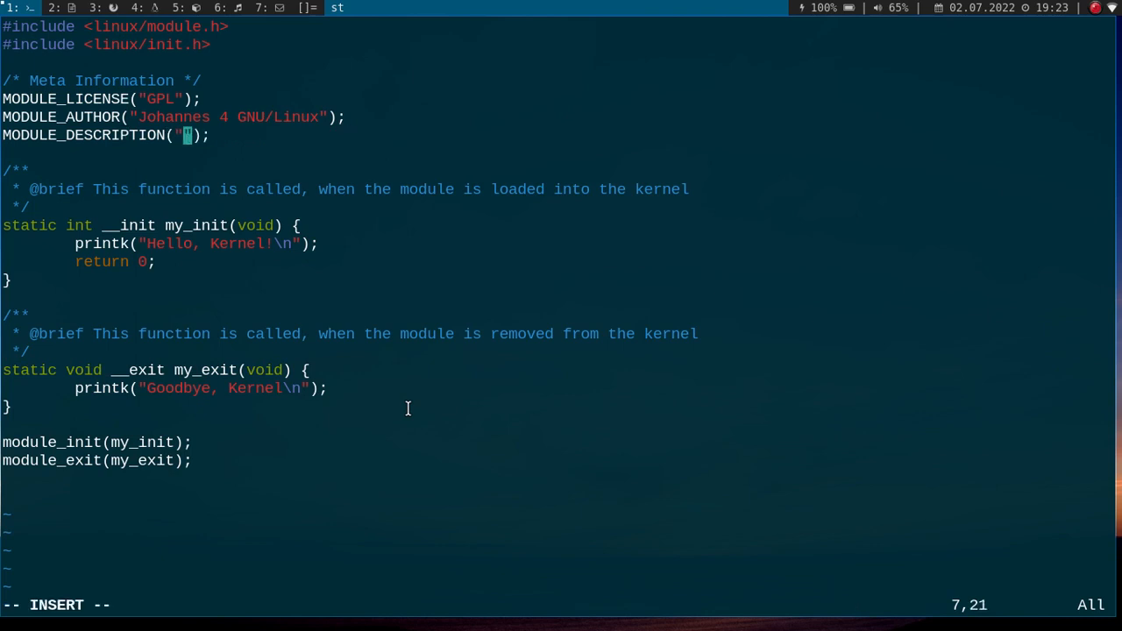
pyautogui.write('Demonstar')
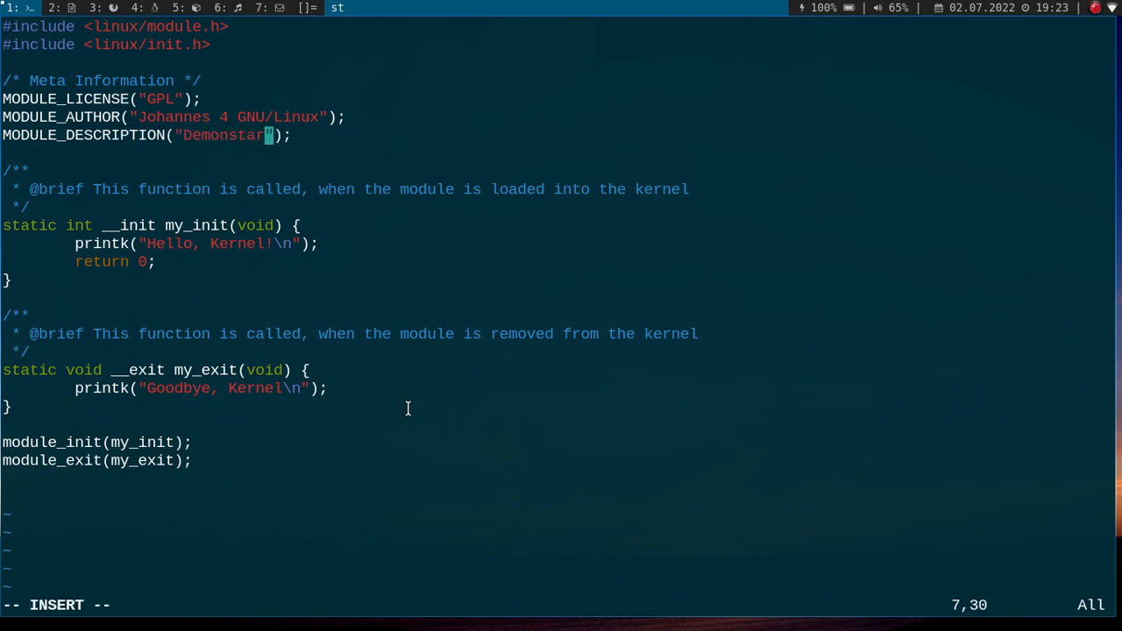
pyautogui.write('tion for')
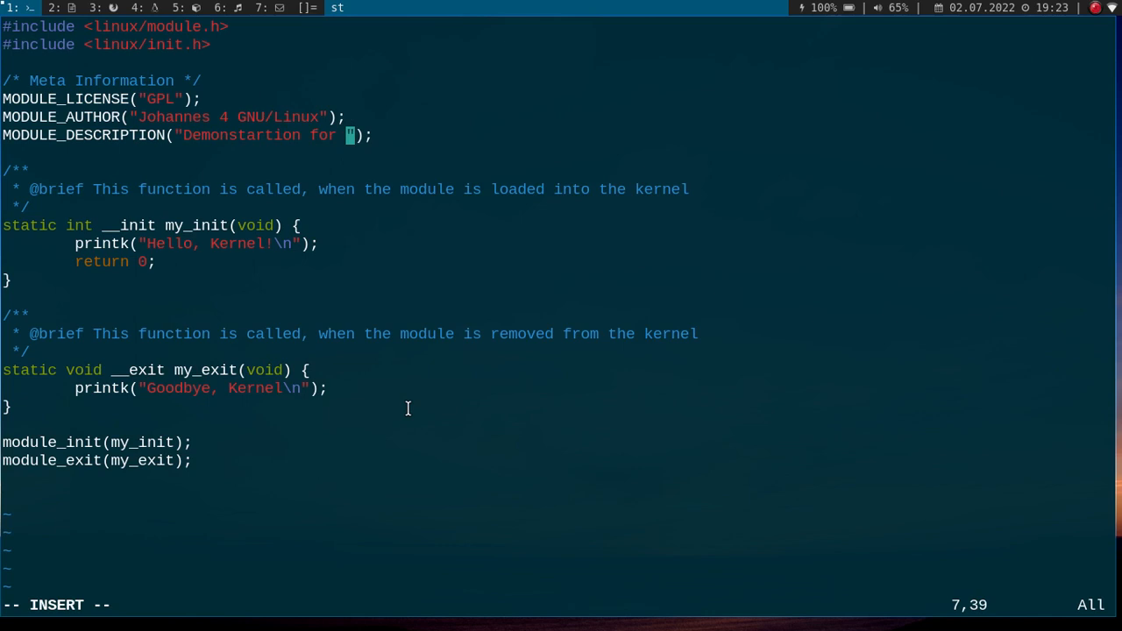
pyautogui.write('dynamic')
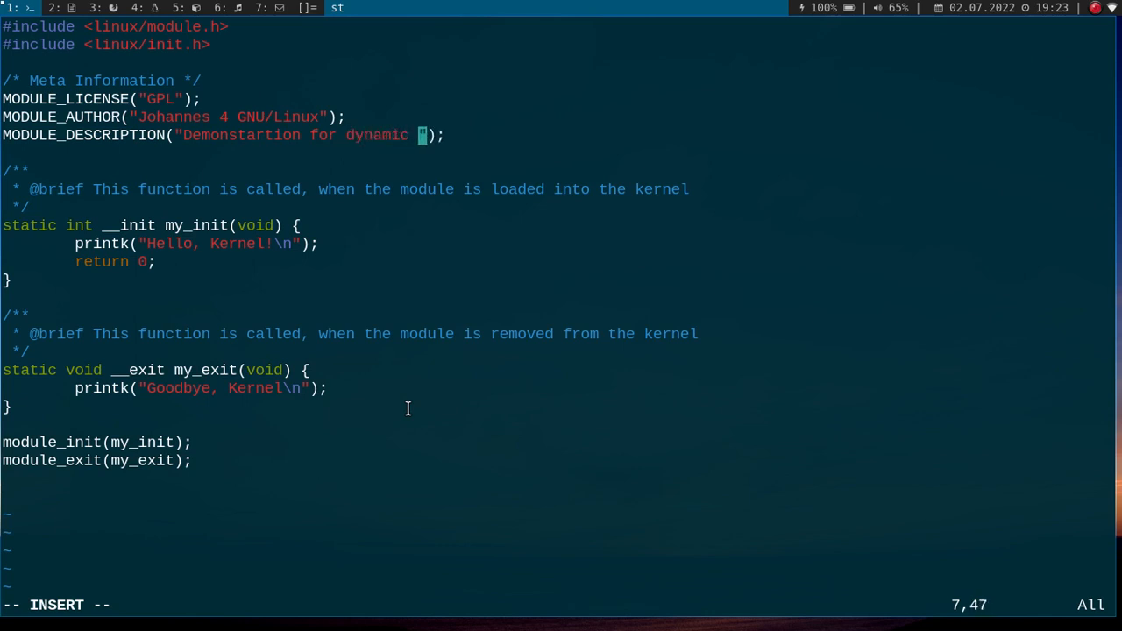
pyautogui.write('management in a')
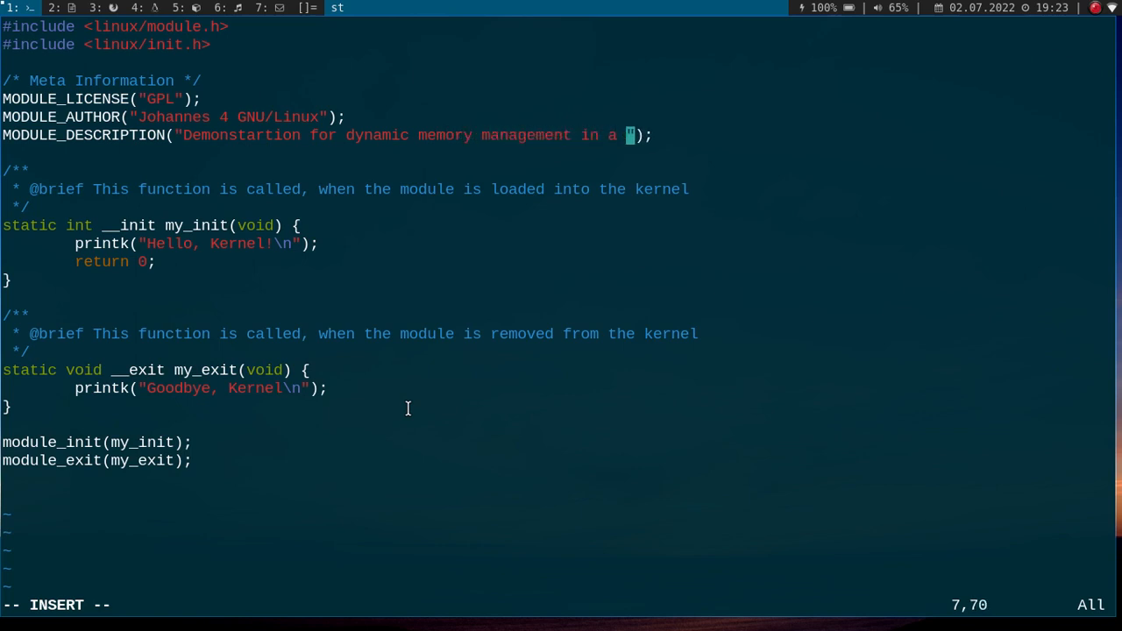
pyautogui.write('Linux Kernel Module')
pyautogui.write('#include <linux/.h>')
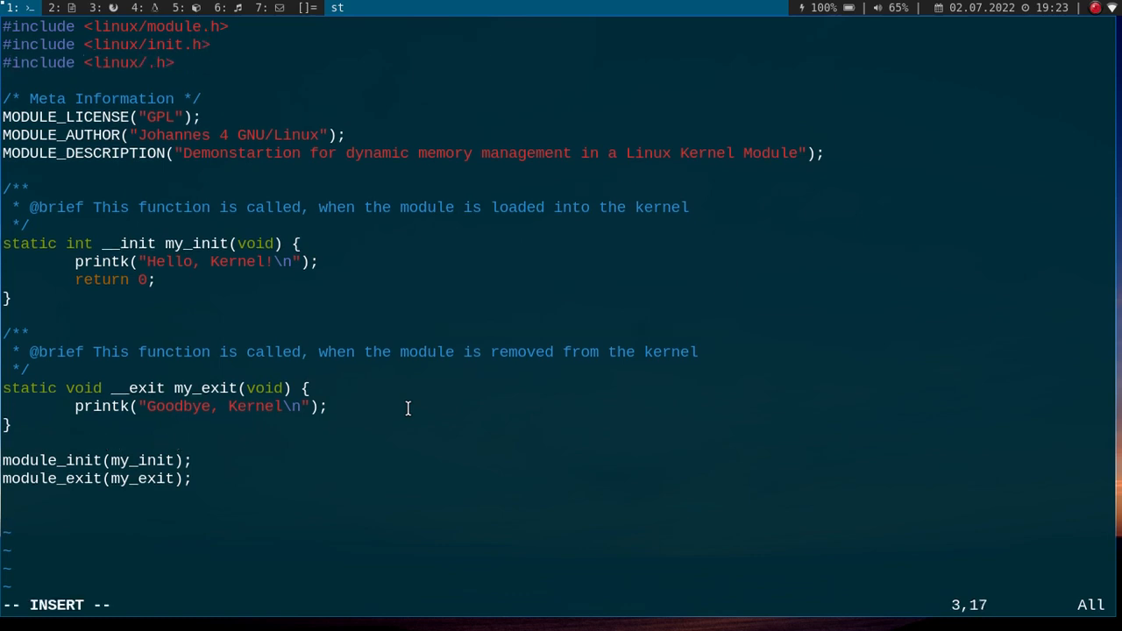
# Add #include <linux/slab.h> and <linux/string.h>, plus a blank line after MODULE_DESCRIPTION.
pyautogui.write('slav')
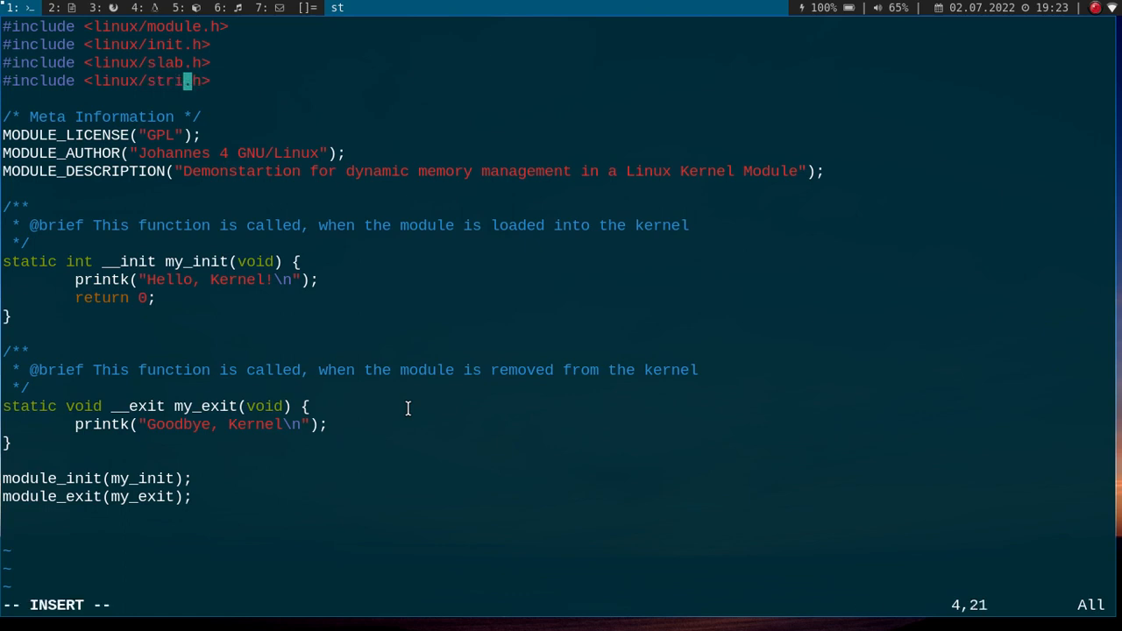
pyautogui.write('ng')
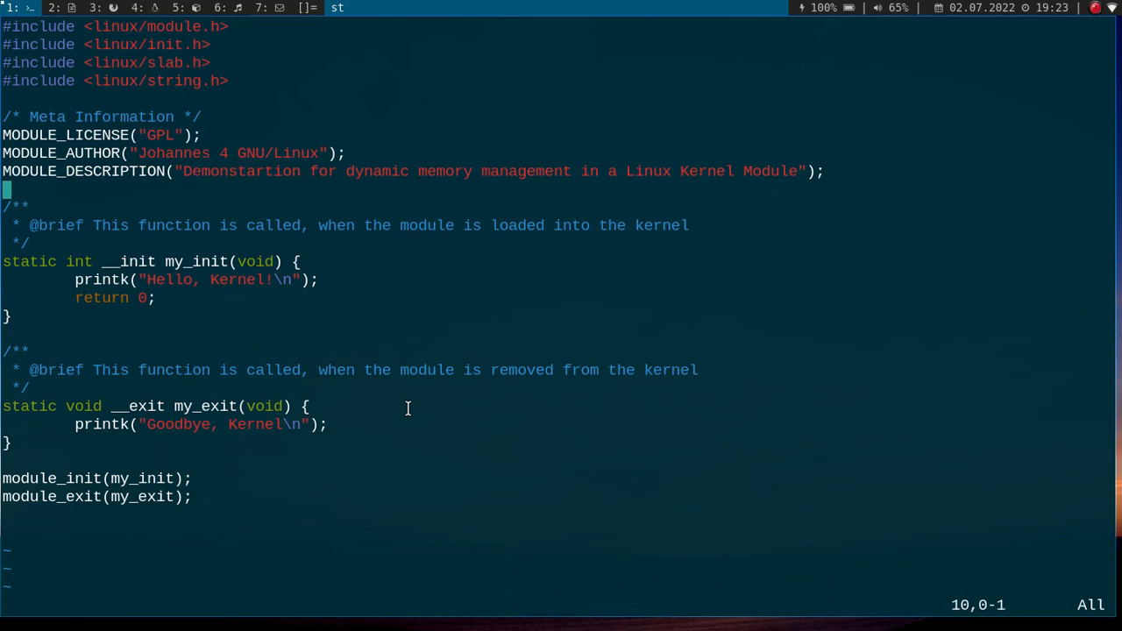
# Define struct driver_data with a u8 version and char text[64] field.
pyautogui.write('str')
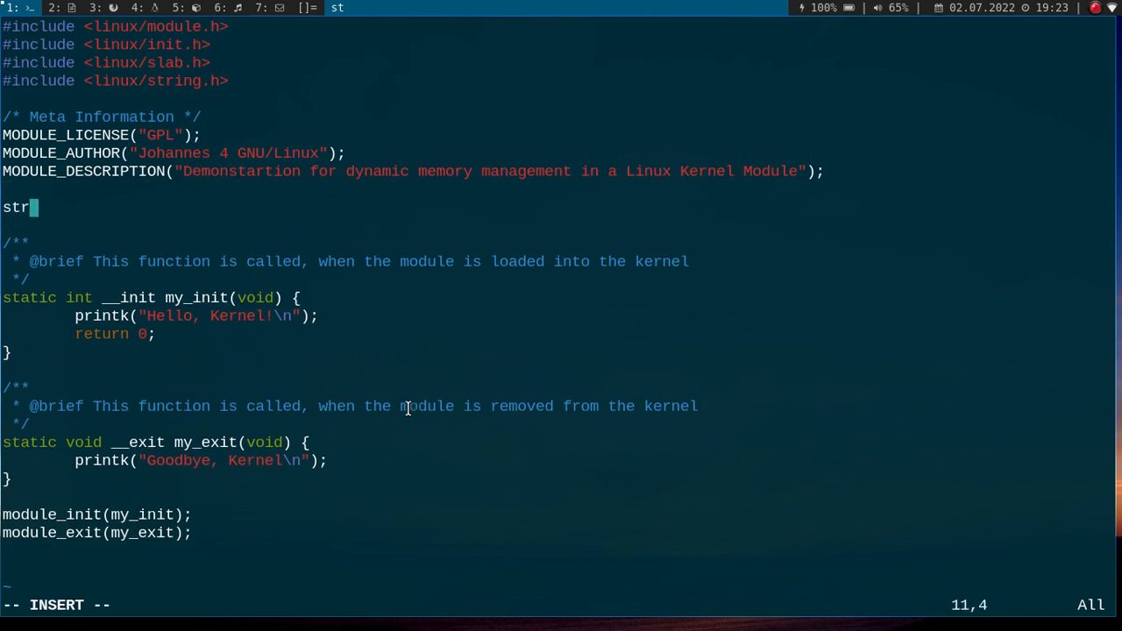
pyautogui.write('uct da')
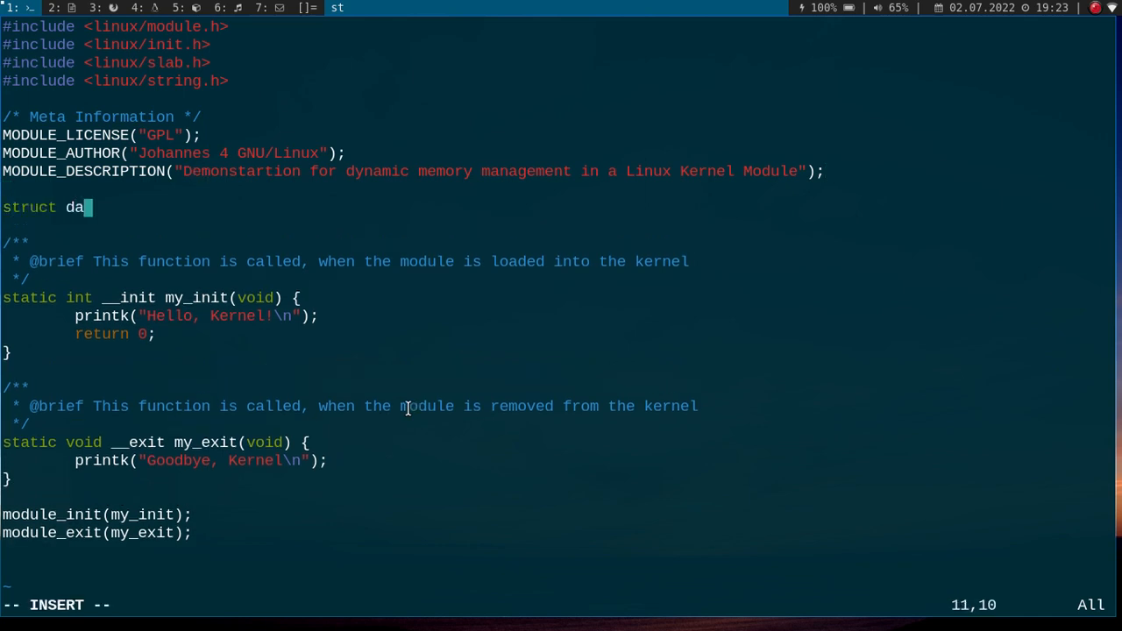
pyautogui.write('river_data {')
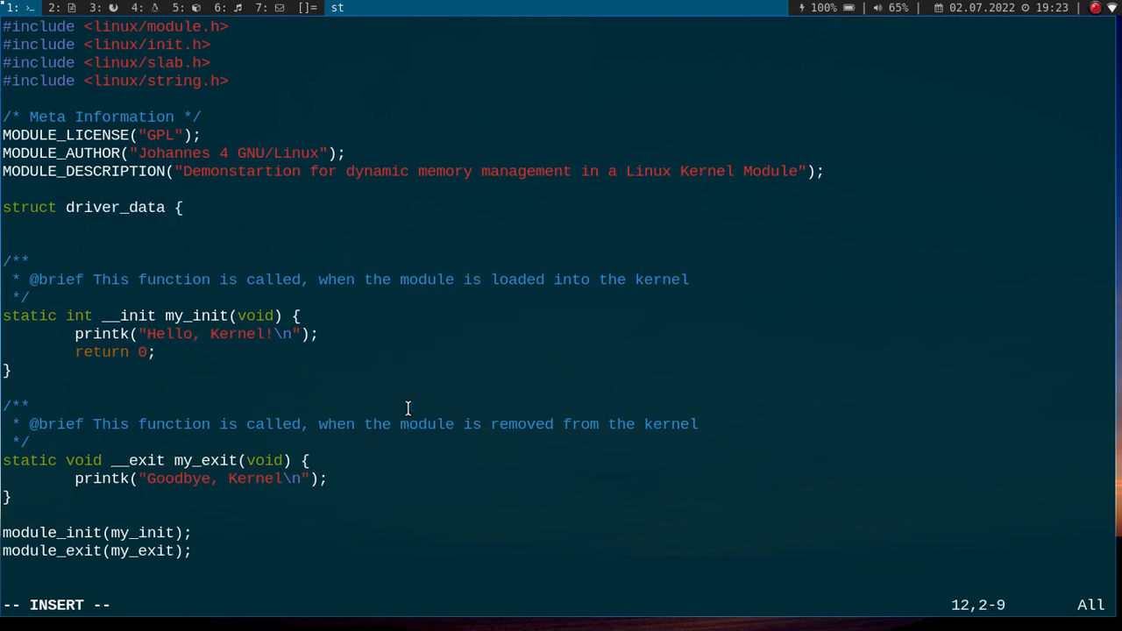
pyautogui.write('u8 version;')
pyautogui.write('c')
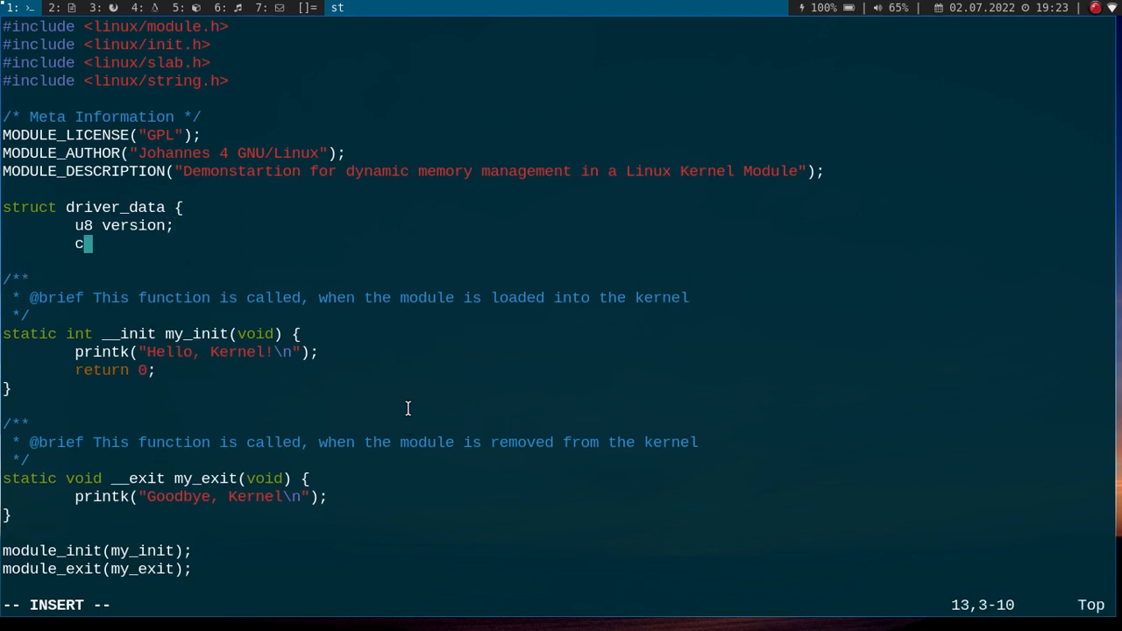
pyautogui.write('har')
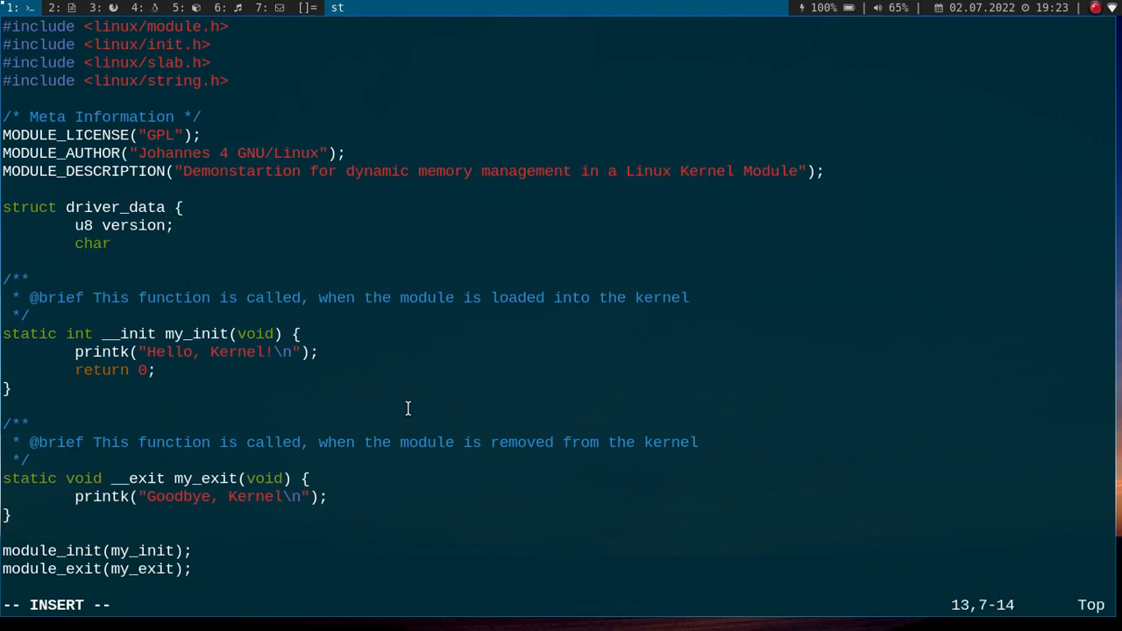
pyautogui.write('t')
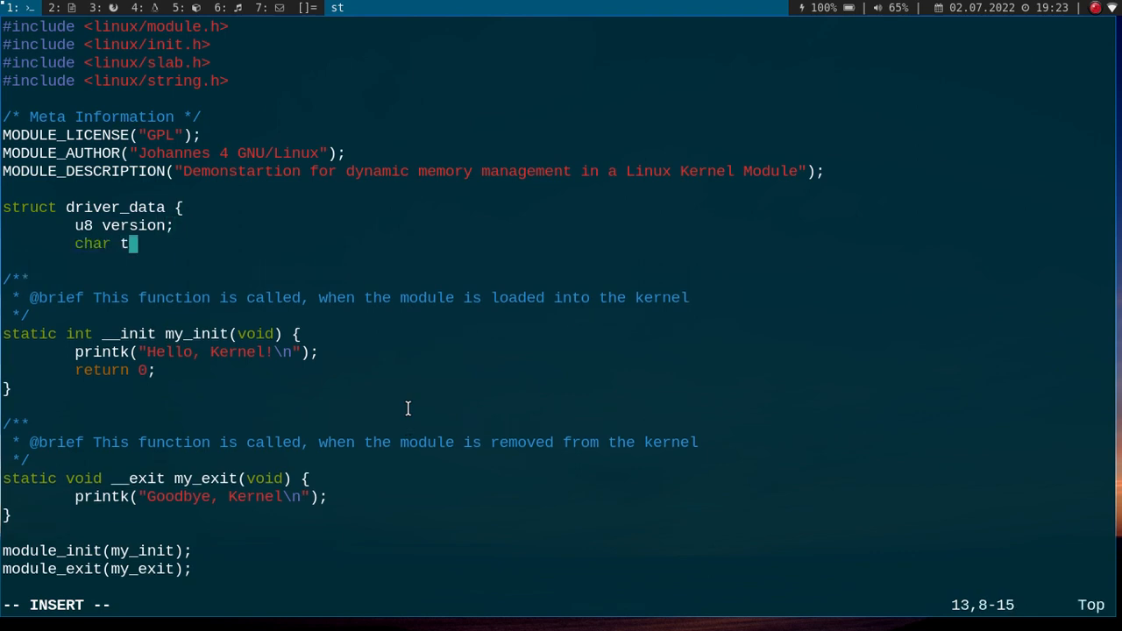
pyautogui.write('ext[64];')
pyautogui.write('};')
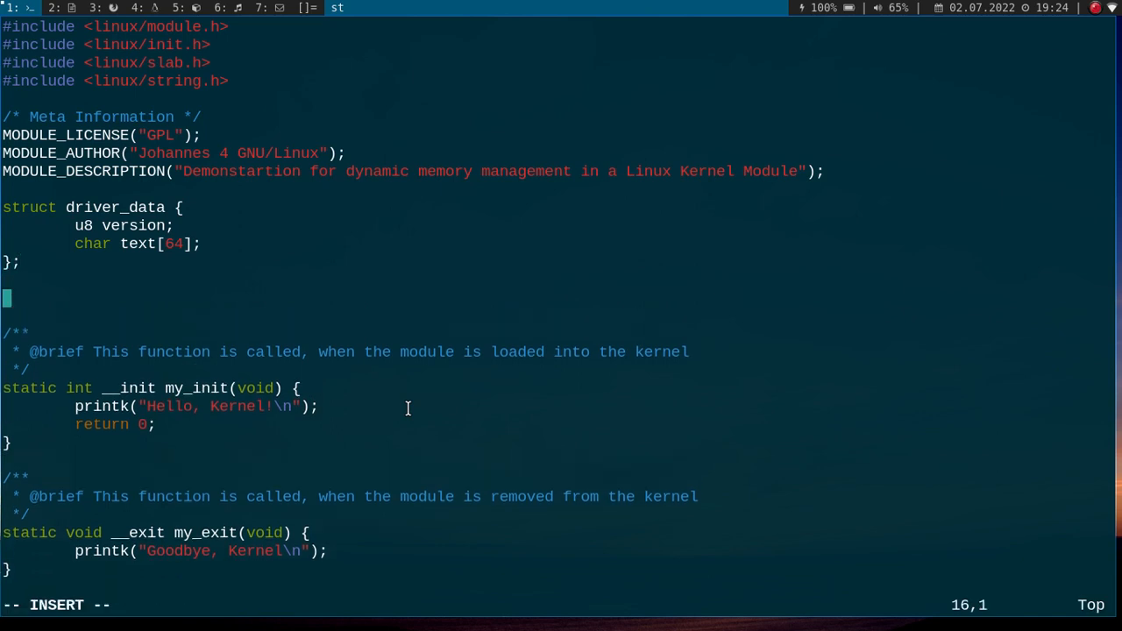
# Declare globals u32 *ptr1 and struct driver_data *ptr2, removing the Hello printk.
pyautogui.write('u32 *ptr1;')
pyautogui.write('s')
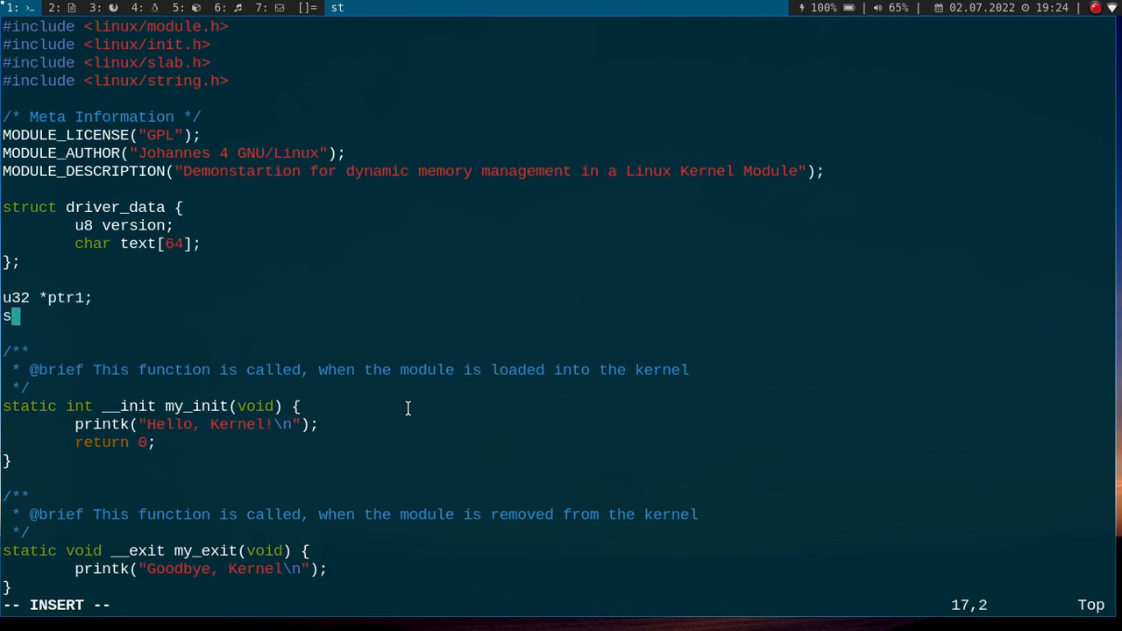
pyautogui.write('truct d')
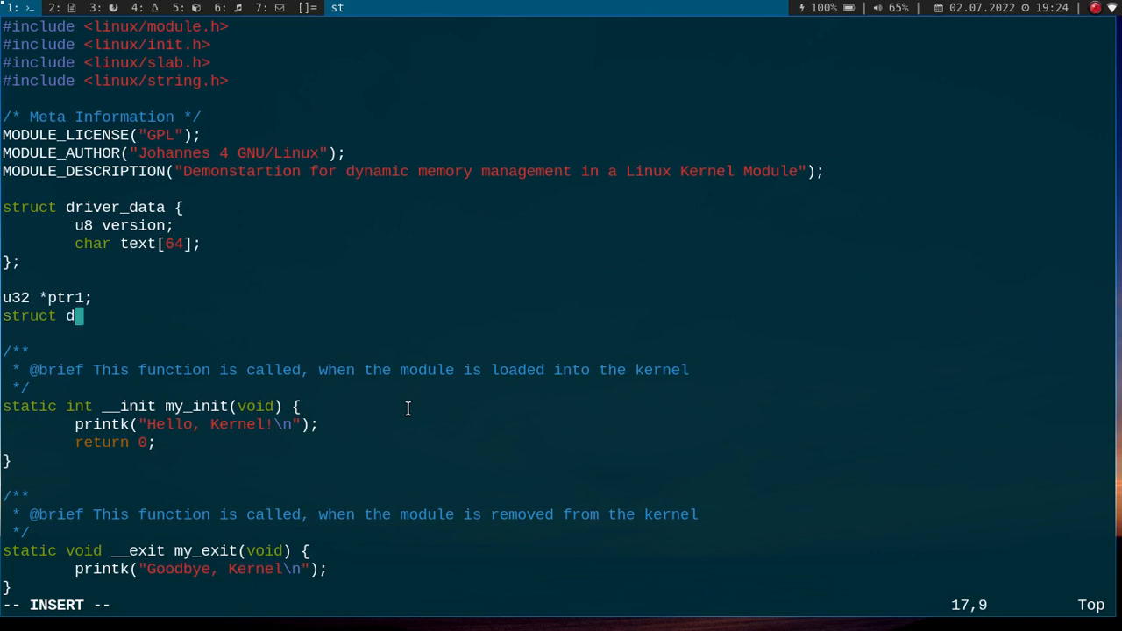
pyautogui.write('river_data *ptr2;')
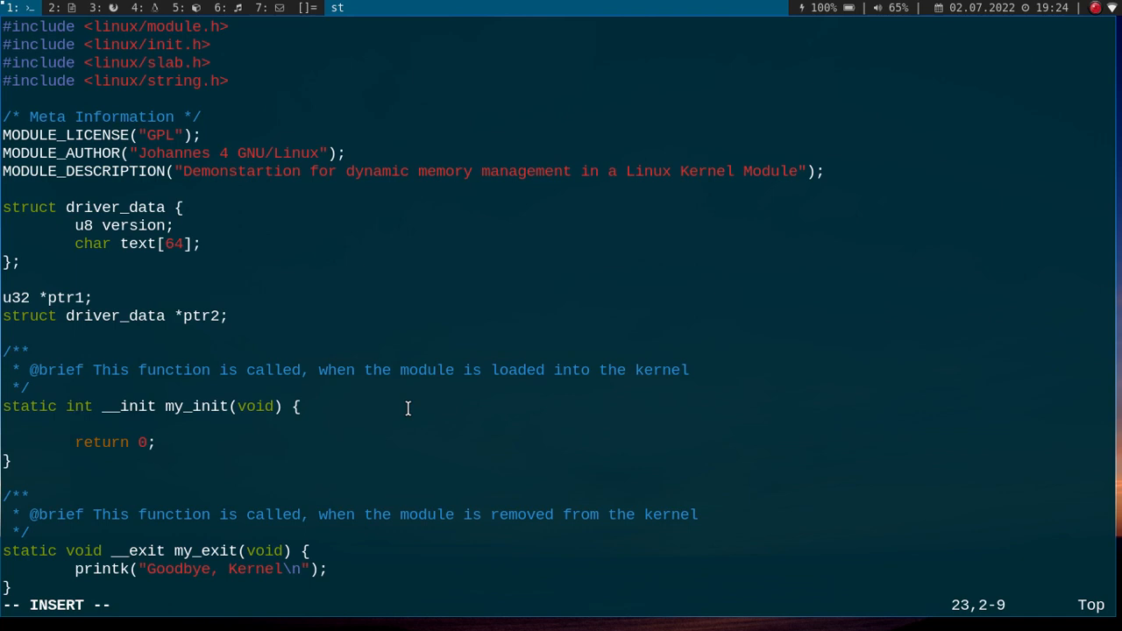
# Add ptr1 = kmalloc(sizeof(u32), GFP_KERNEL); inside my_init, followed by a new line.
pyautogui.write('ptr')
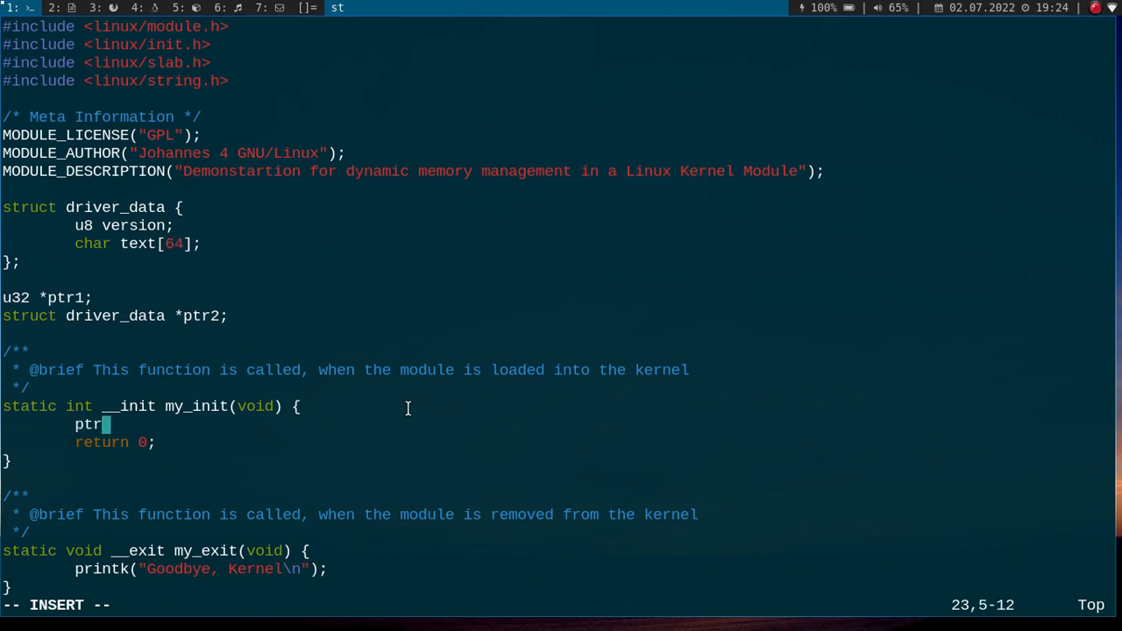
pyautogui.write('1 =')
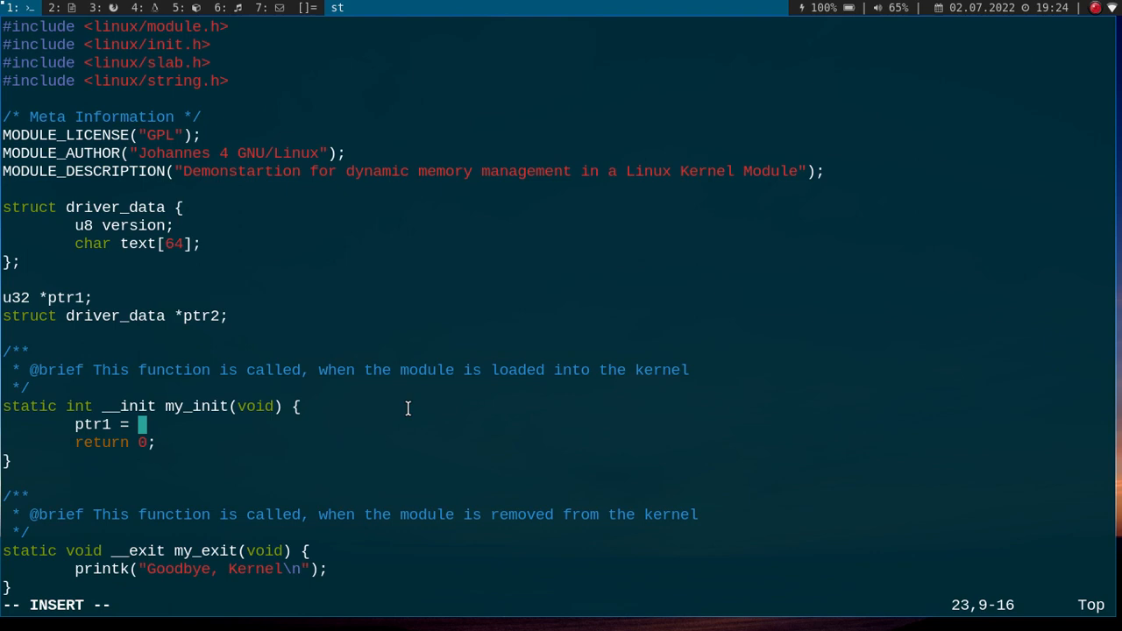
pyautogui.write('km')
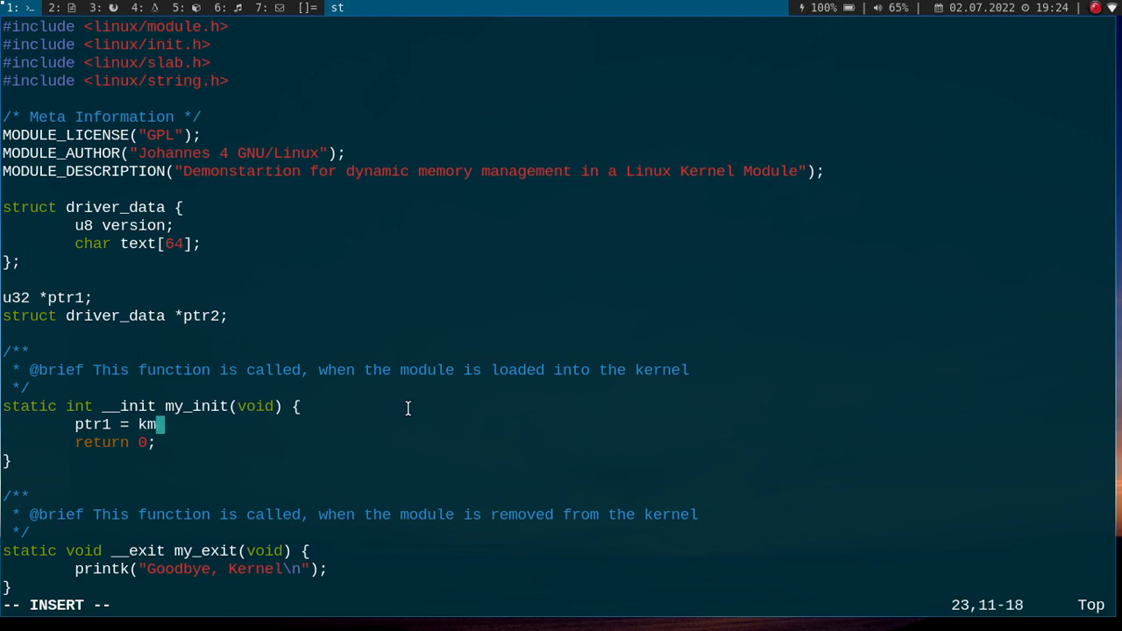
pyautogui.write('alloc(')
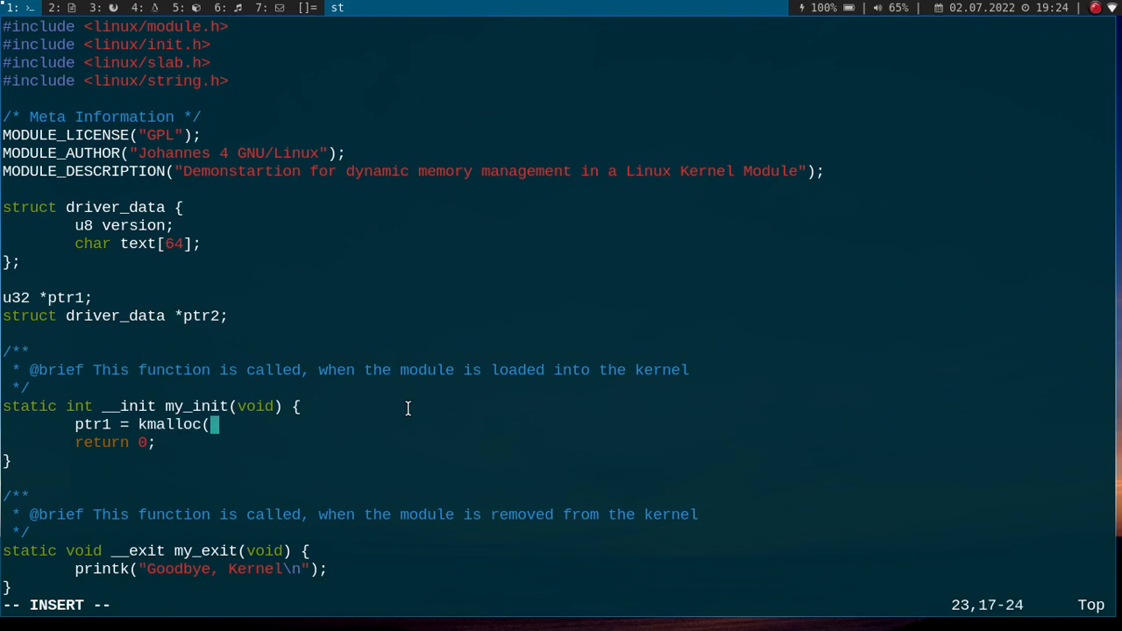
pyautogui.write('sizeof(')
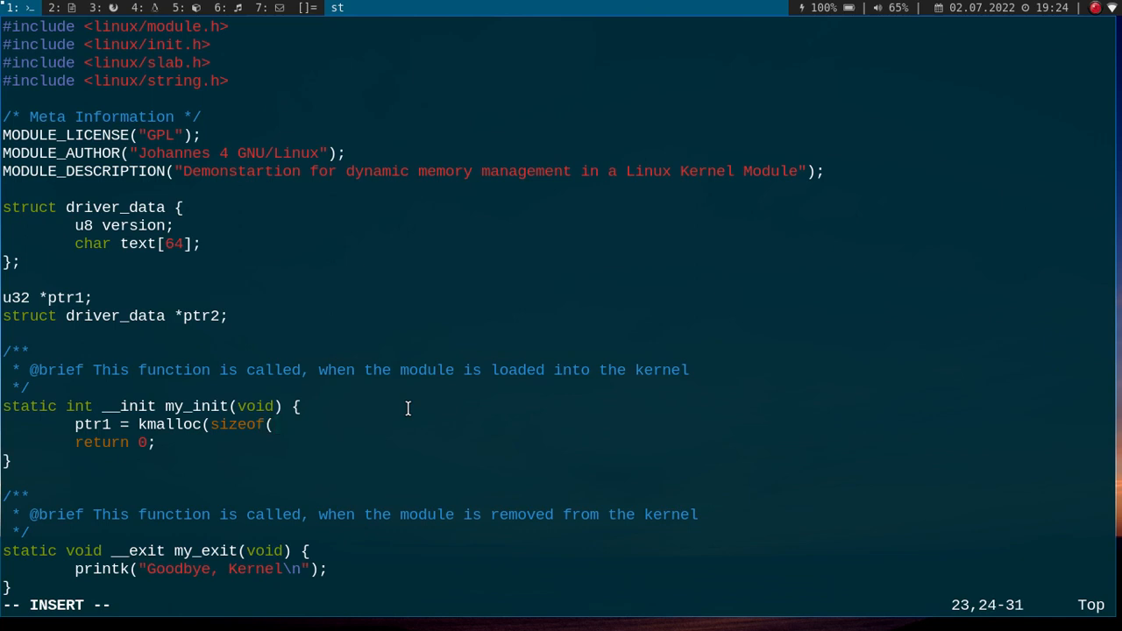
pyautogui.write('u32')
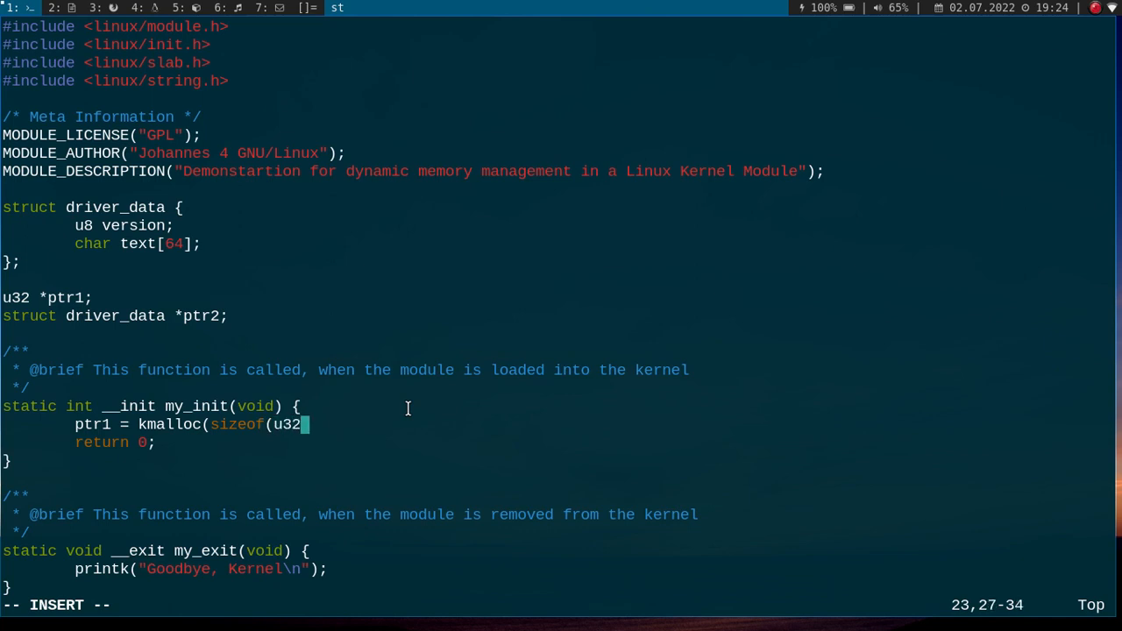
pyautogui.write(')')
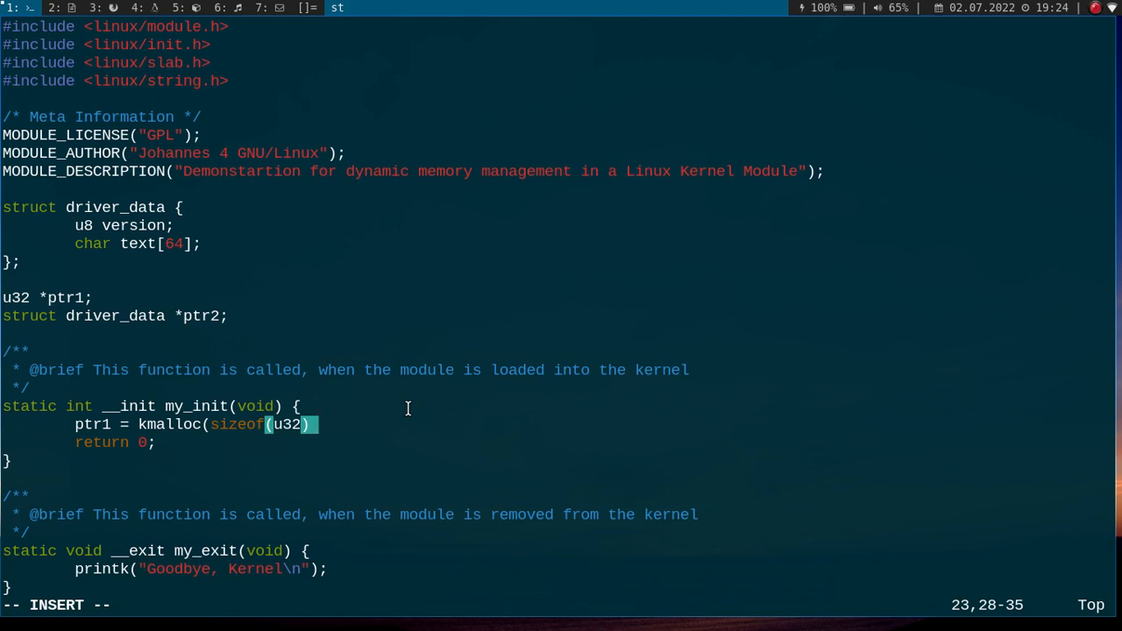
pyautogui.write(',')
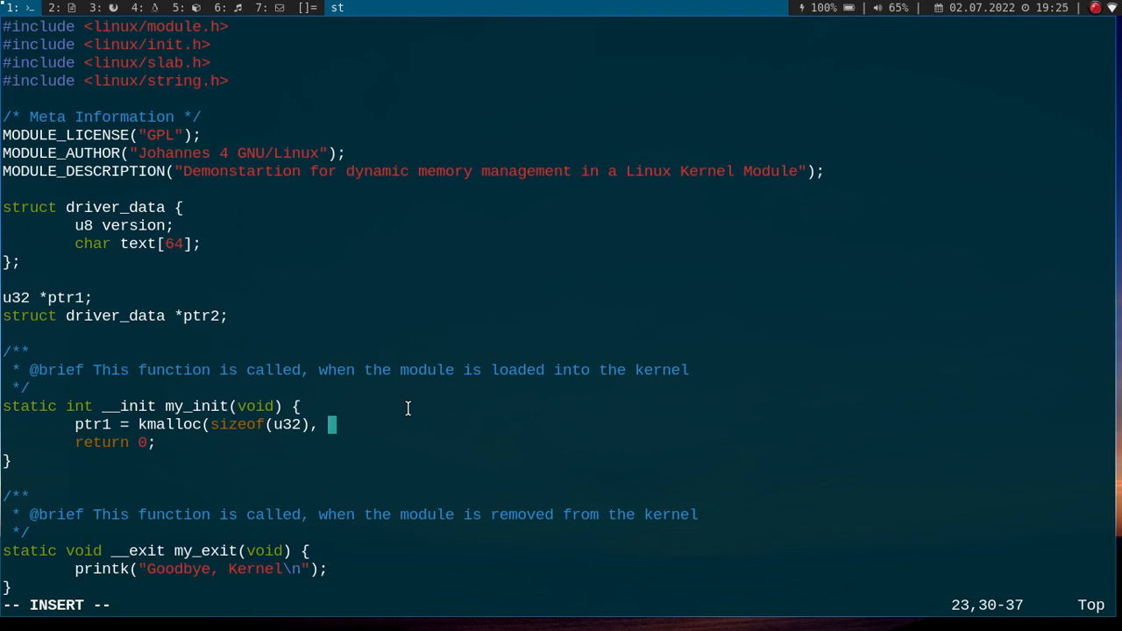
pyautogui.write('GFP')
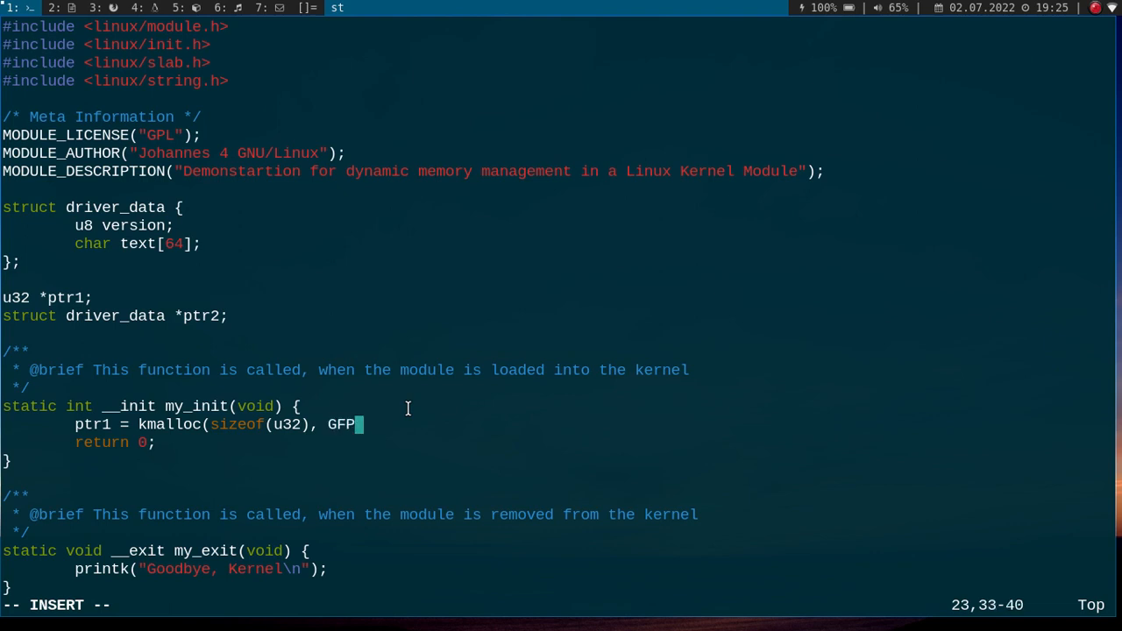
pyautogui.write('_KERNEL);')
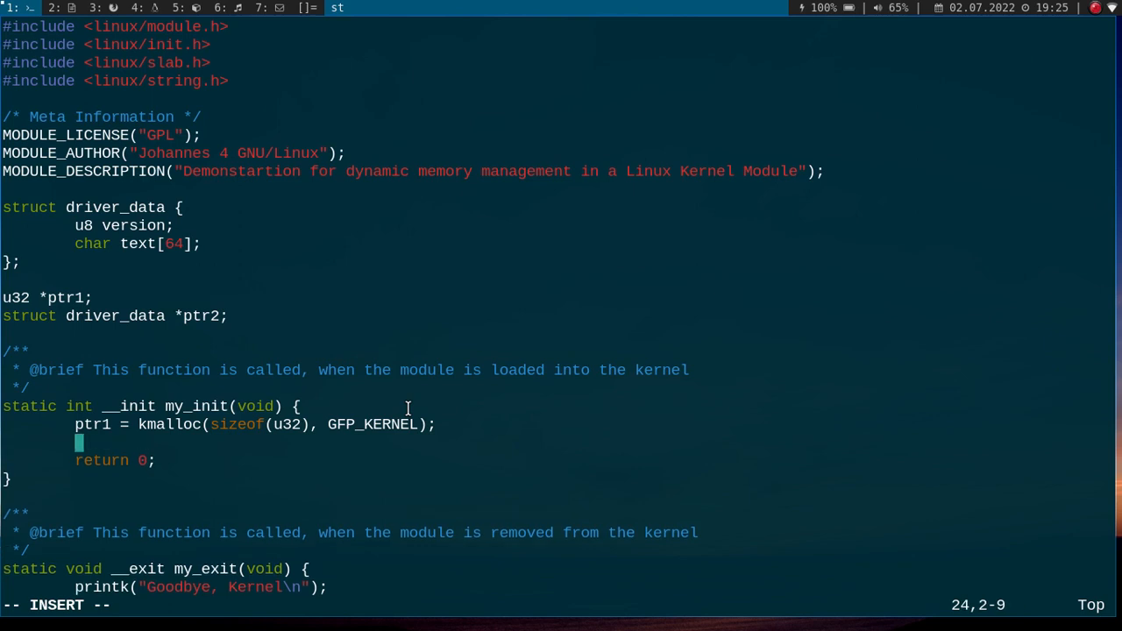
# Add an if(ptr1 == NULL) block printing 'alloc_test - Out of memory' and returning -1.
pyautogui.write('if(ptr1 == N')
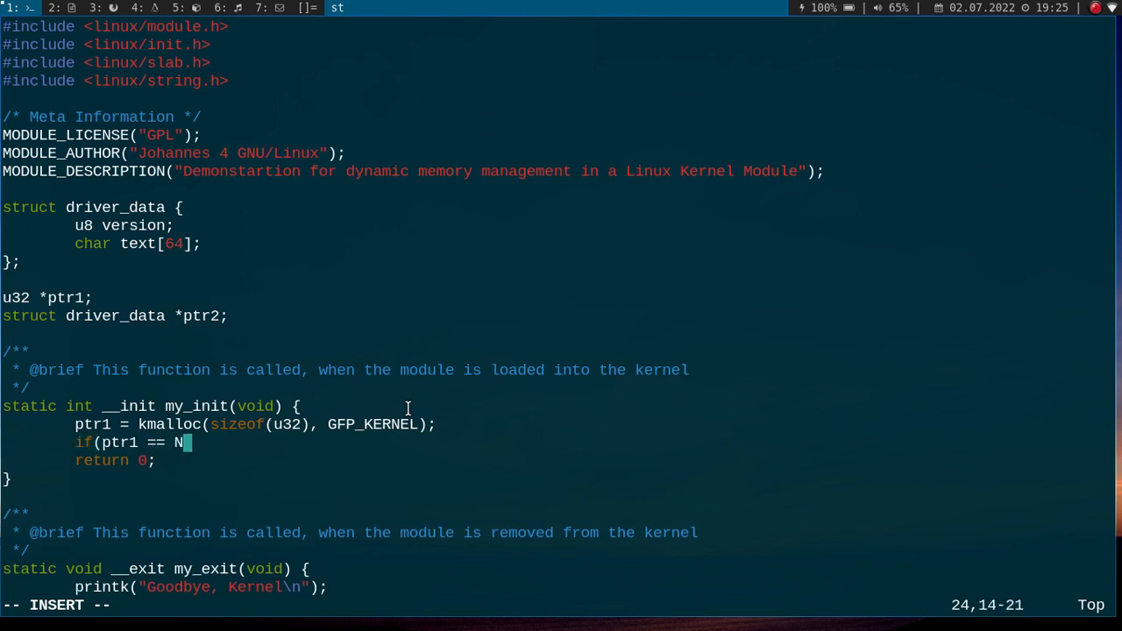
pyautogui.write('ULL) {')
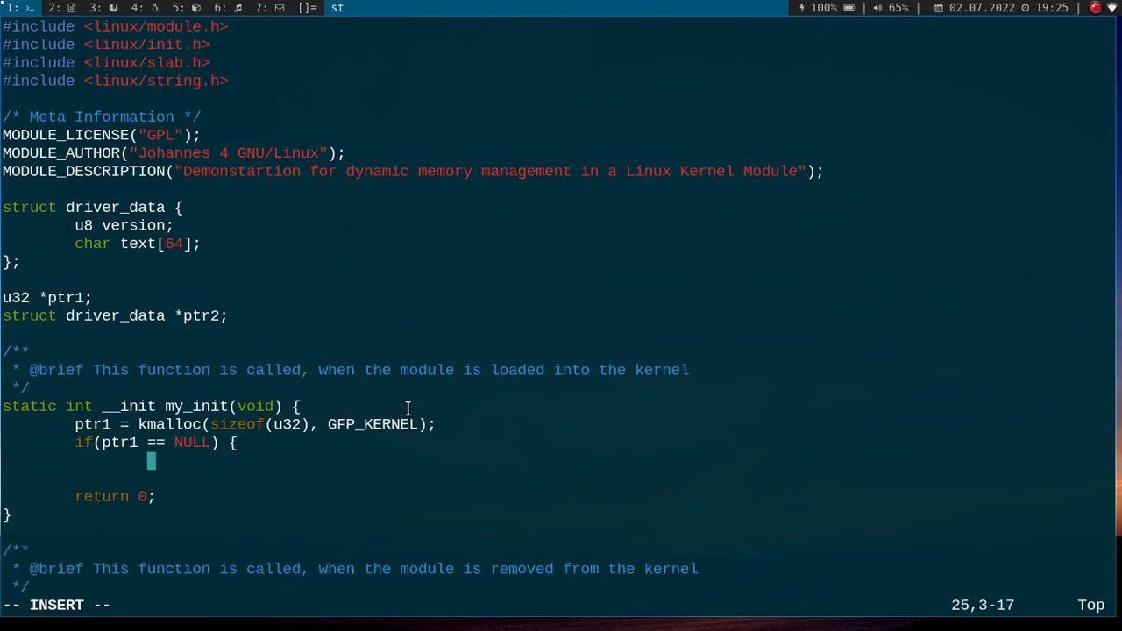
pyautogui.write('printk("')
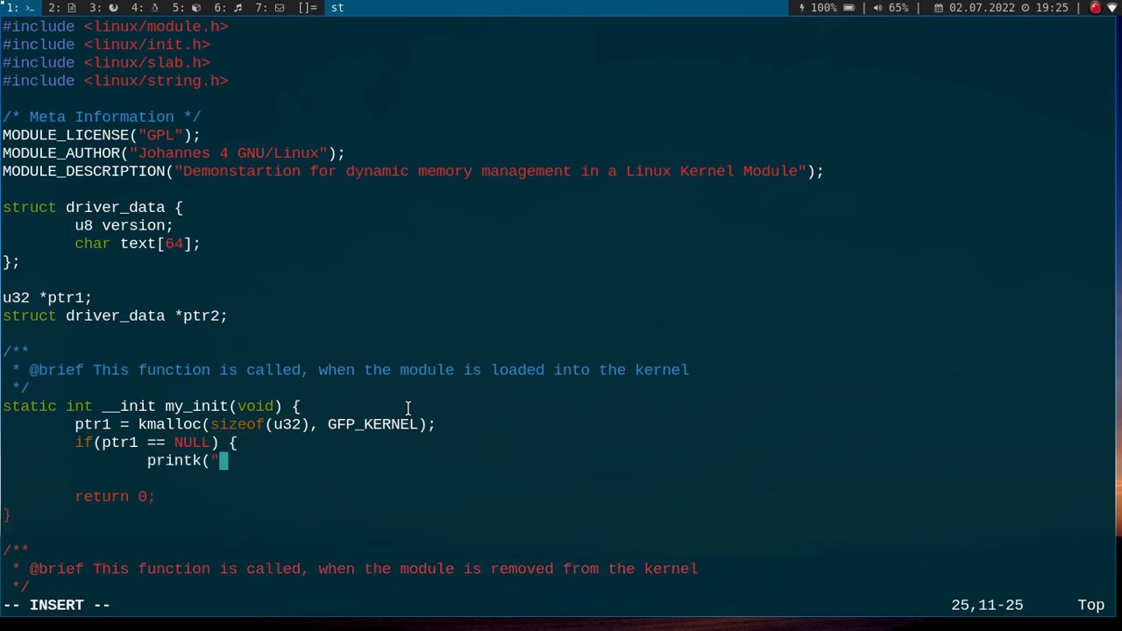
pyautogui.write('alloc_test')
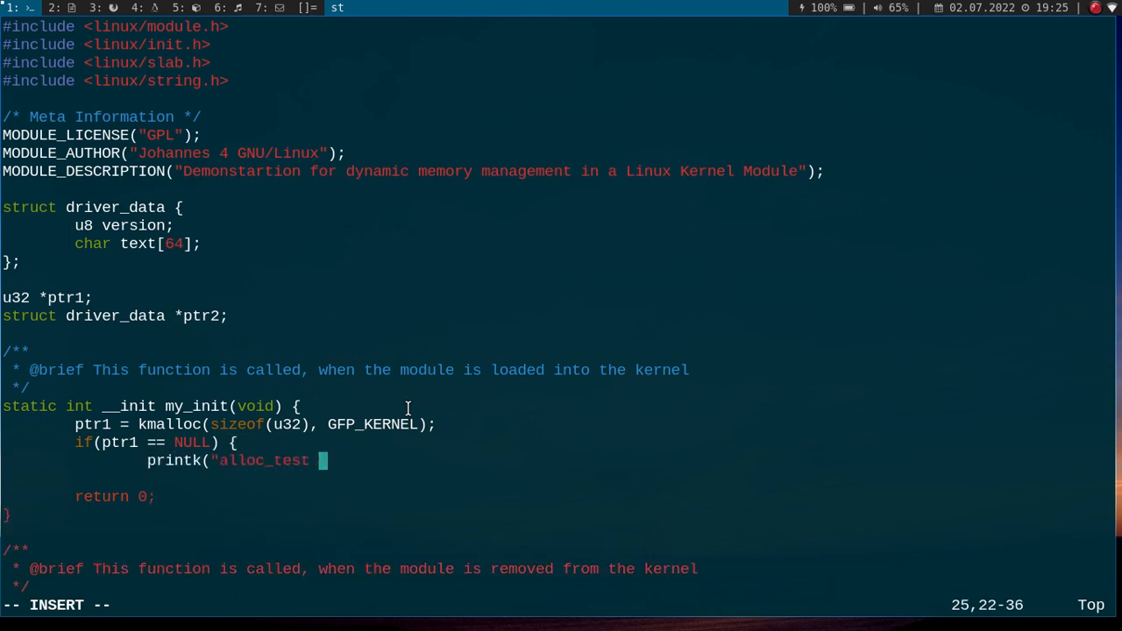
pyautogui.write('- Out of memory!')
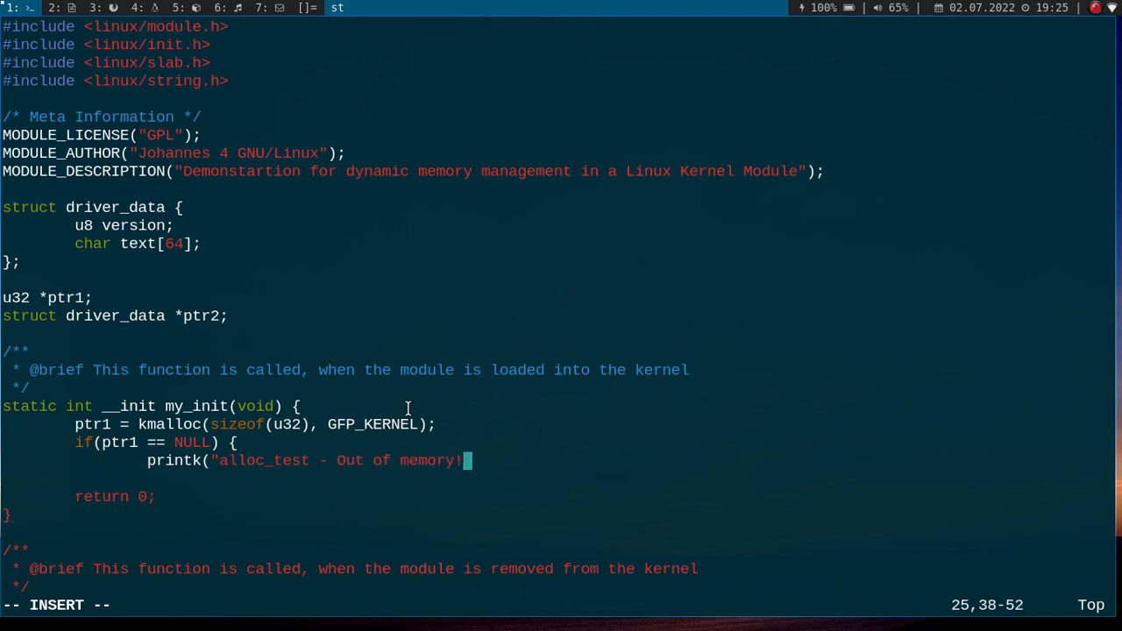
pyautogui.write('\\n");')
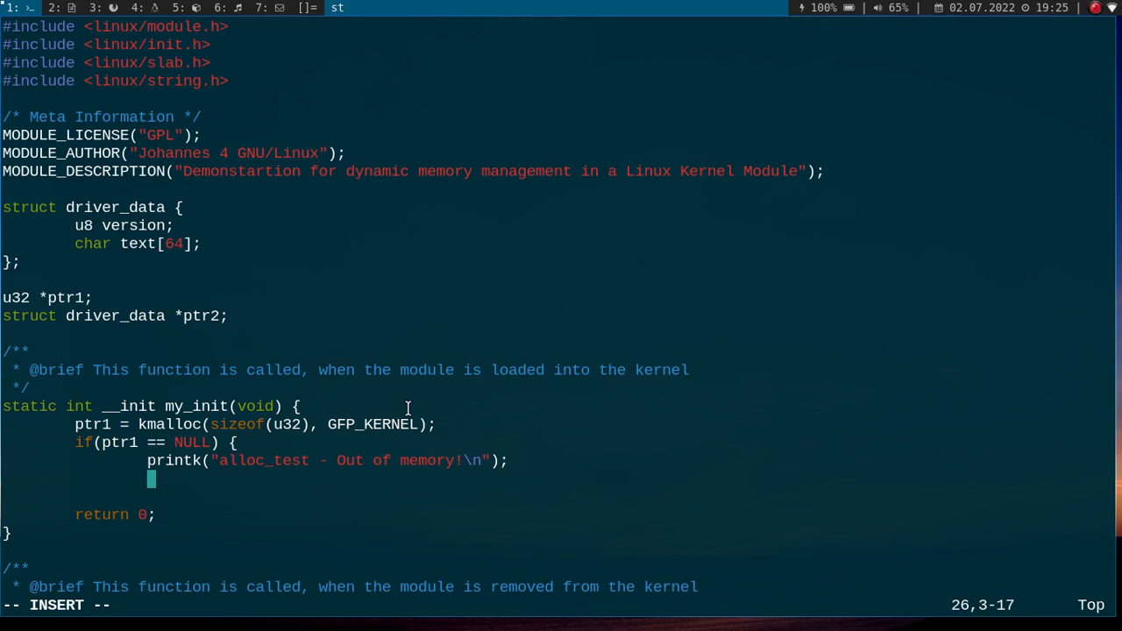
pyautogui.write('return -1;')
pyautogui.write('printk("alloc_test - \\n");')
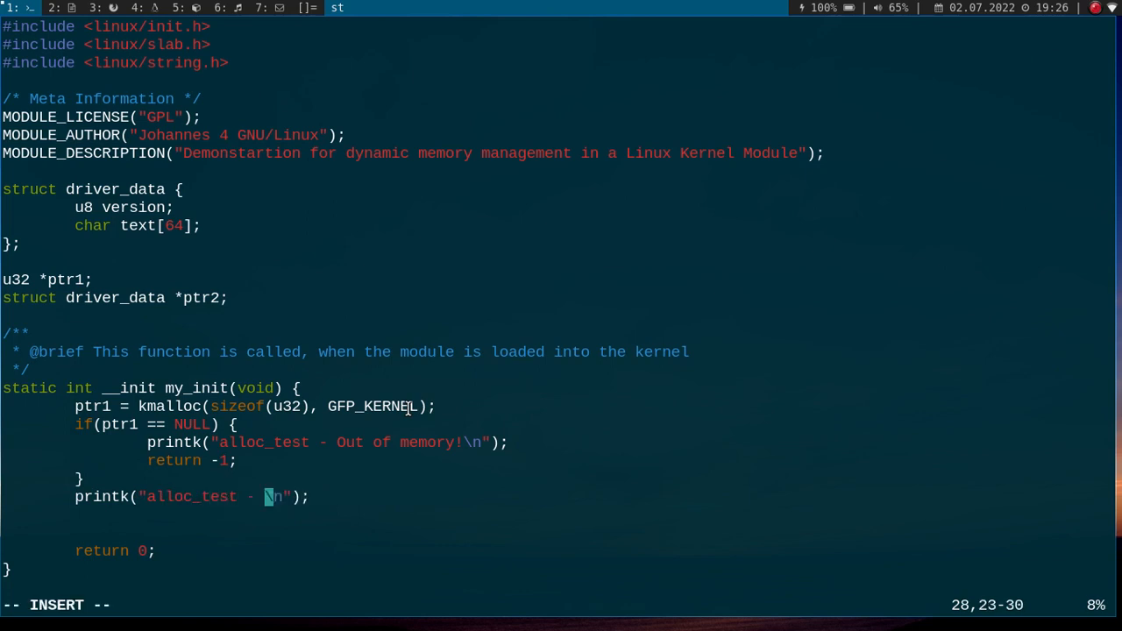
# Print the value of *ptr1, then assign *ptr1 = 0xc001c0de.
pyautogui.write('*ptr1: 0x%x')
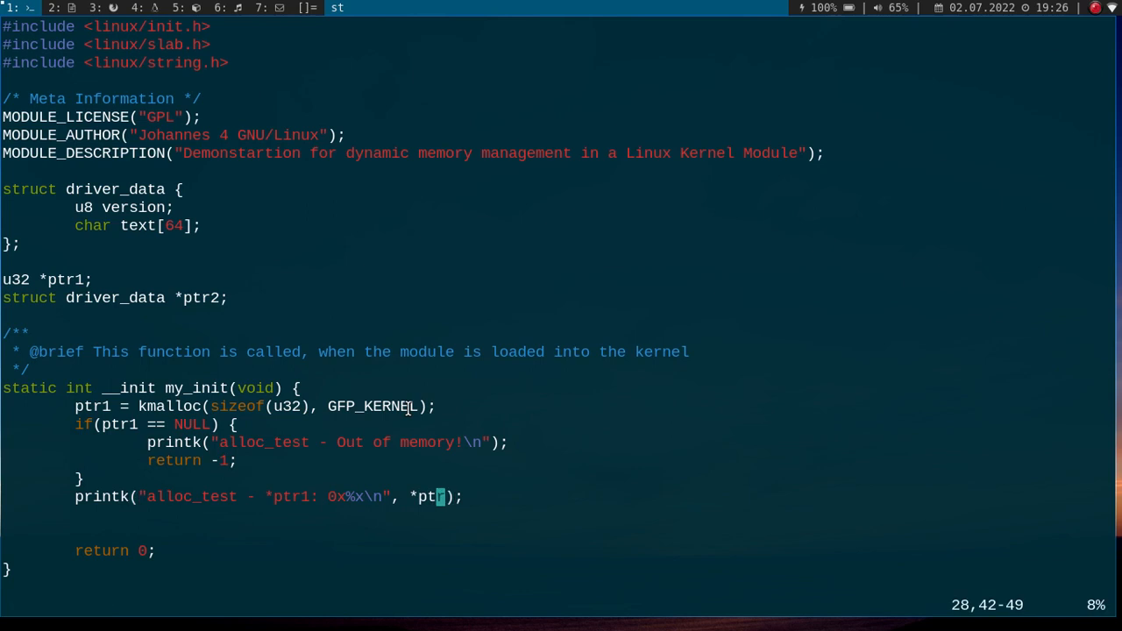
pyautogui.write('r1')
pyautogui.write('*ptr1 =')
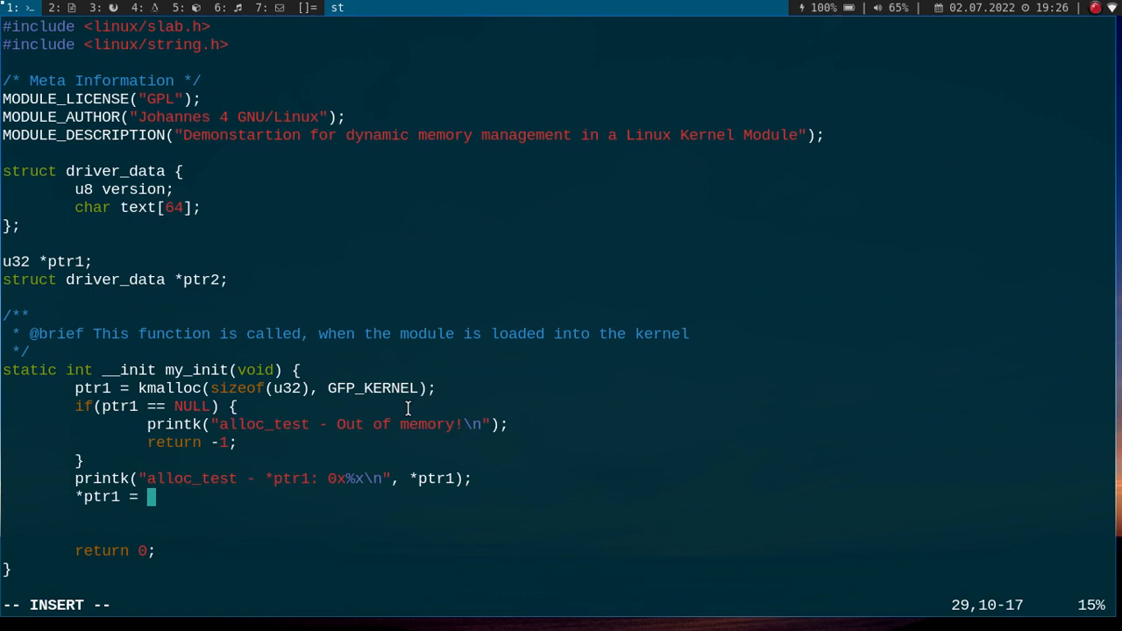
pyautogui.write('0xc001c')
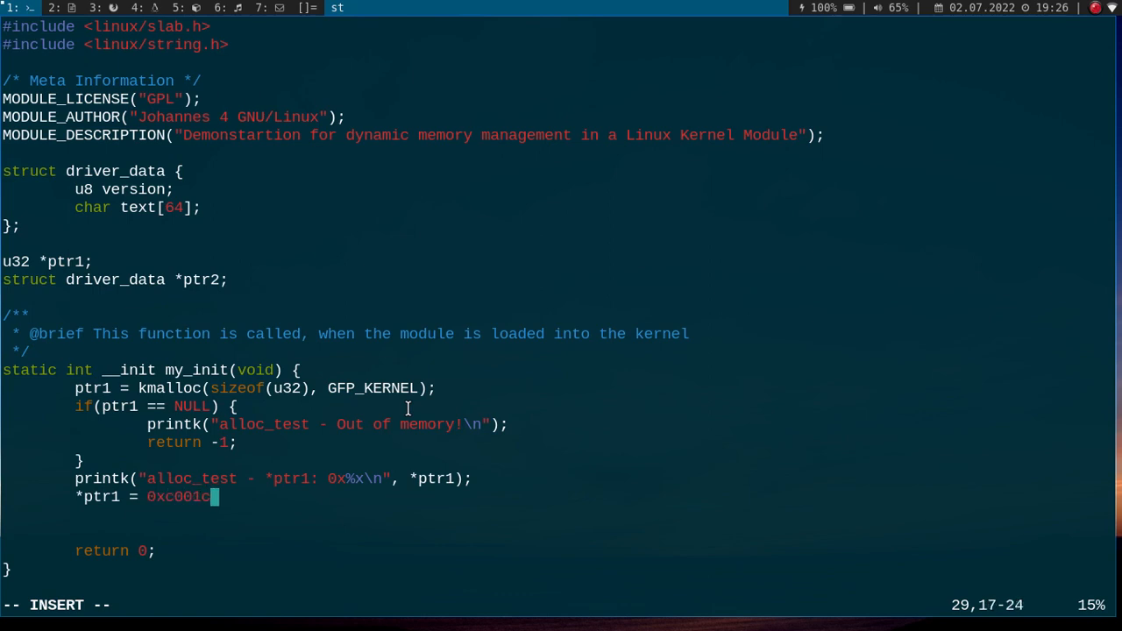
pyautogui.write('0de;')
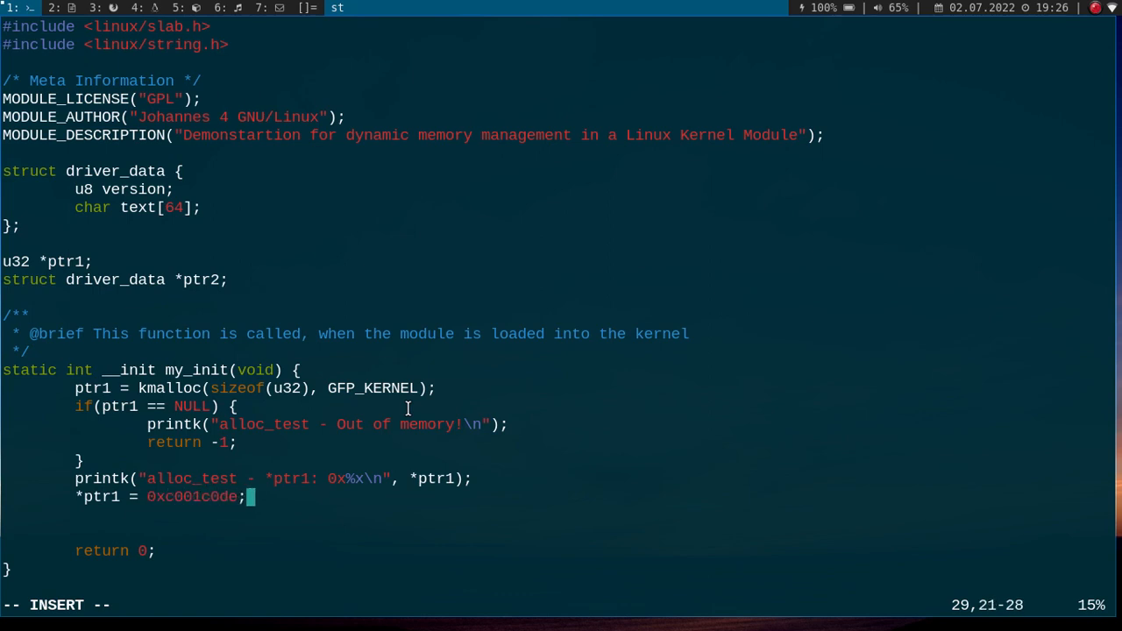
pyautogui.press('Left')
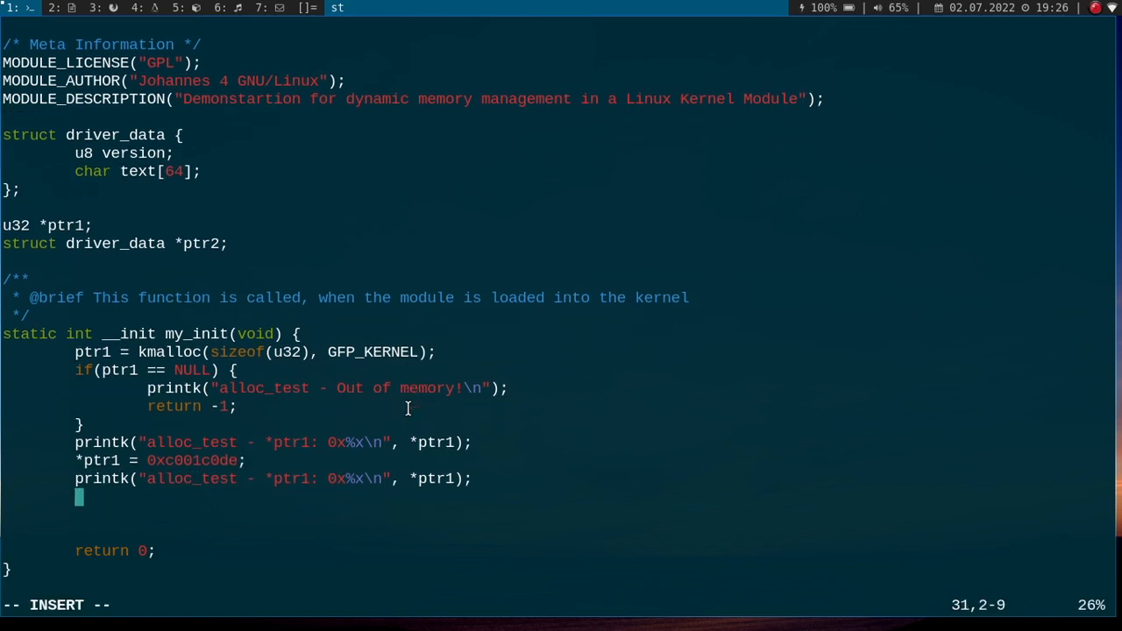
# Print *ptr1 again and release it with kfree(ptr1);.
pyautogui.write('kfre')
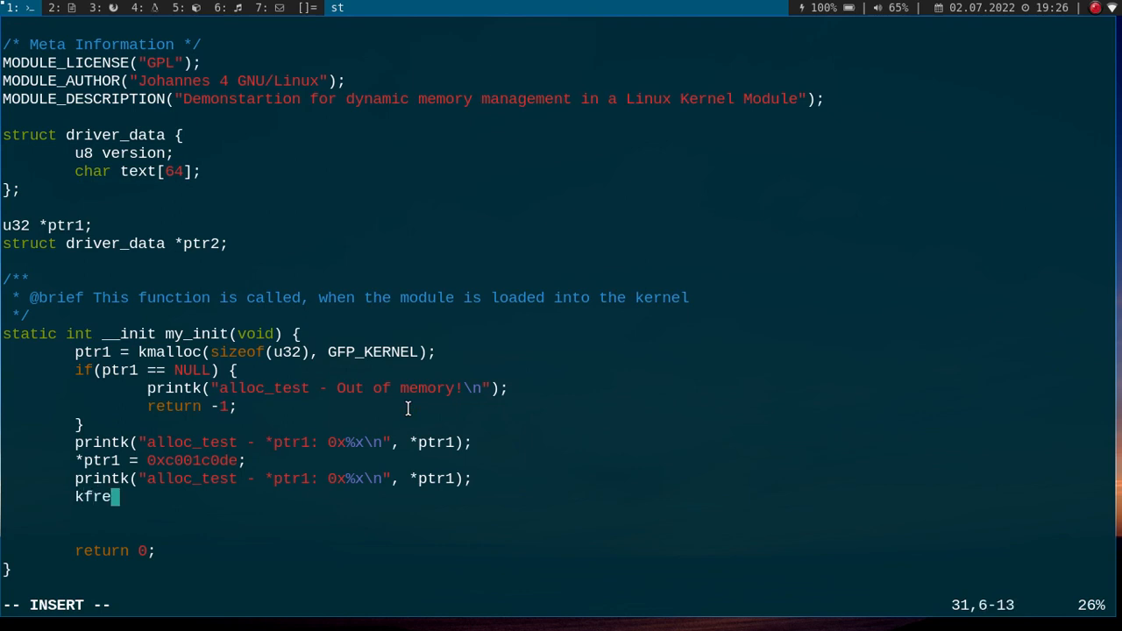
pyautogui.write('e')
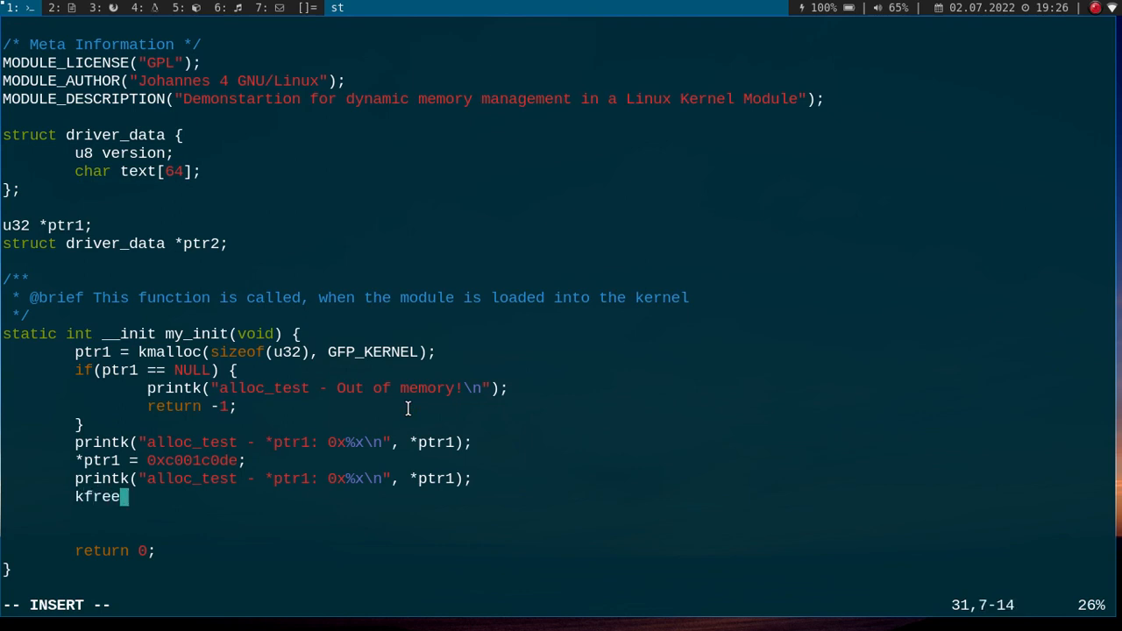
pyautogui.write('(ptr1')
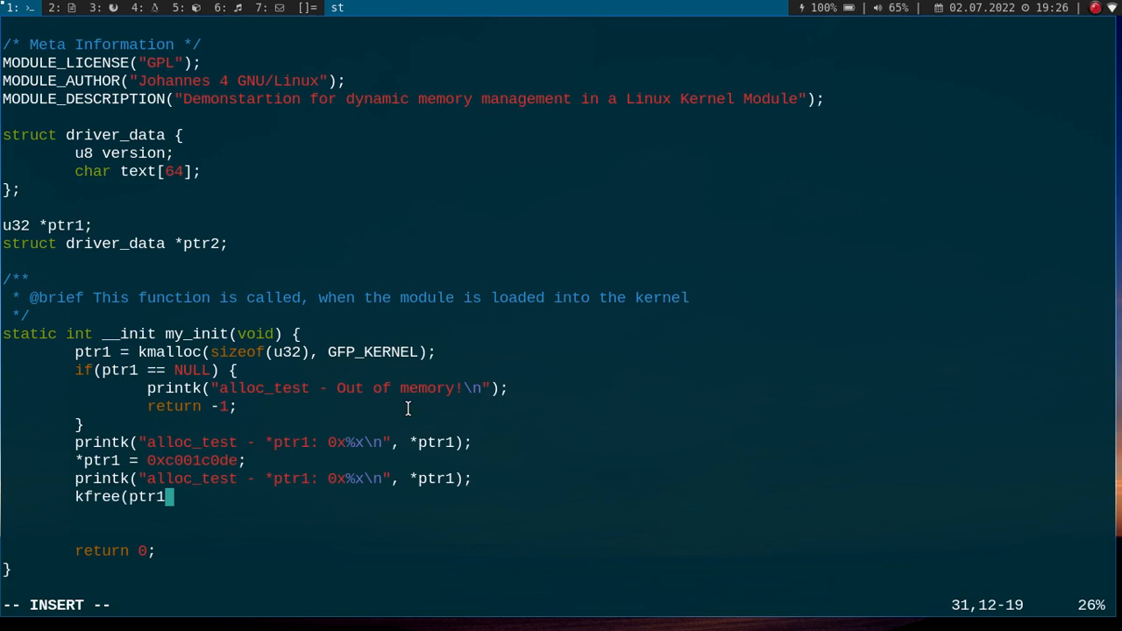
pyautogui.write(');')
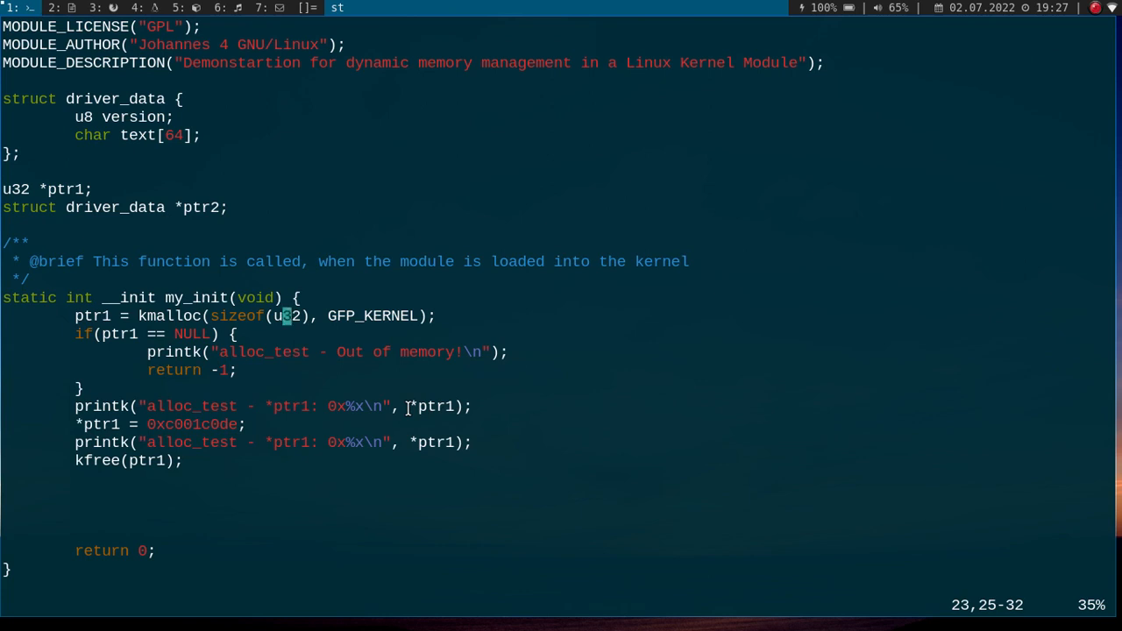
# Enable number and relativenumber, then duplicate the allocation block using kzalloc instead of kmalloc.
pyautogui.write(':set')
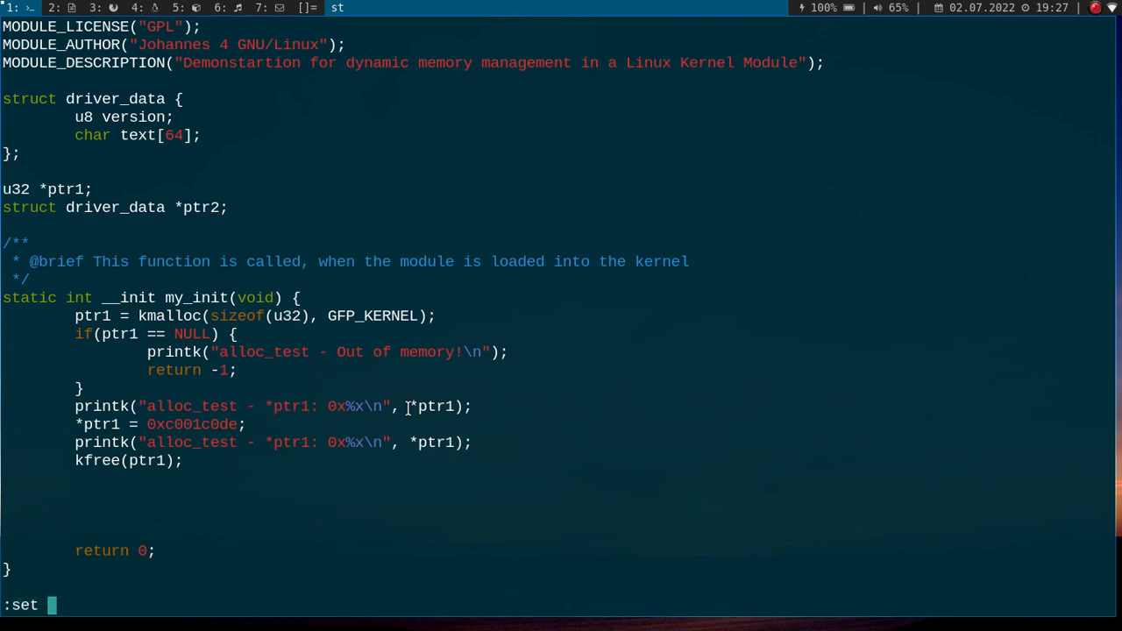
pyautogui.write('number')
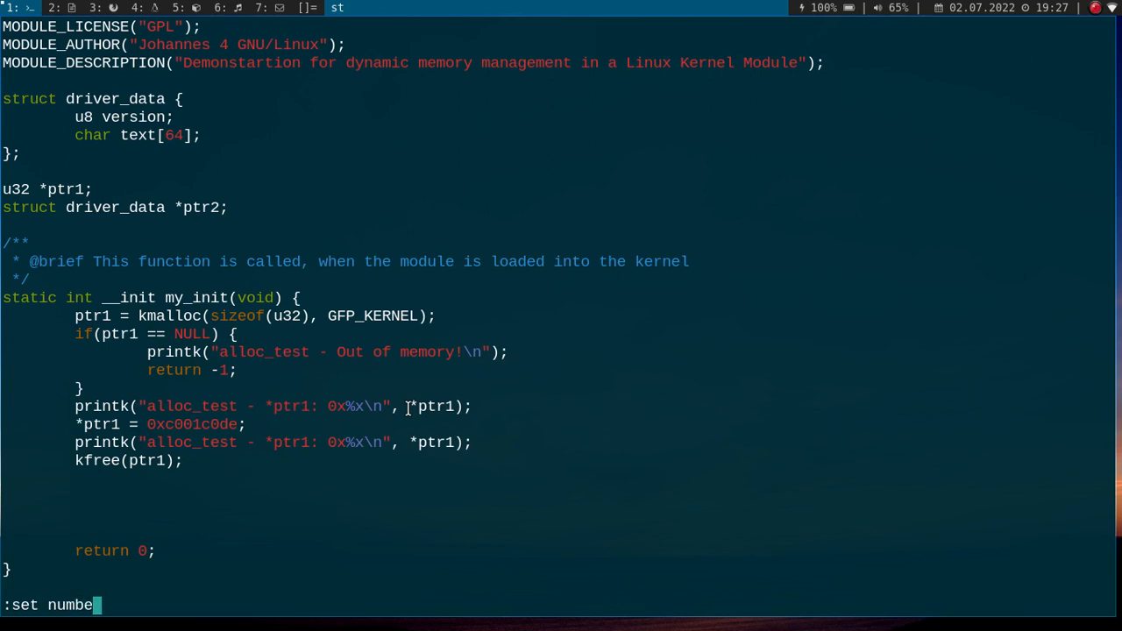
pyautogui.write('r')
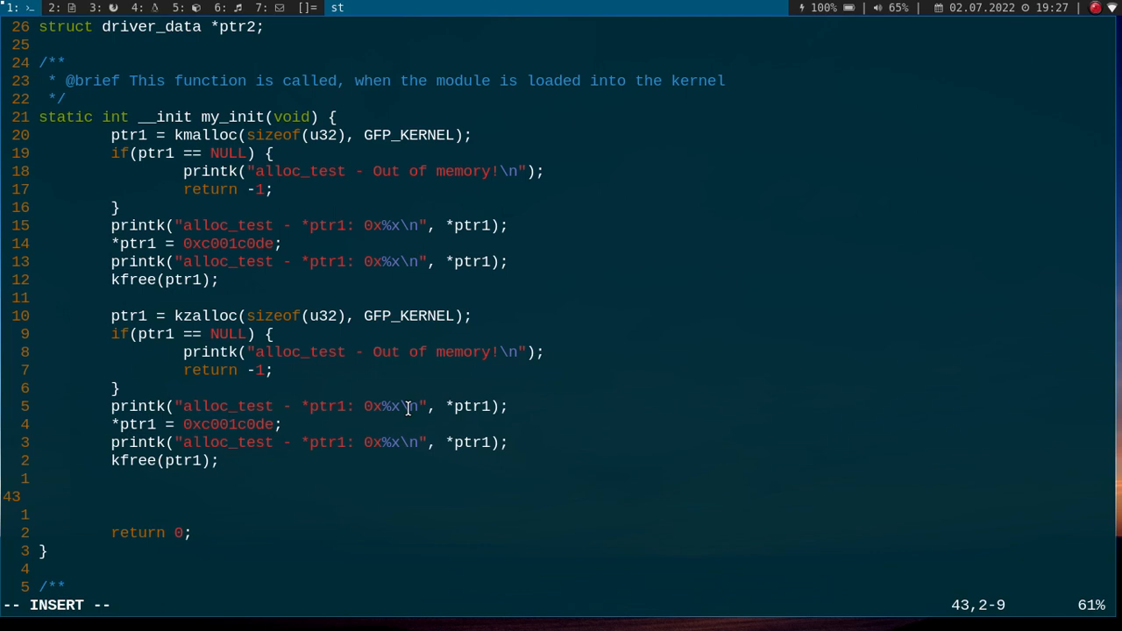
# Add ptr2 = kzalloc(sizeof(struct driver_data), GFP_KERNEL); to the init function.
pyautogui.write('ptr2 =')
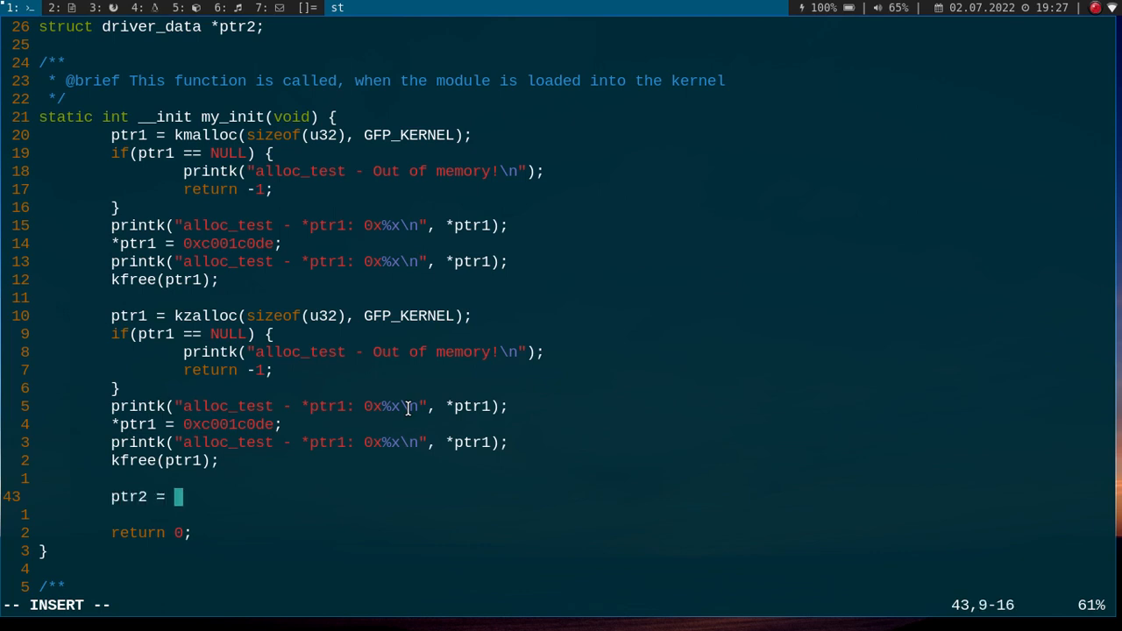
pyautogui.write('kza')
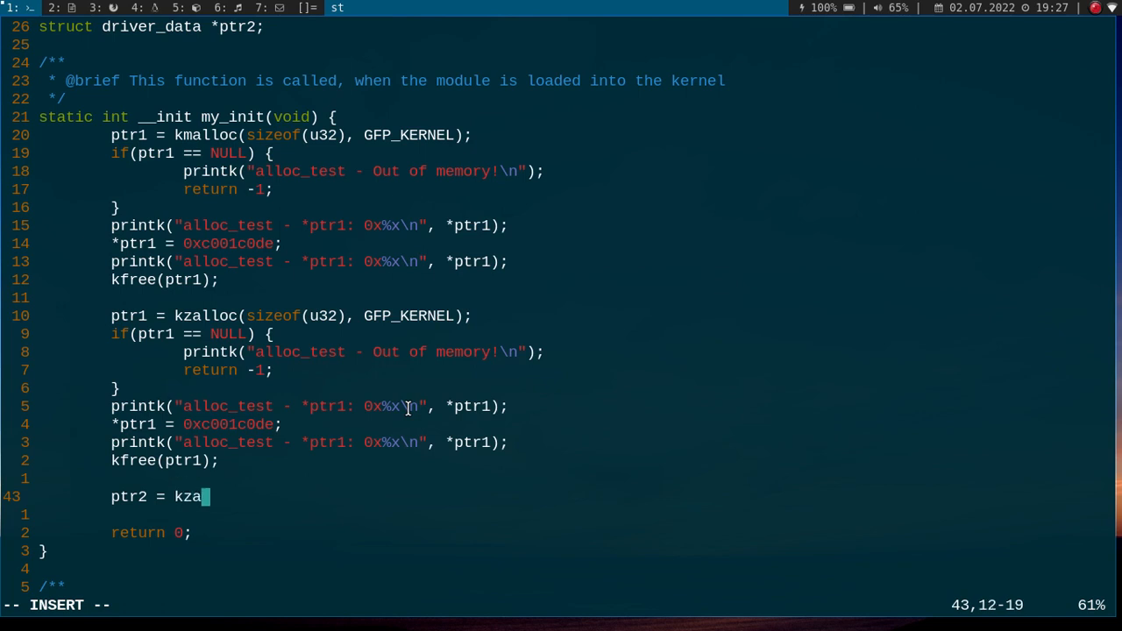
pyautogui.write('lloc')
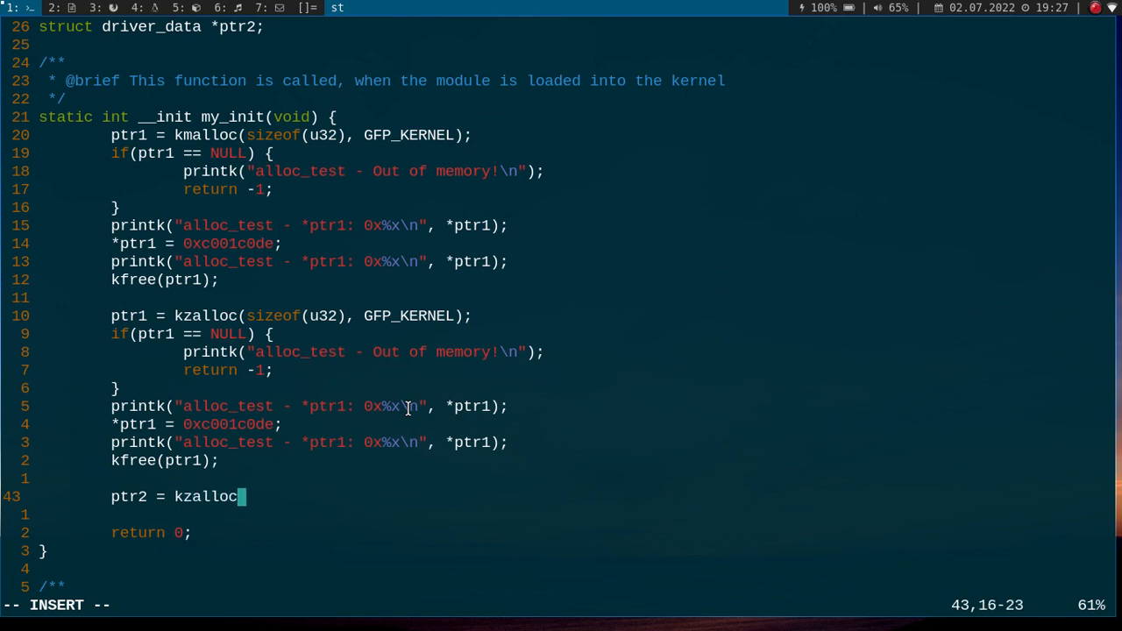
pyautogui.write('(s')
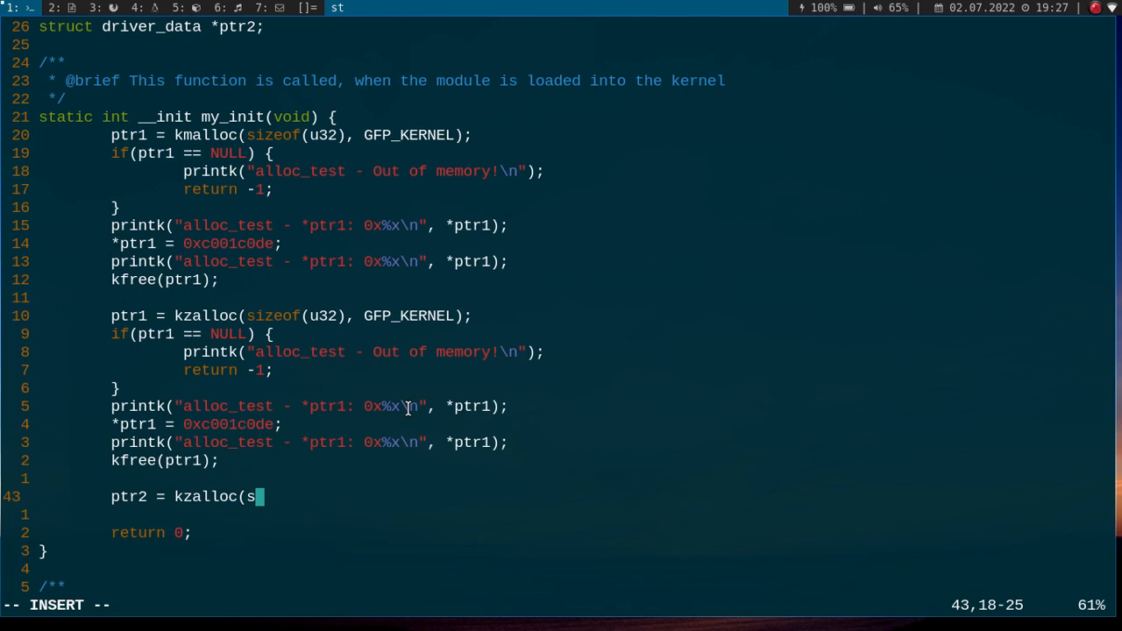
pyautogui.write('izeof(')
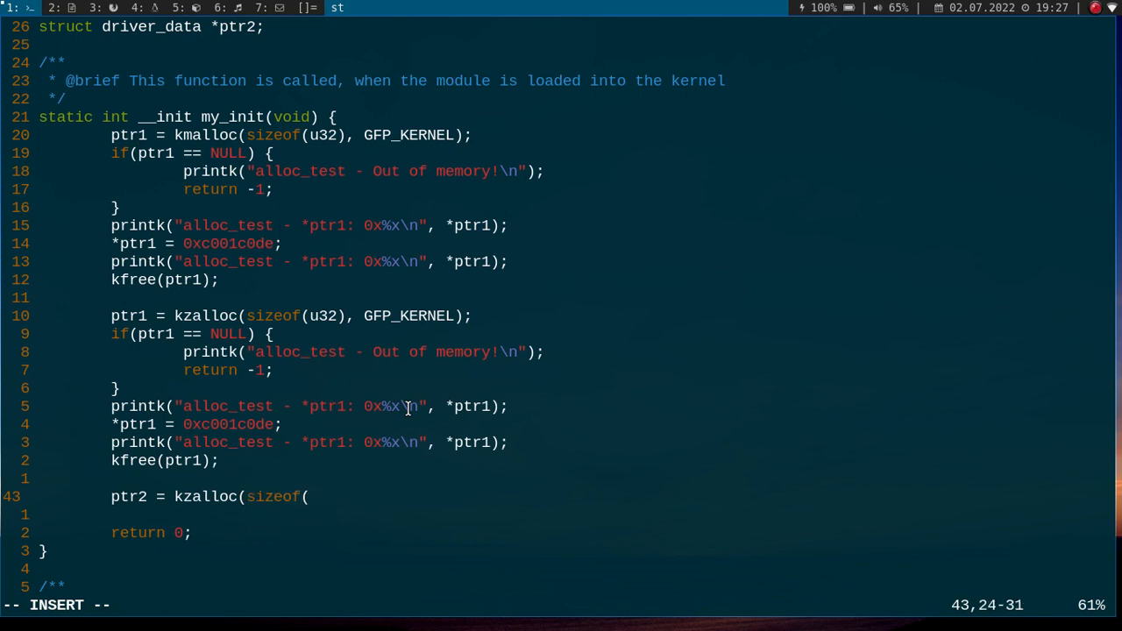
pyautogui.write('struct driv')
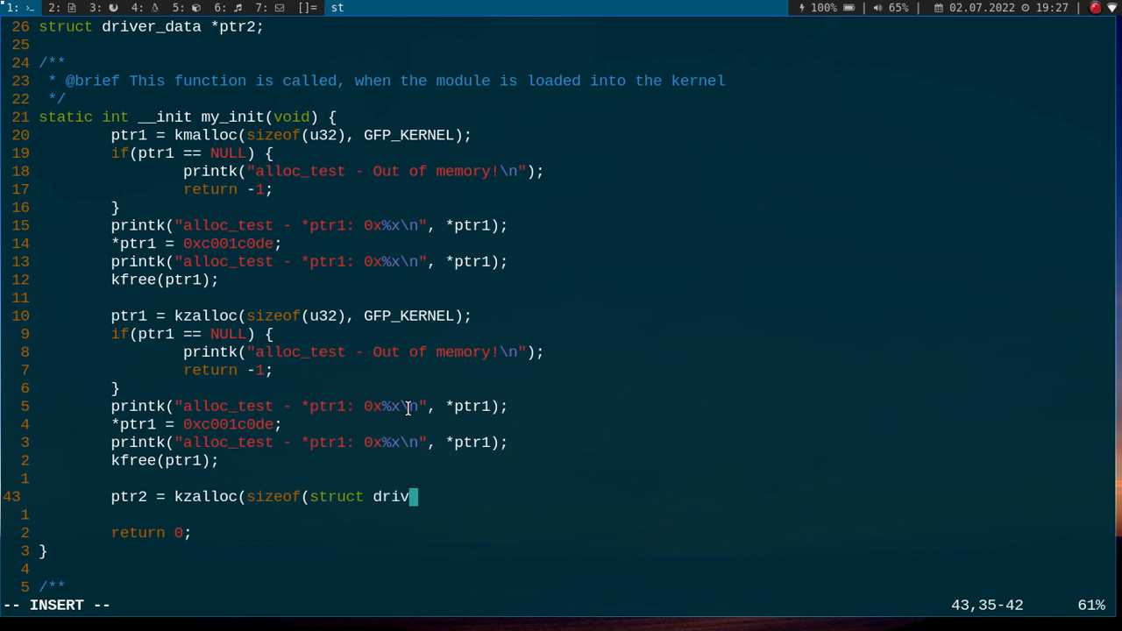
pyautogui.write('er_data)')
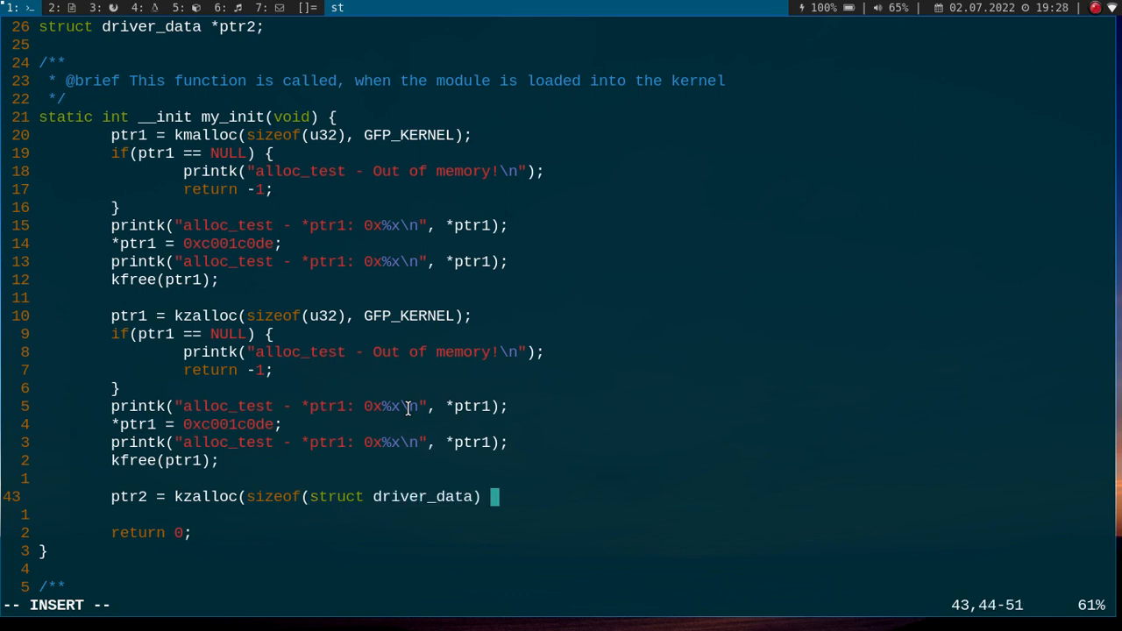
pyautogui.write(',')
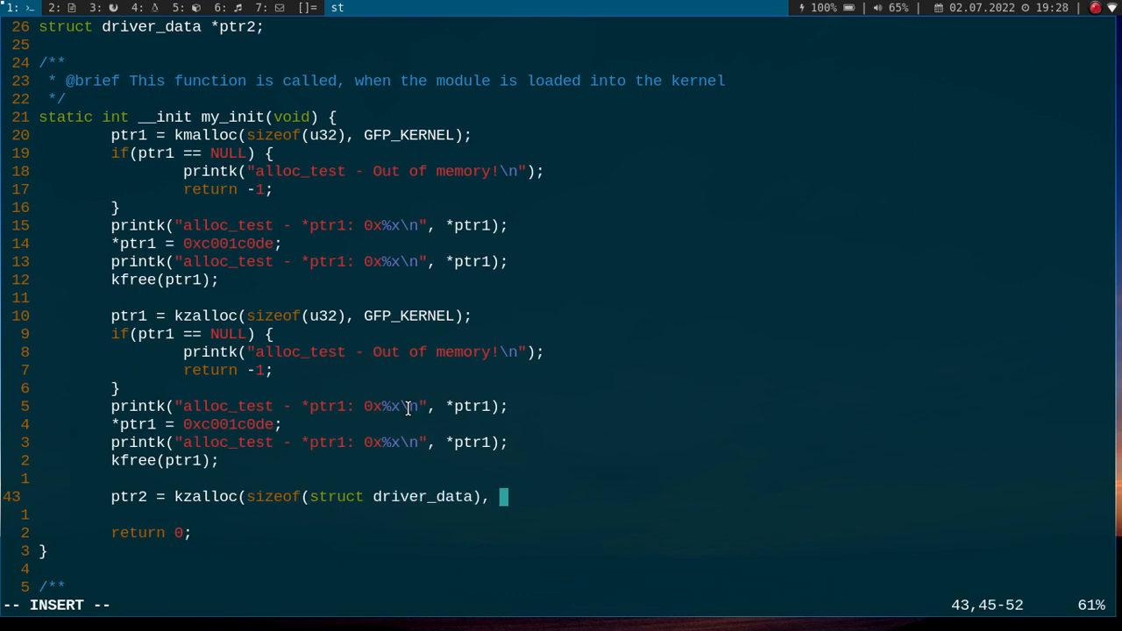
pyautogui.write('GFP_KERN')
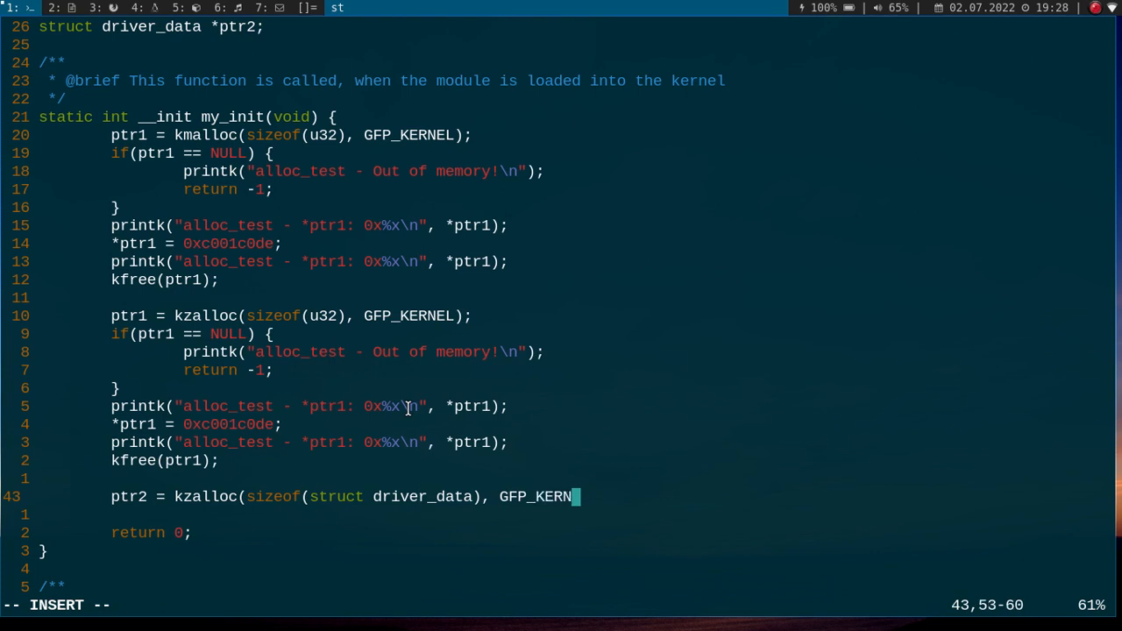
pyautogui.write('EL);')
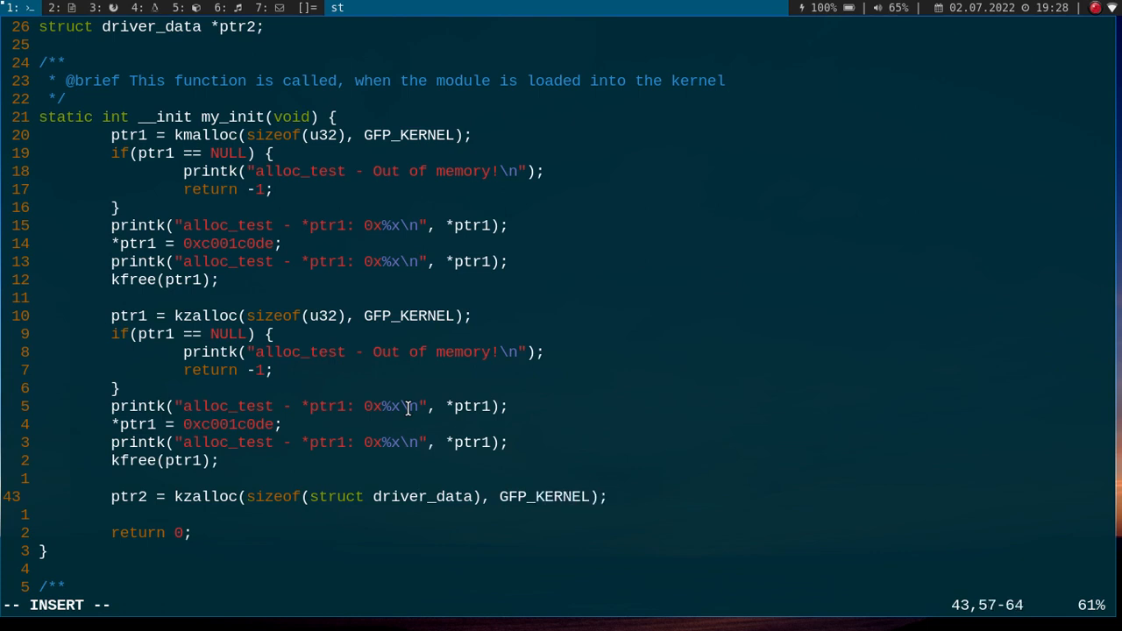
# Add an if(ptr2 == NULL) check that prints out-of-memory and returns -1.
pyautogui.write('if(')
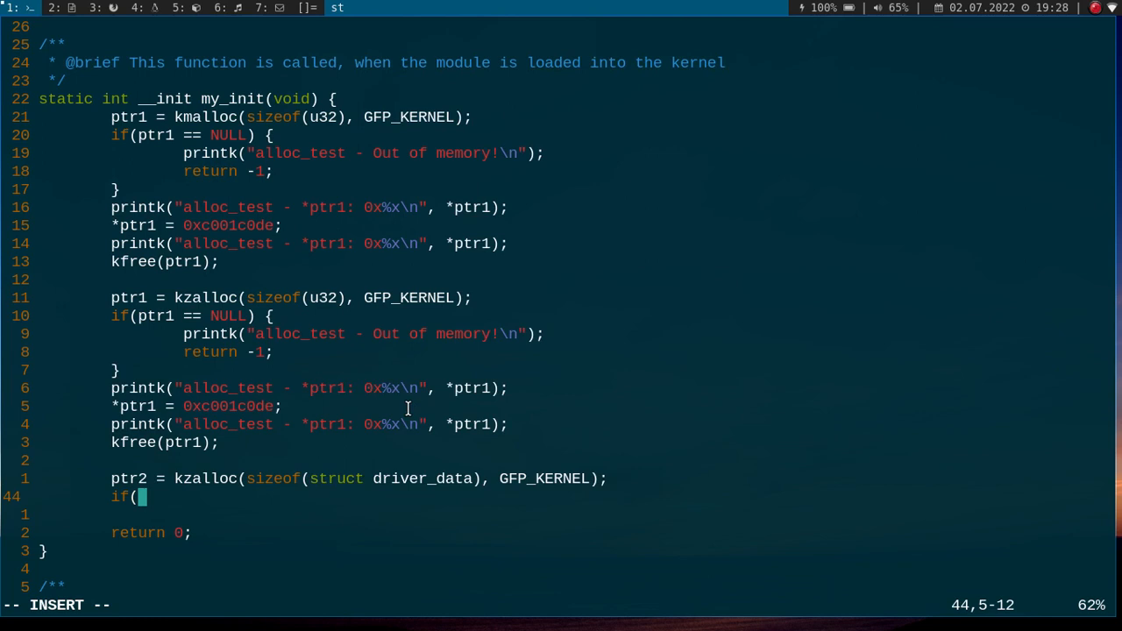
pyautogui.write('ptr2 ==')
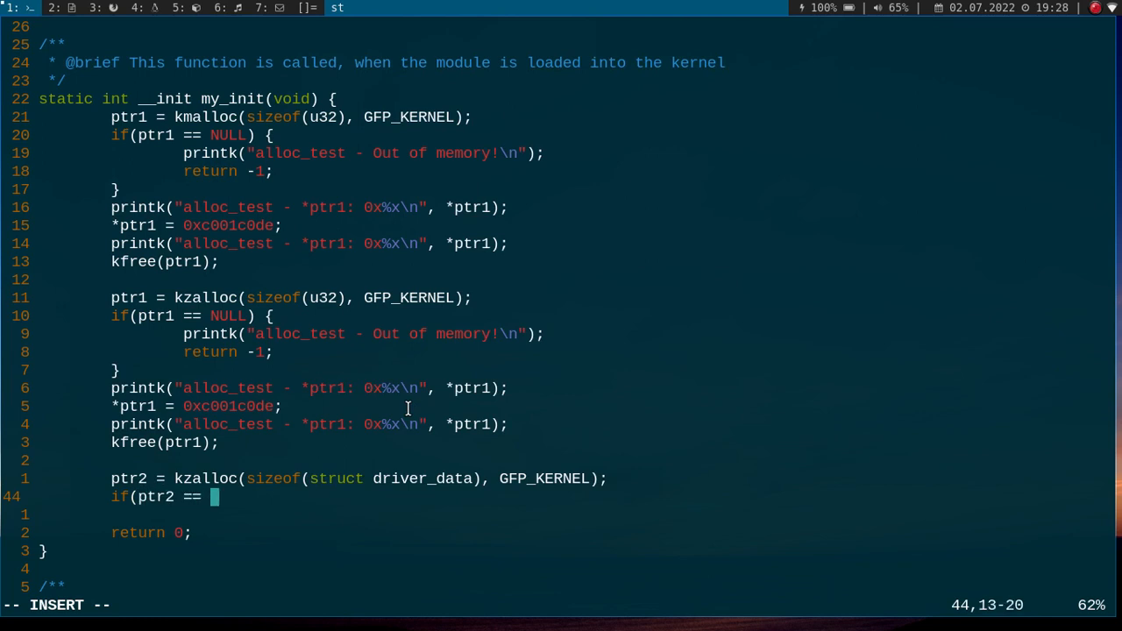
pyautogui.write('NULL) {')
pyautogui.write('printk("alloc_test - Out of memory!\\n");')
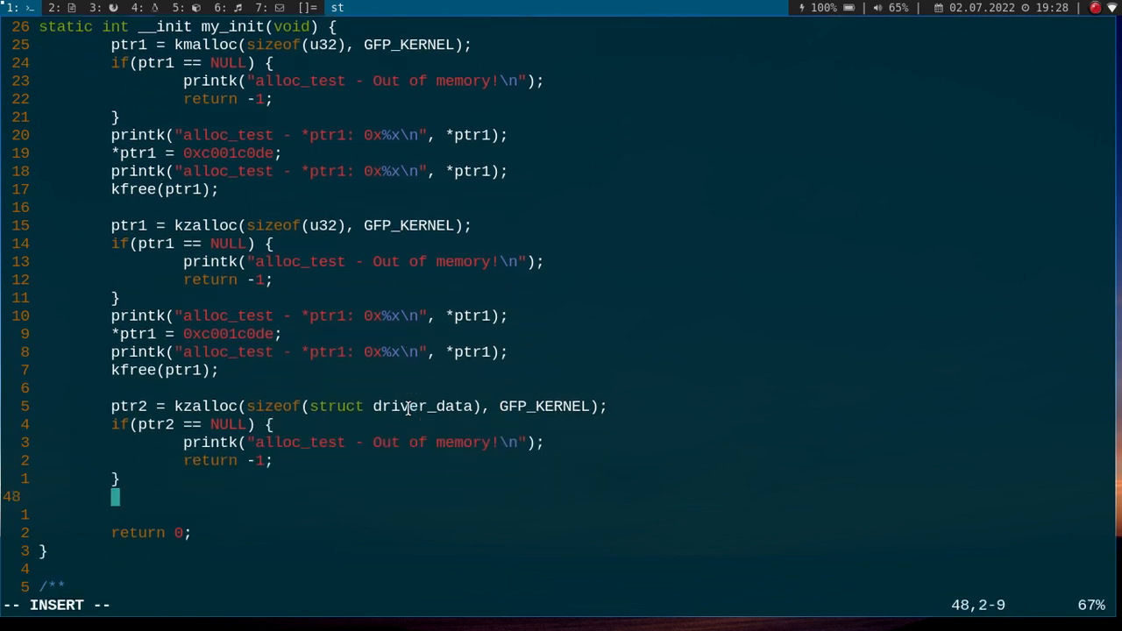
# Set ptr2->version to 123 and strcpy "This is a test string for my linux kernel module" into ptr2->data.
pyautogui.write('ptr')
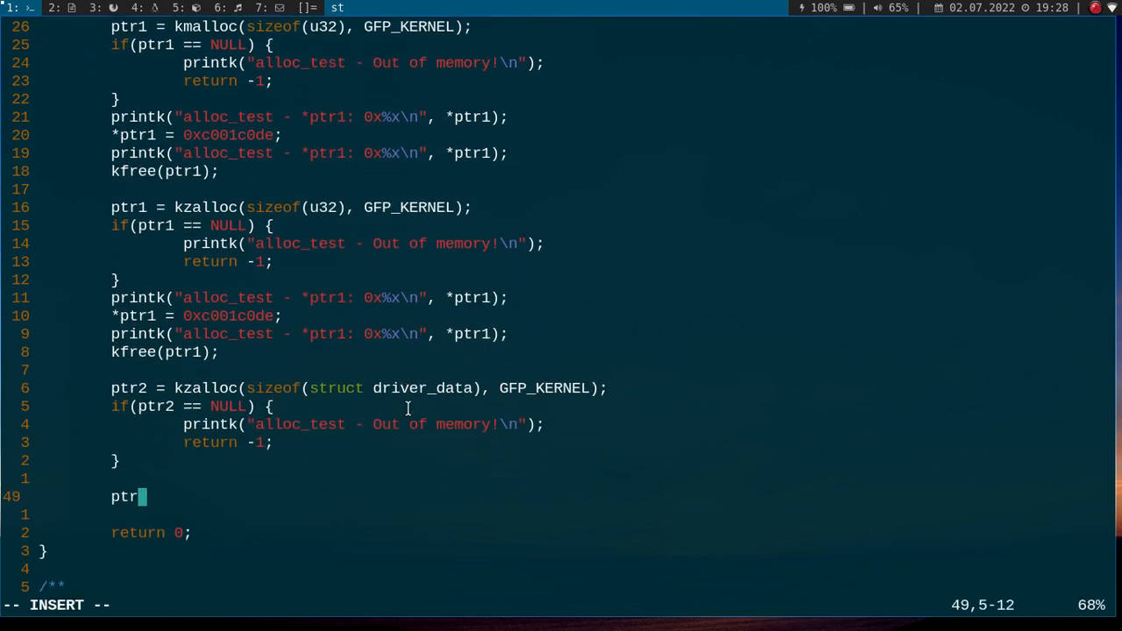
pyautogui.write('2->version = 123;')
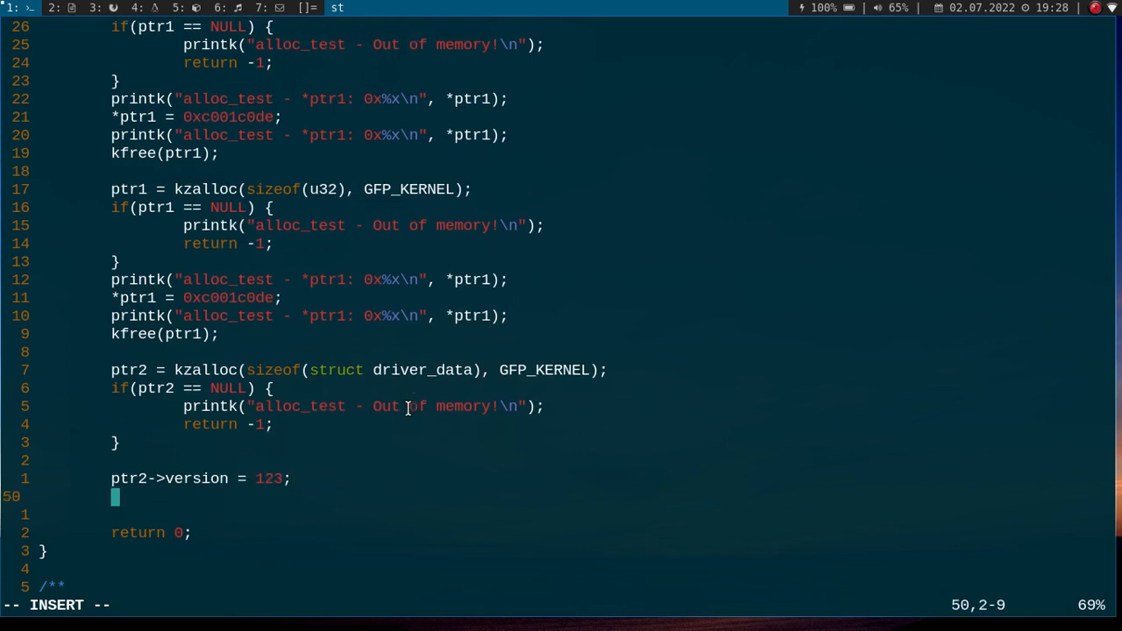
pyautogui.write('strcpy')
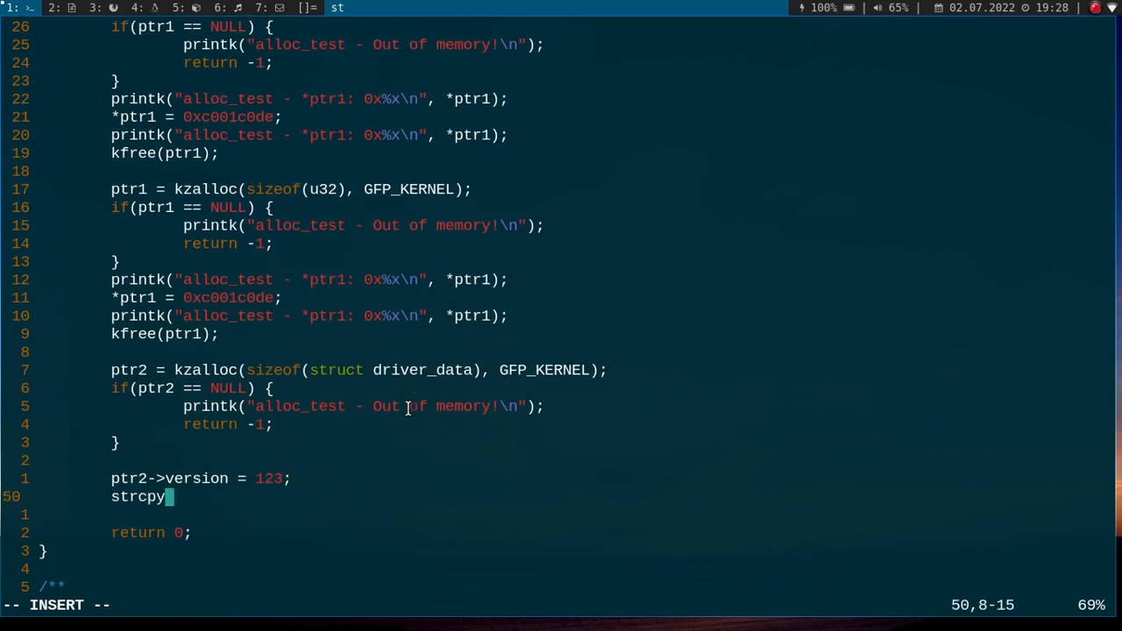
pyautogui.write('(')
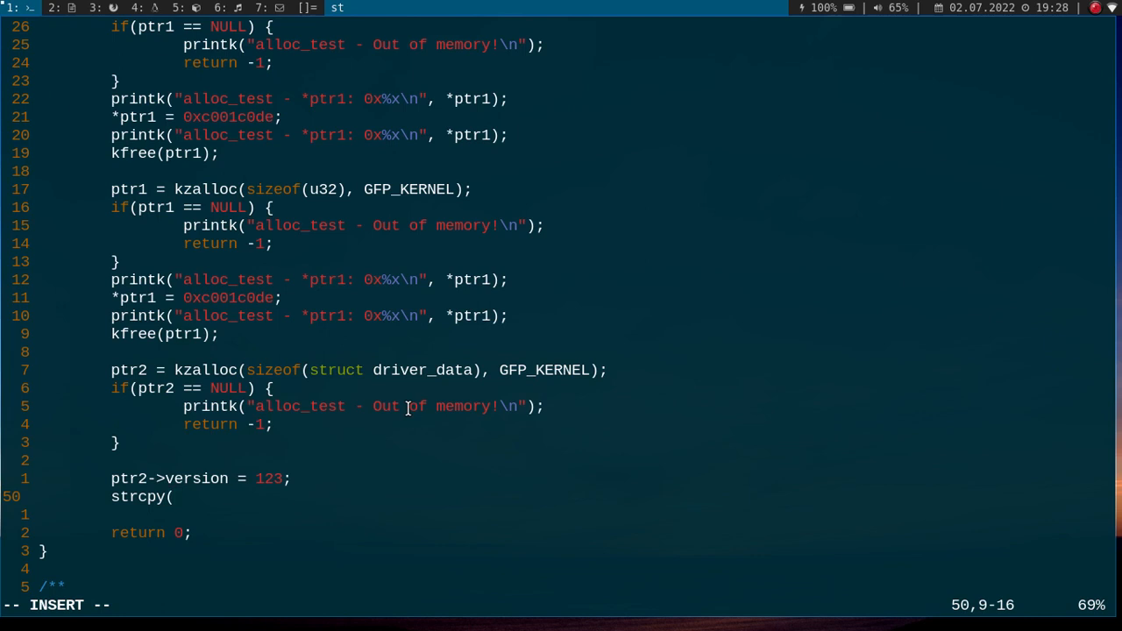
pyautogui.write('ptr2->')
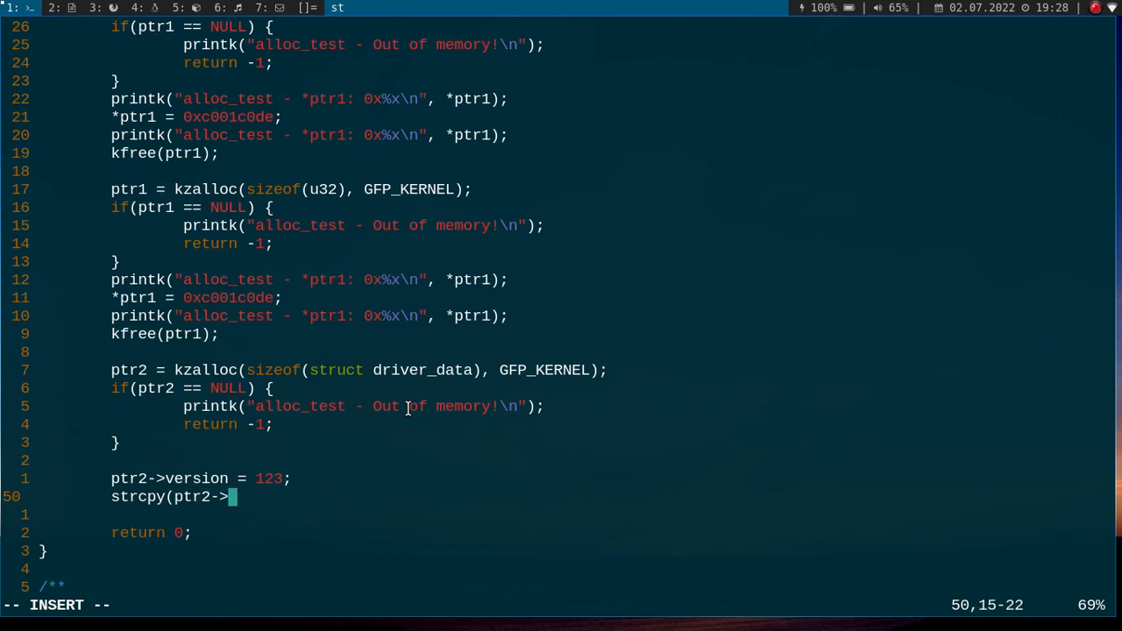
pyautogui.write('data, "')
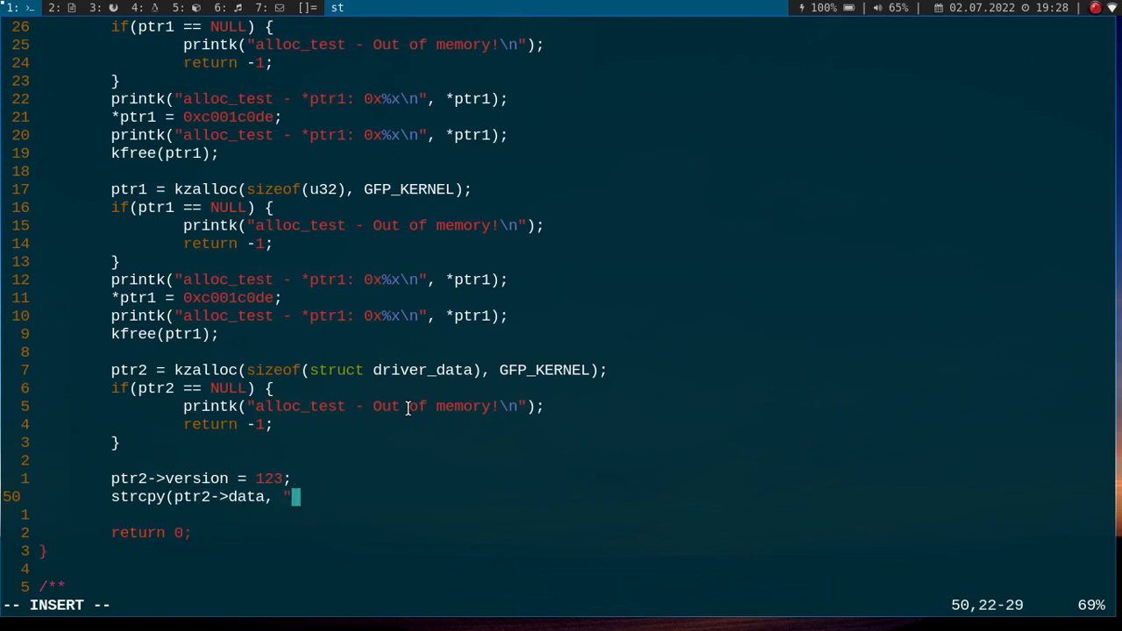
pyautogui.write('This is a t')
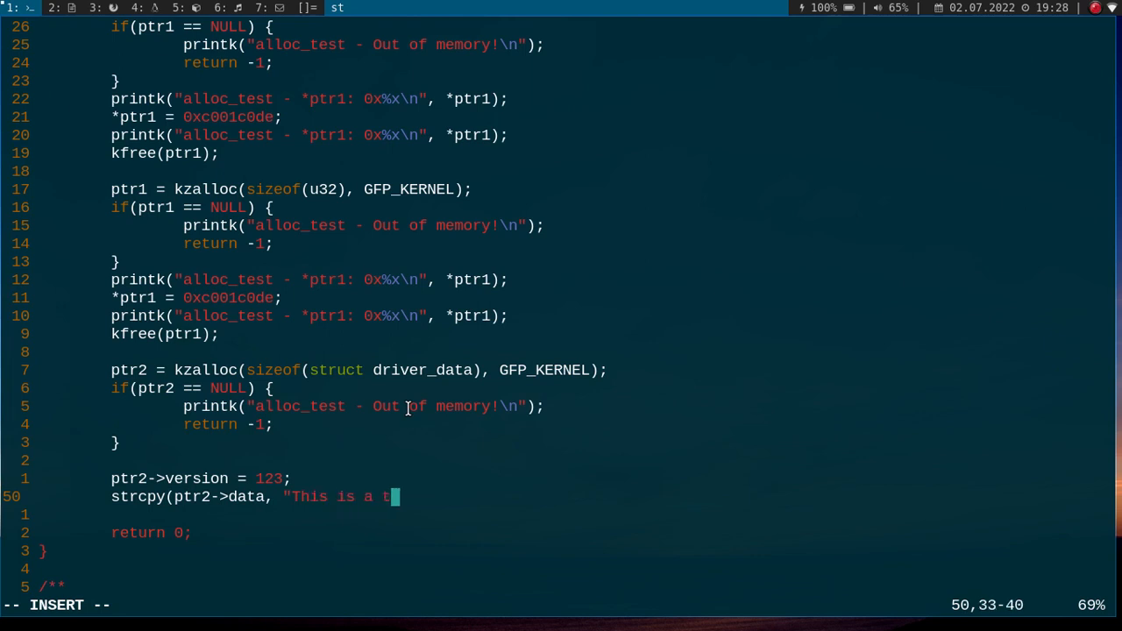
pyautogui.write('est string fo')
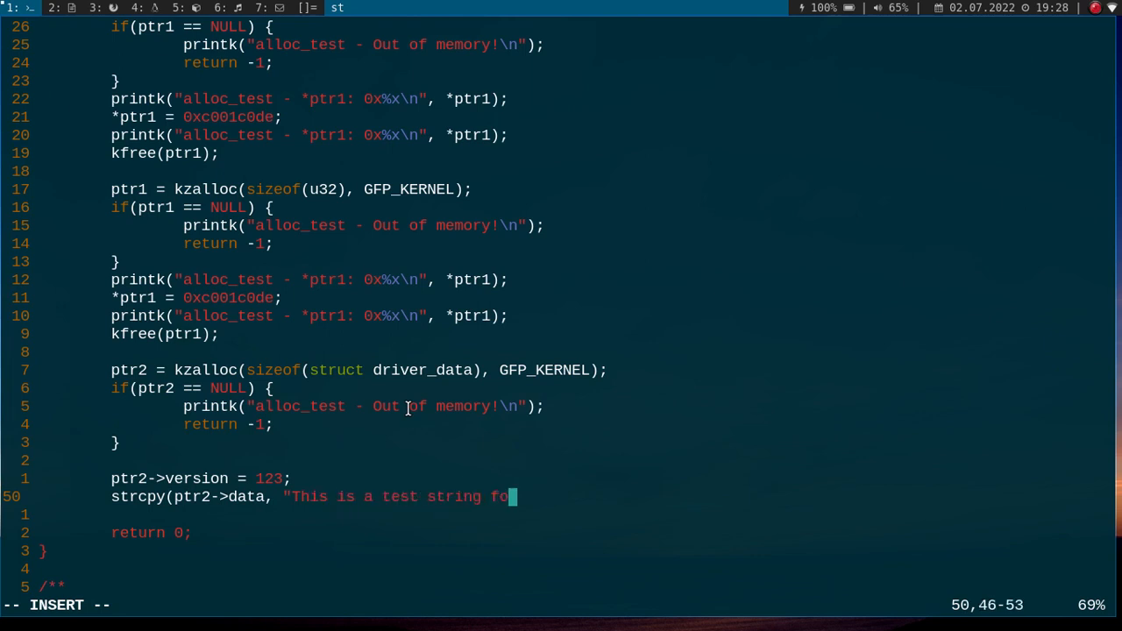
pyautogui.write('r my linux kern')
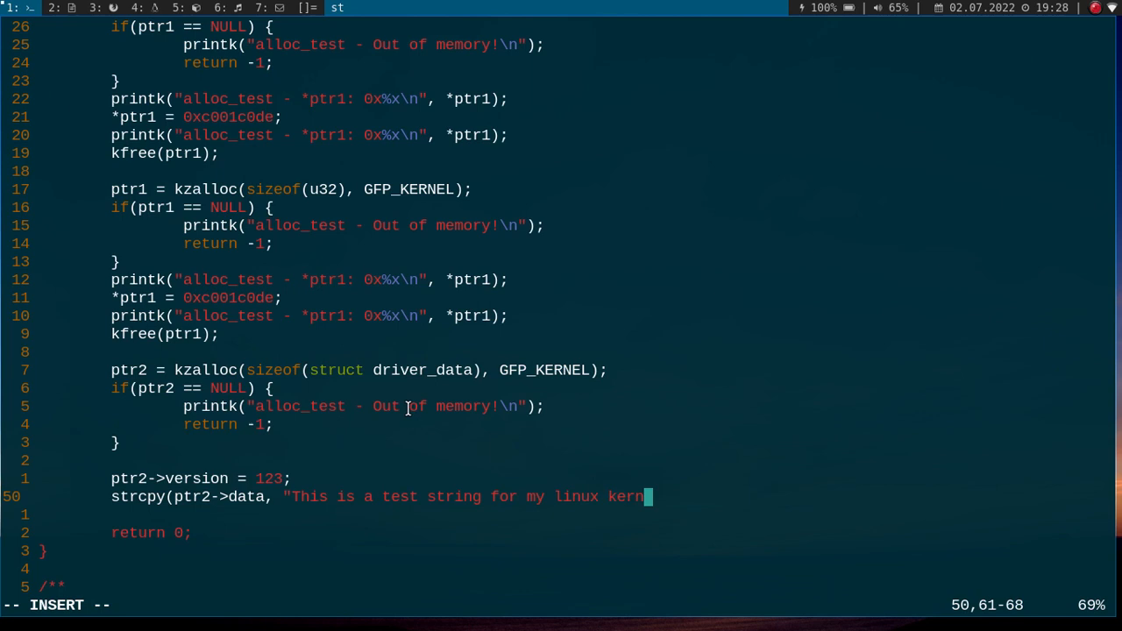
pyautogui.write('l module");')
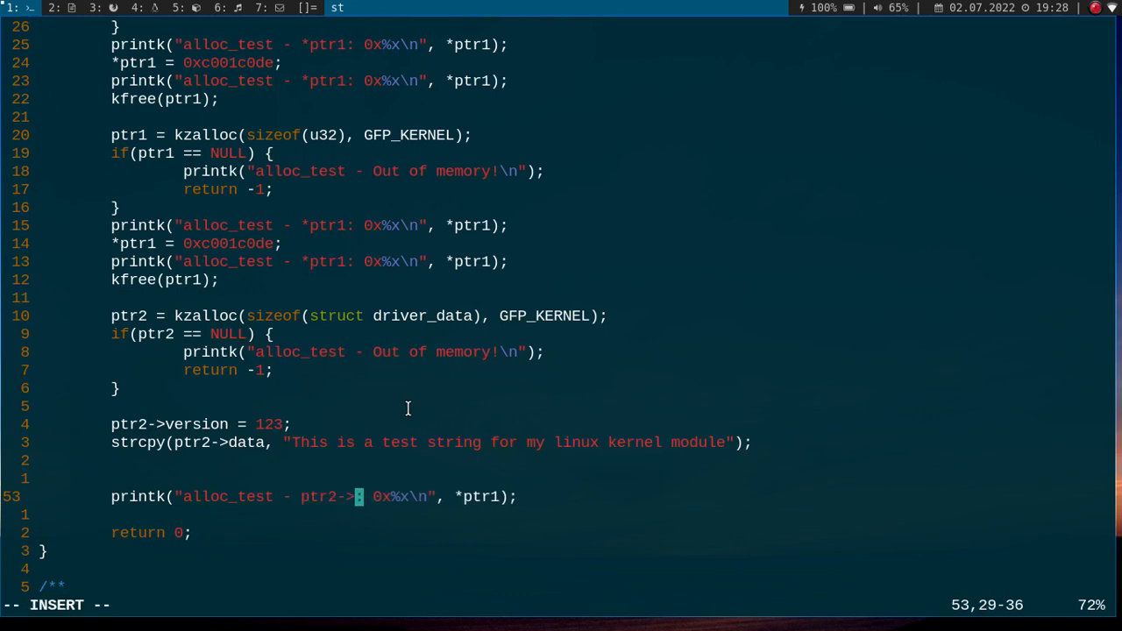
# Print ptr2's version and data in my_init and my_exit, add kfree(ptr2), and save with :x.
pyautogui.write('version:')
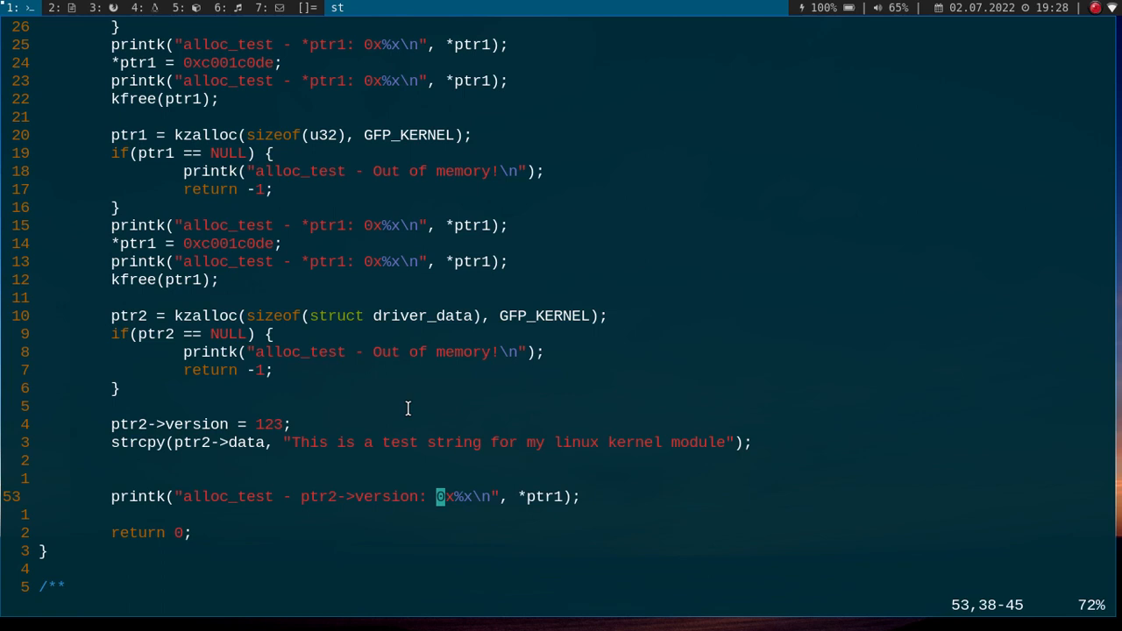
pyautogui.press('x')
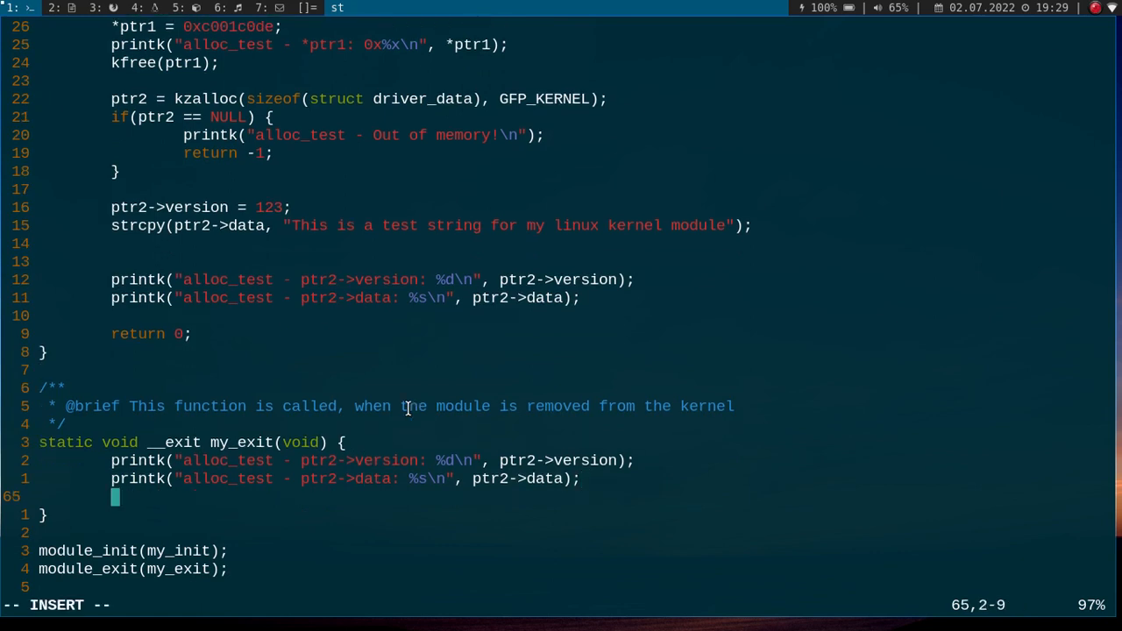
pyautogui.write('kfree(ptr2);')
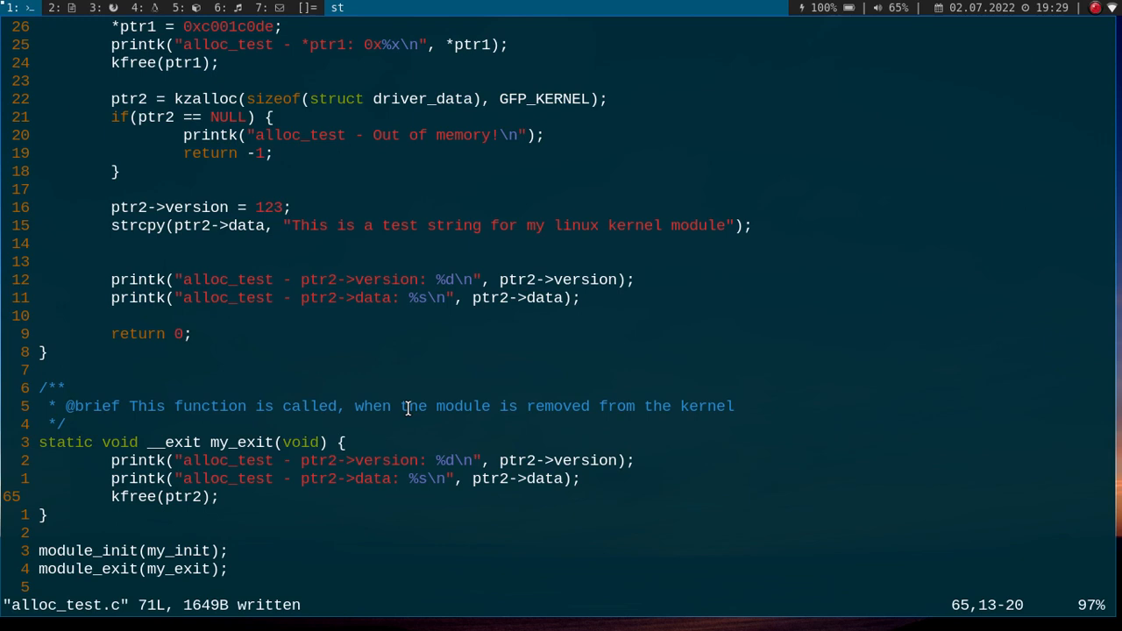
pyautogui.write(':x')
pyautogui.write('make')
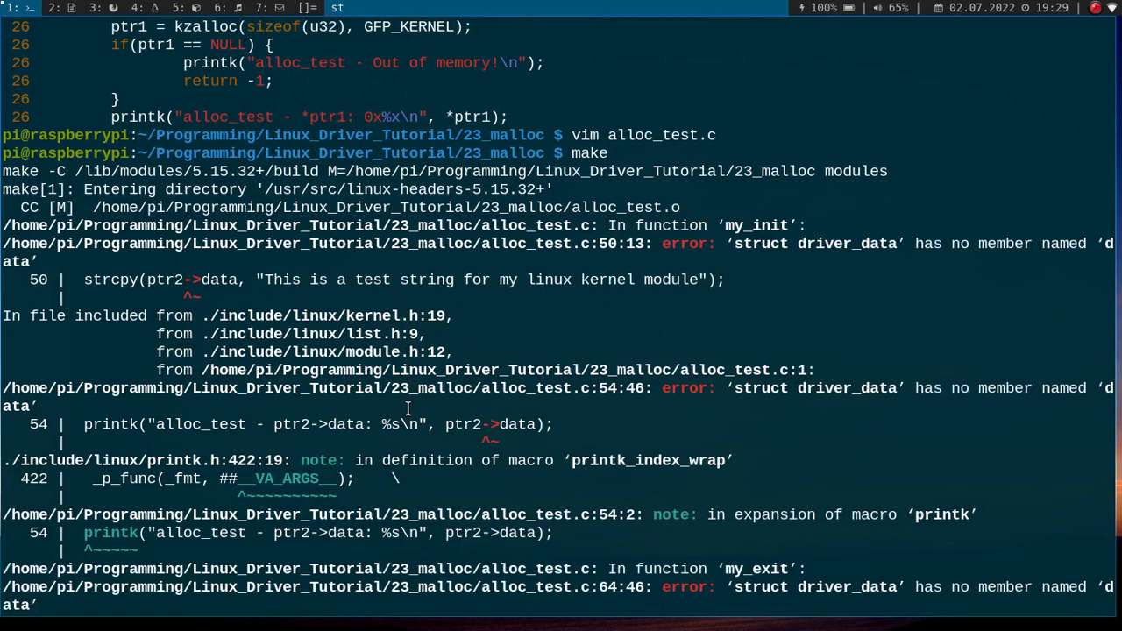
# Scroll through make's errors about struct driver_data lacking a data member.
pyautogui.scroll(-3)
pyautogui.write('make')
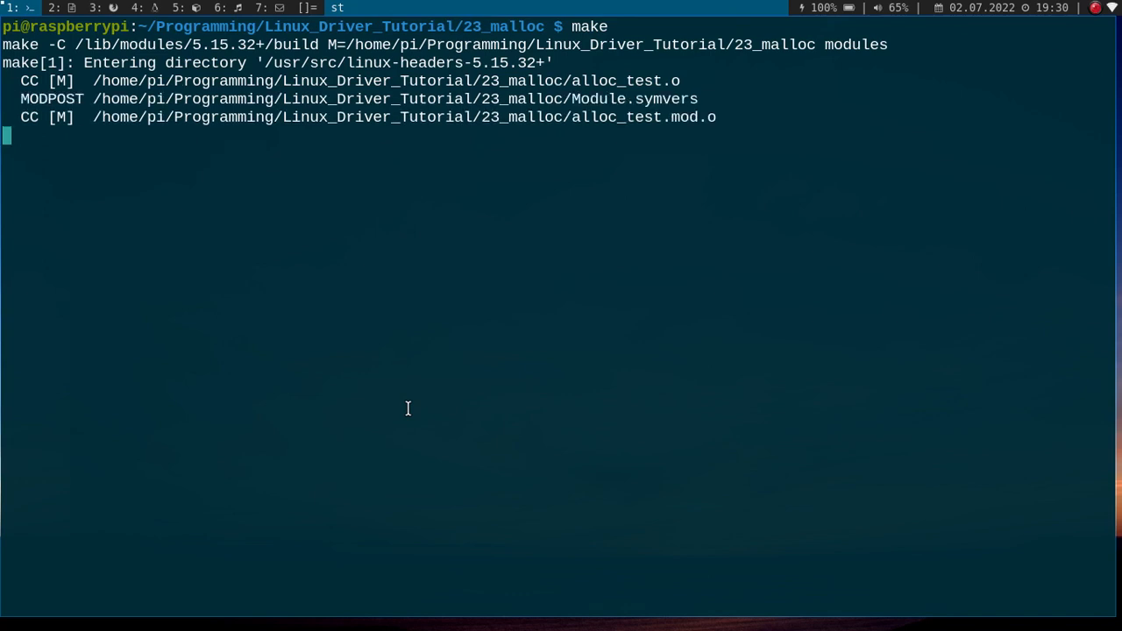
# Load alloc_test.ko with sudo insmod and view the kernel log via dmesg | tail.
pyautogui.write('sudo')
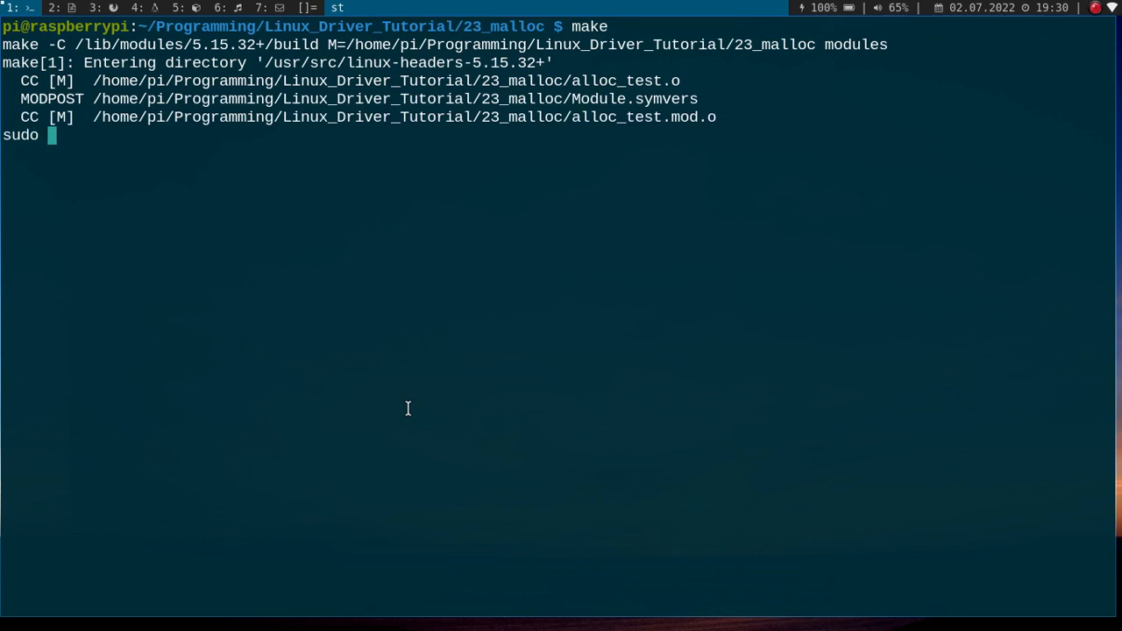
pyautogui.write('sudo insmod')
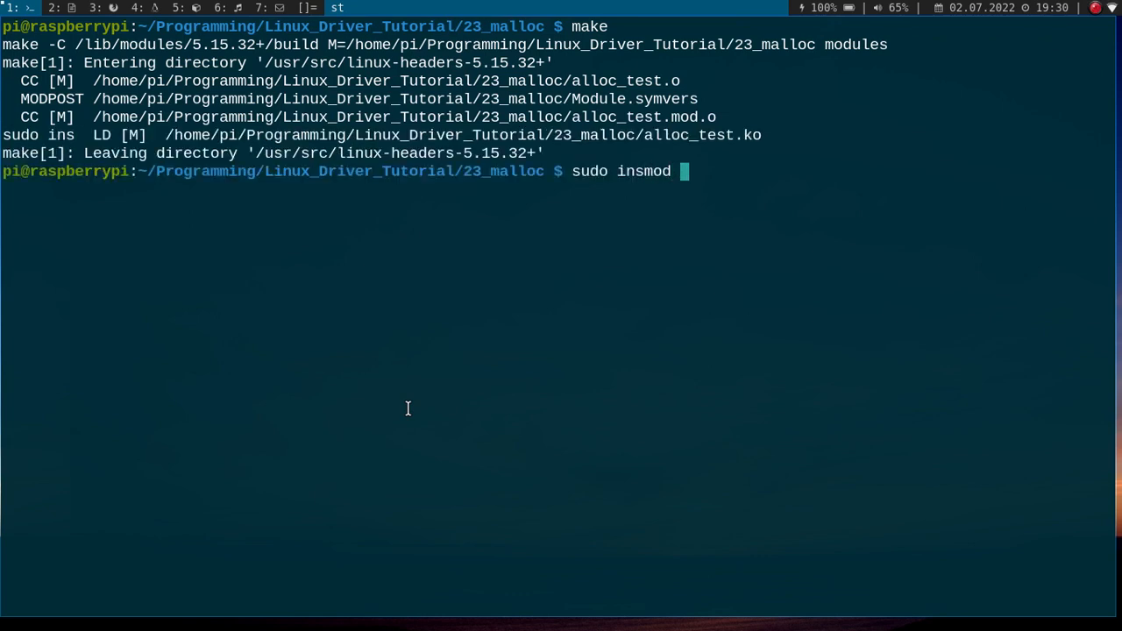
pyautogui.write('alloc_test.ko')
pyautogui.write('d')
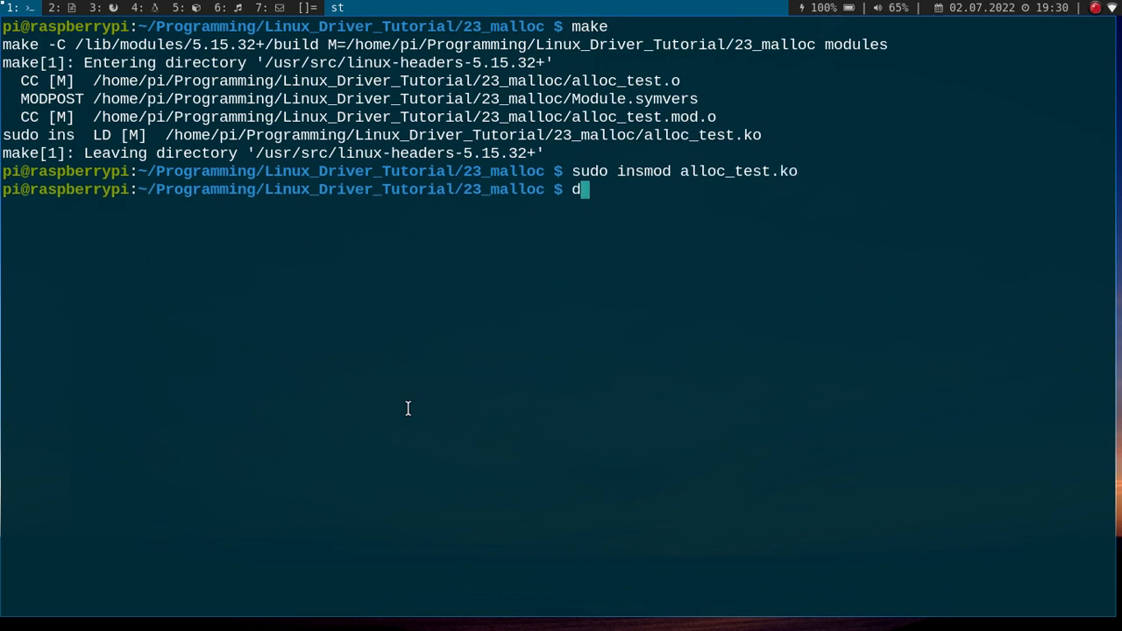
pyautogui.write('mesg | tail')
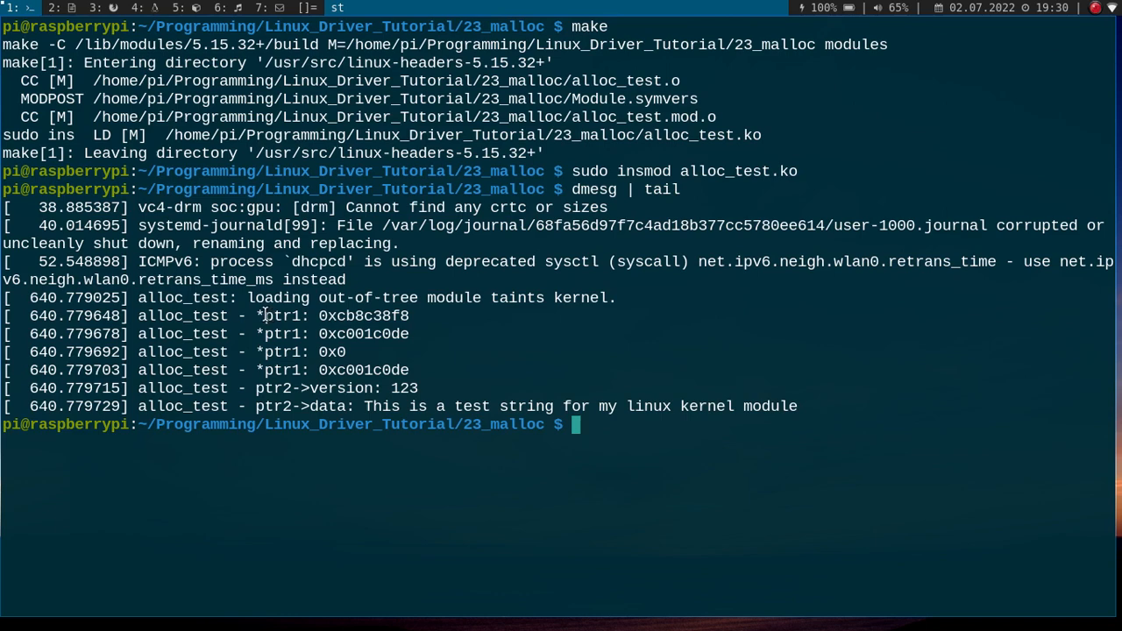
# Enter sudo rmmod alloc_test at the shell prompt.
pyautogui.doubleClick(362, 316)
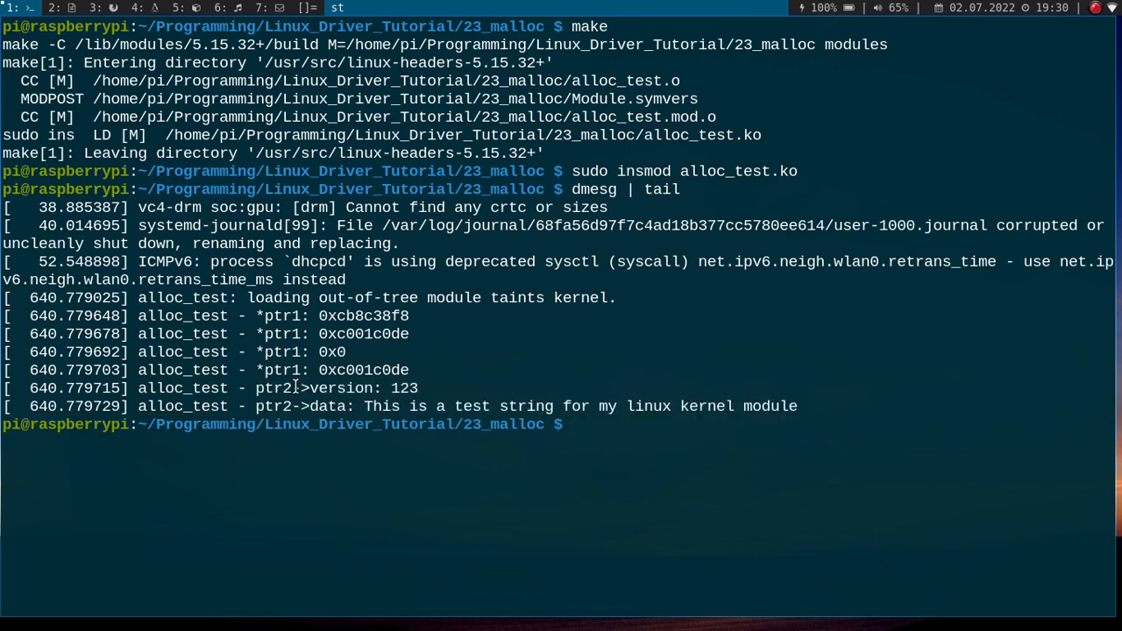
pyautogui.write('sudo rmmod')
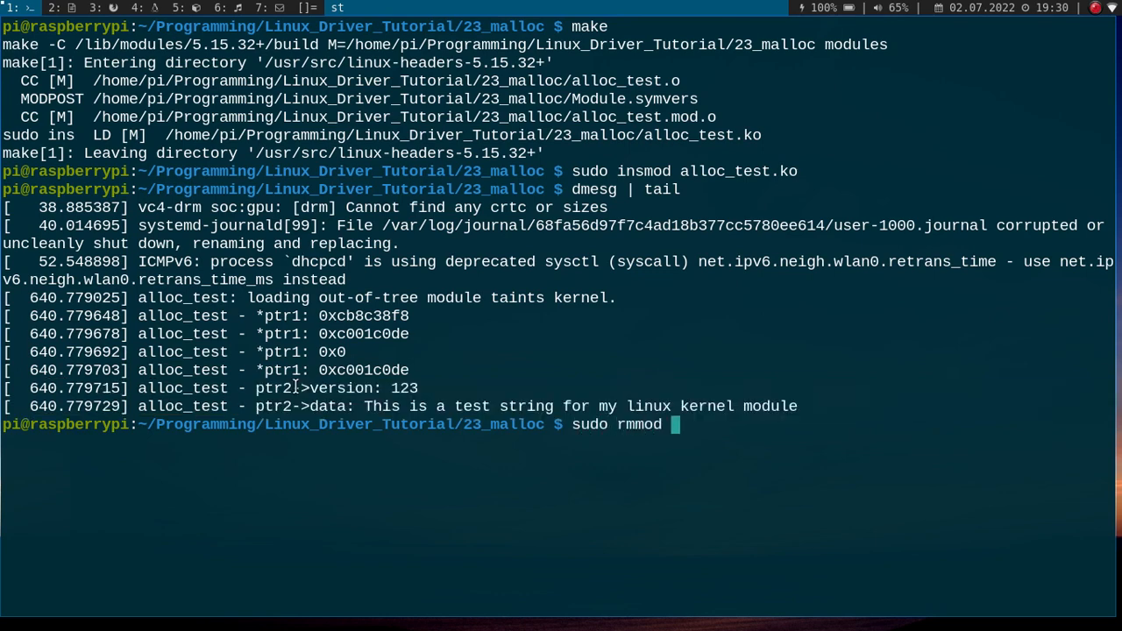
pyautogui.write('allo')
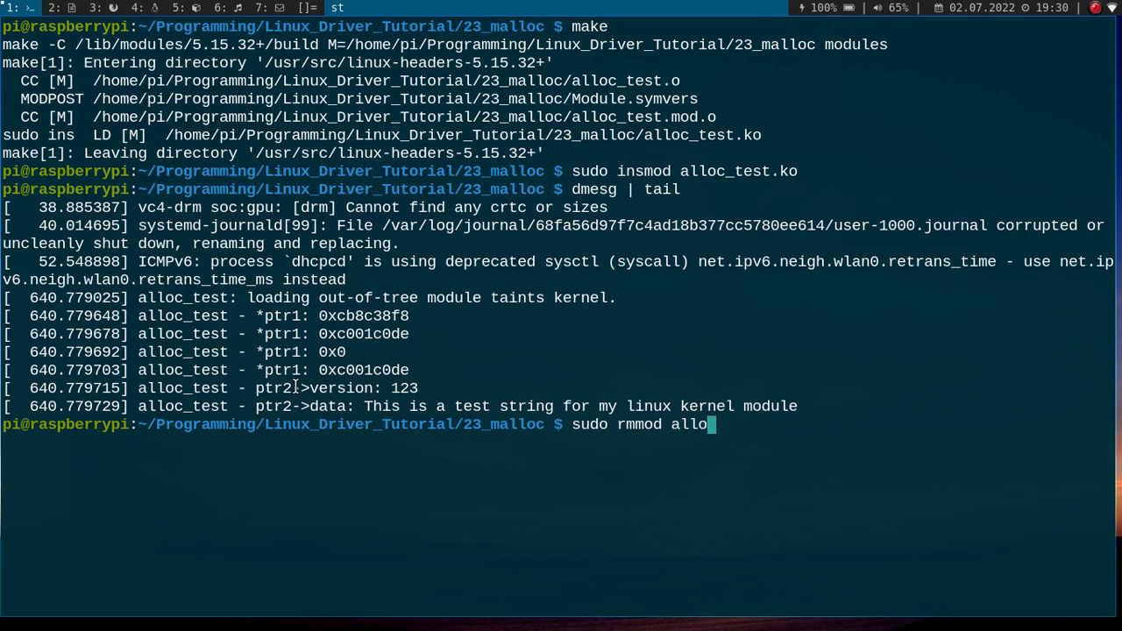